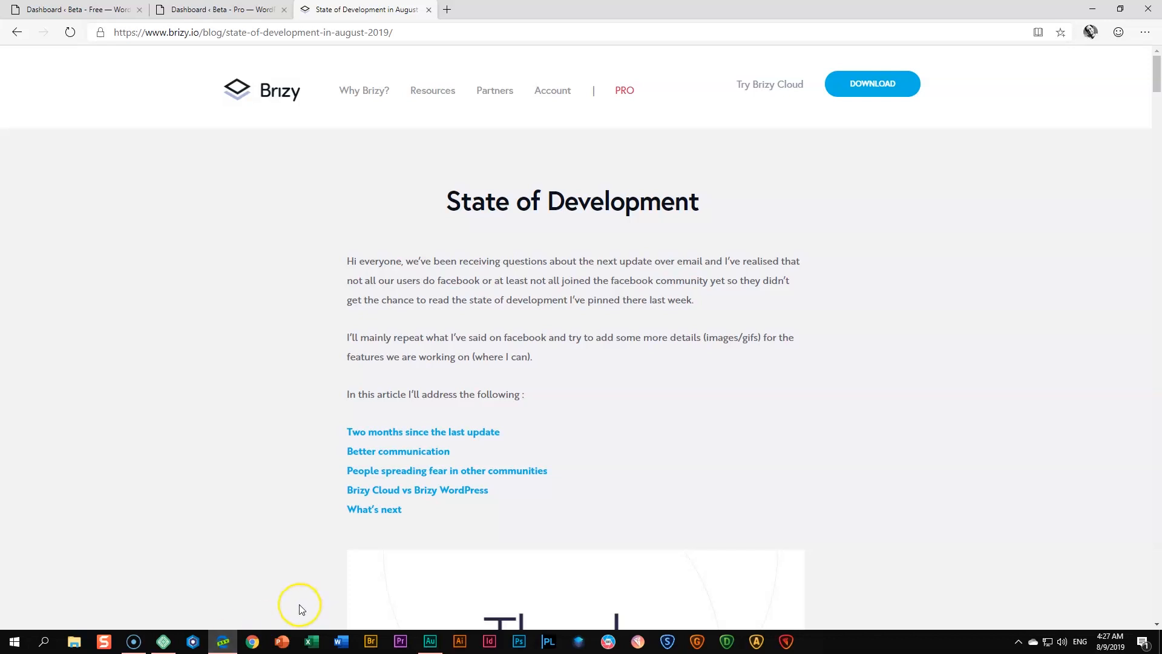
# Read down the State of Development article and jump to its What's next section
pyautogui.scroll(-3)
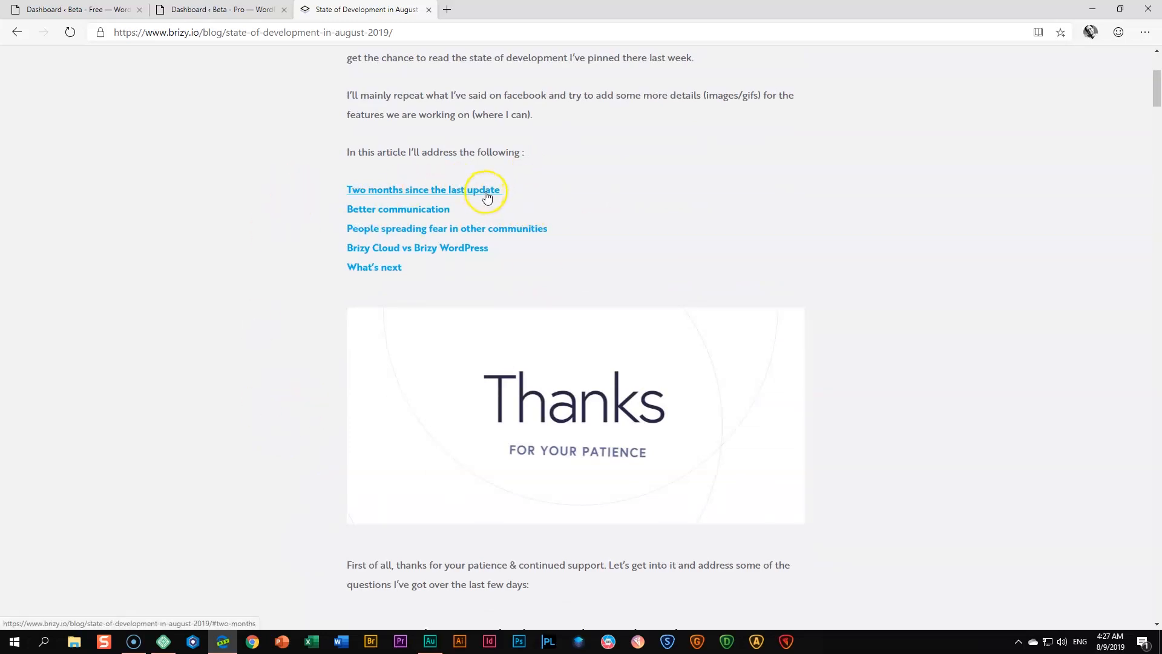
pyautogui.moveTo(309, 269)
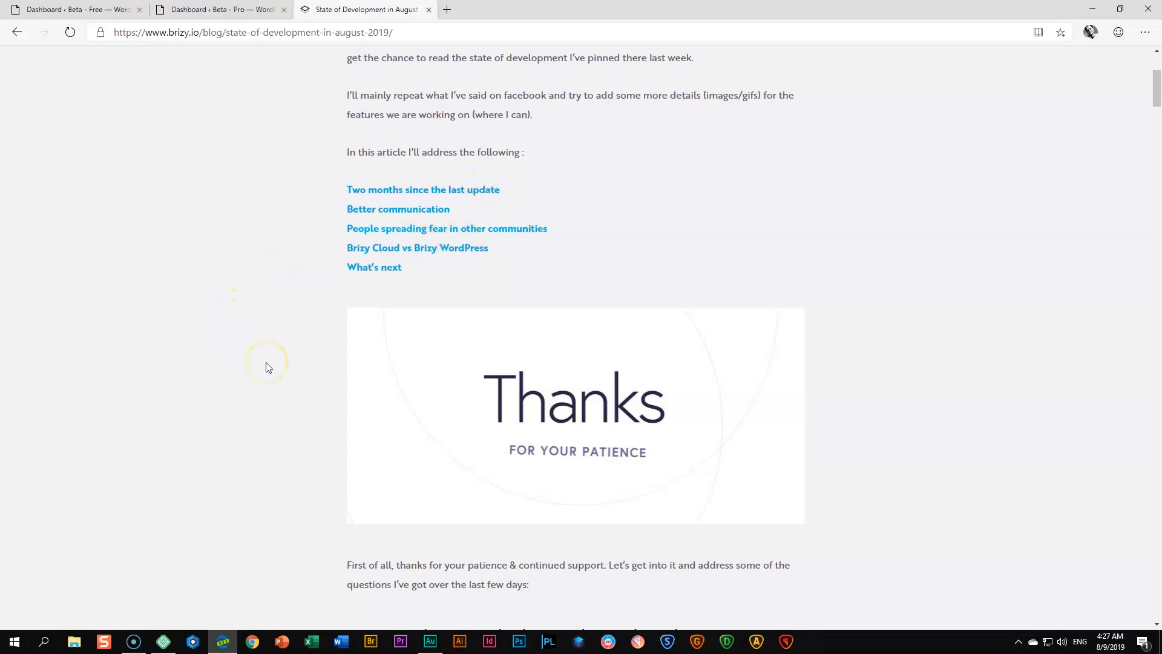
pyautogui.scroll(-3)
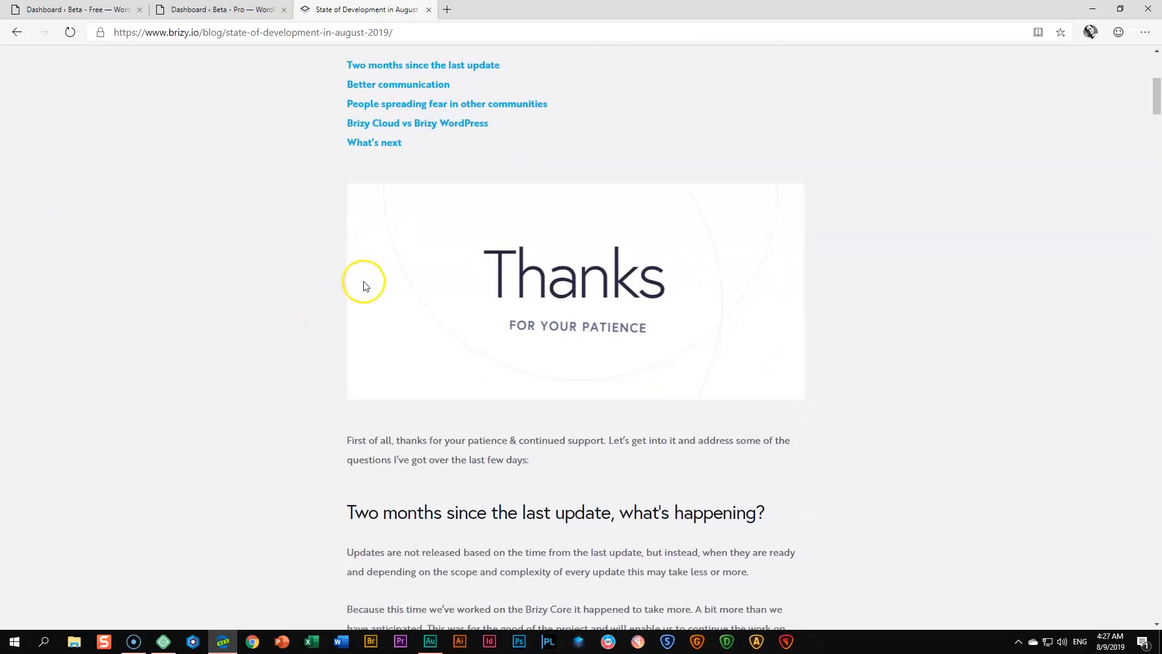
pyautogui.scroll(-3)
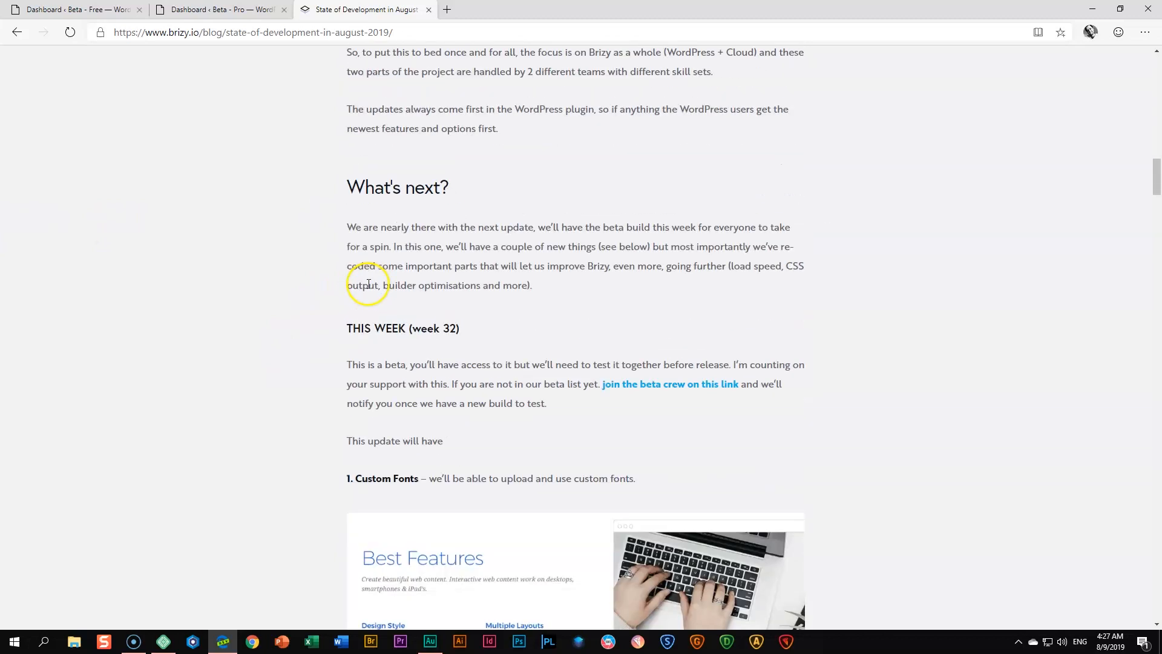
pyautogui.scroll(-3)
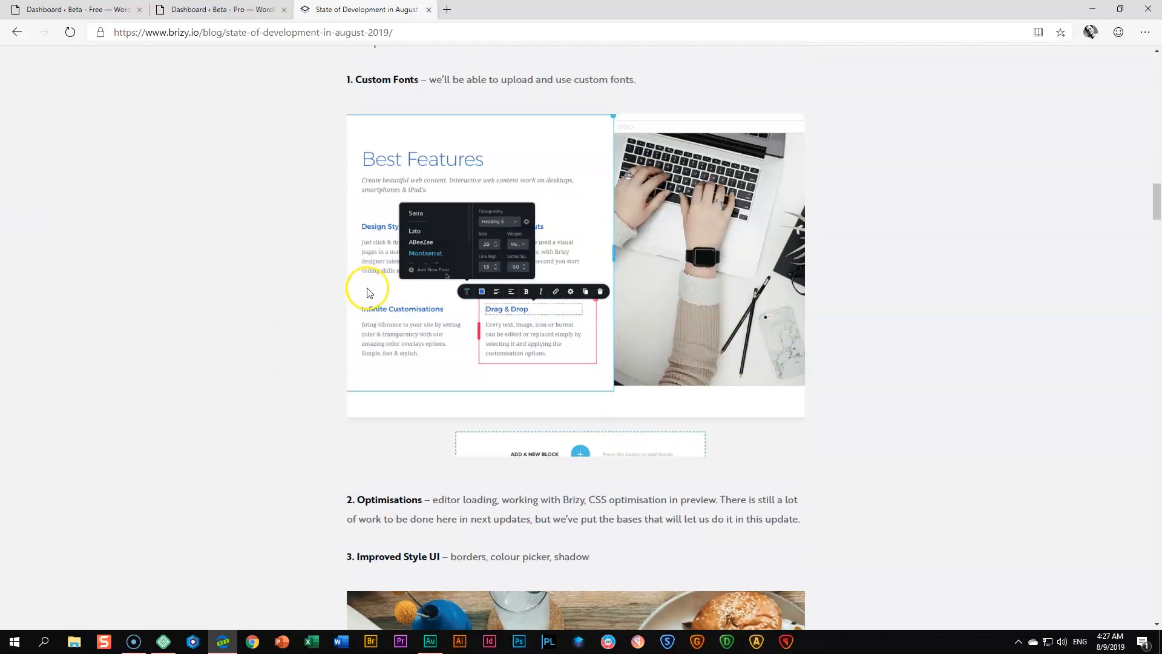
pyautogui.scroll(3)
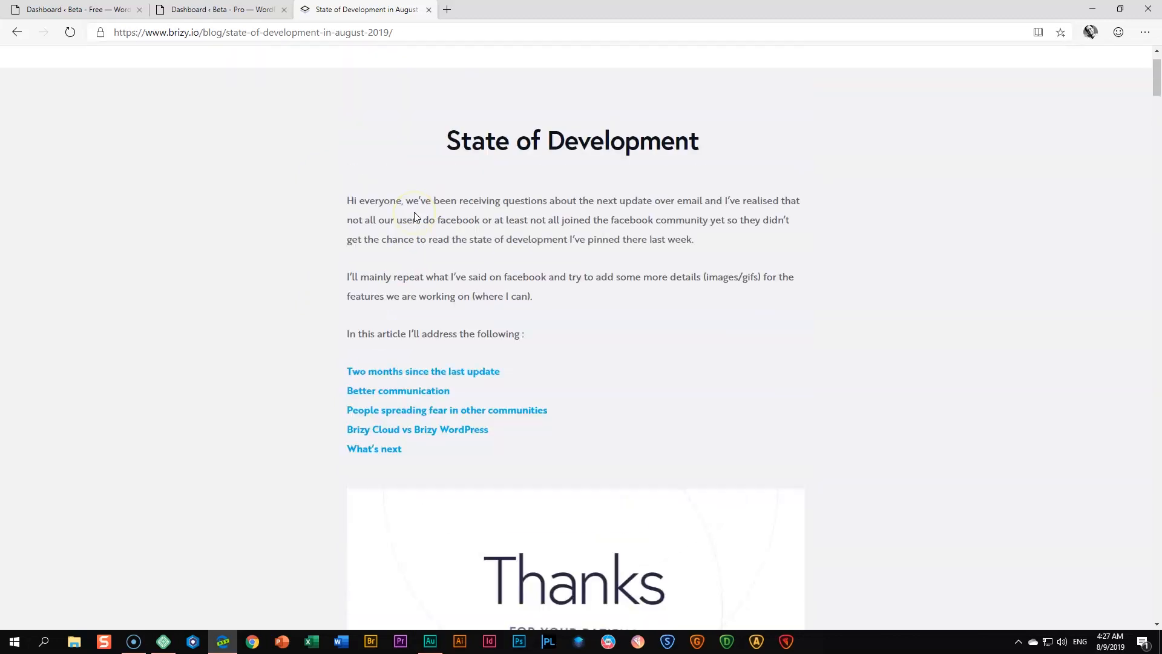
pyautogui.click(374, 447)
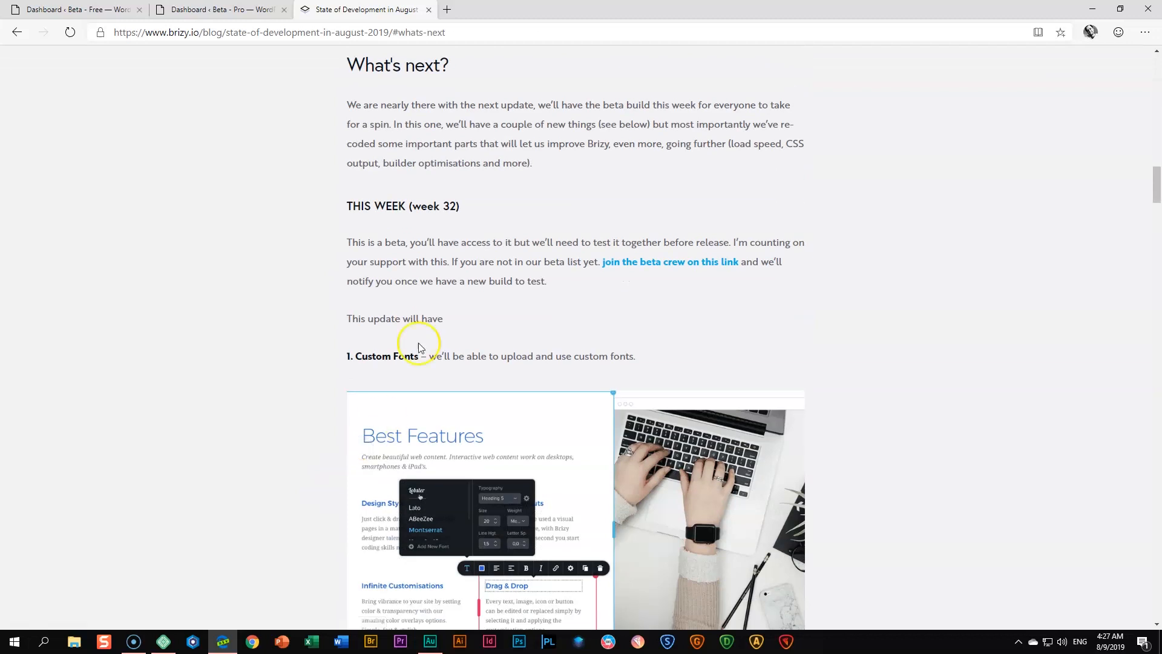
# Reach the Custom Fonts section and try its demo, entering the font name Lobster
pyautogui.scroll(-3)
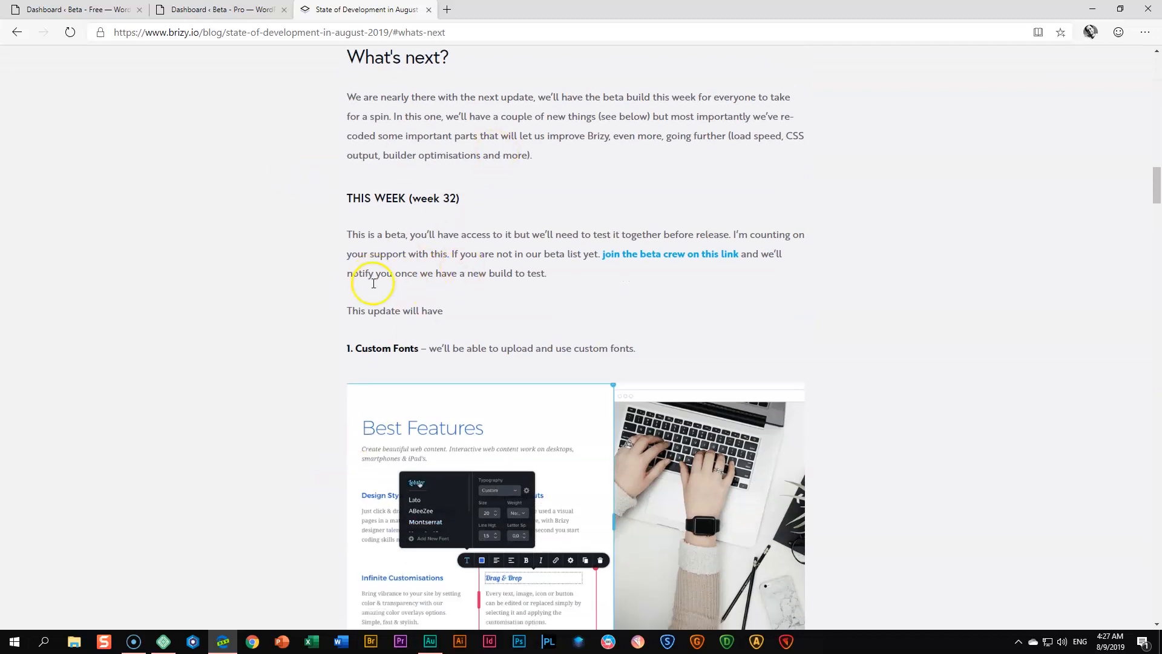
pyautogui.scroll(-3)
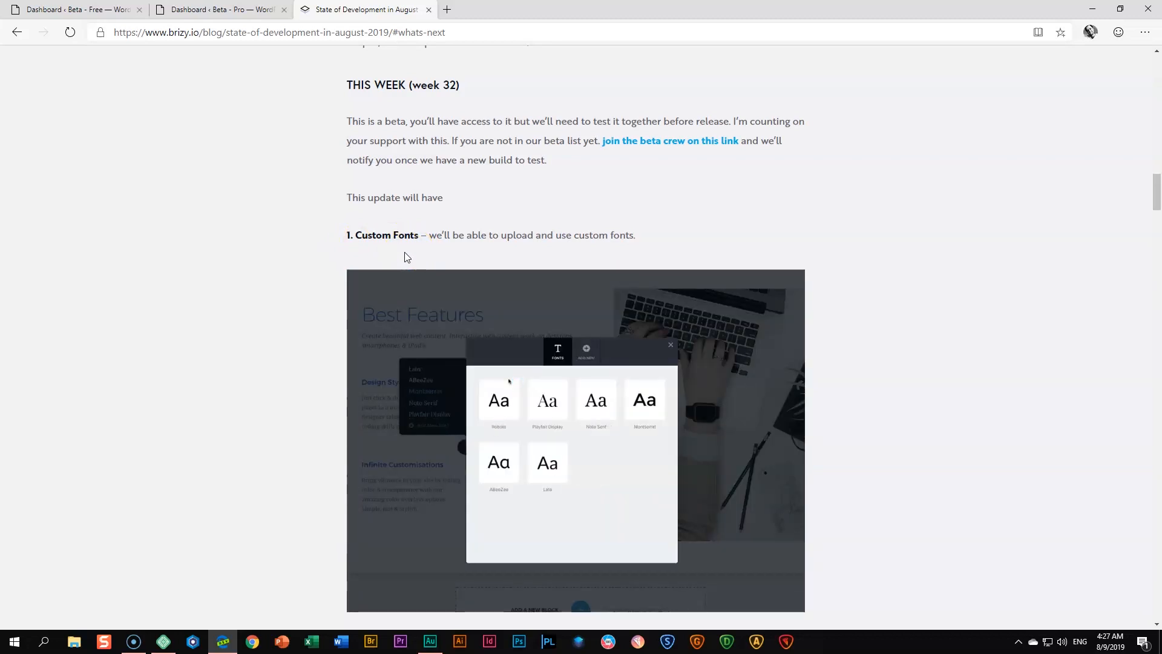
pyautogui.click(586, 351)
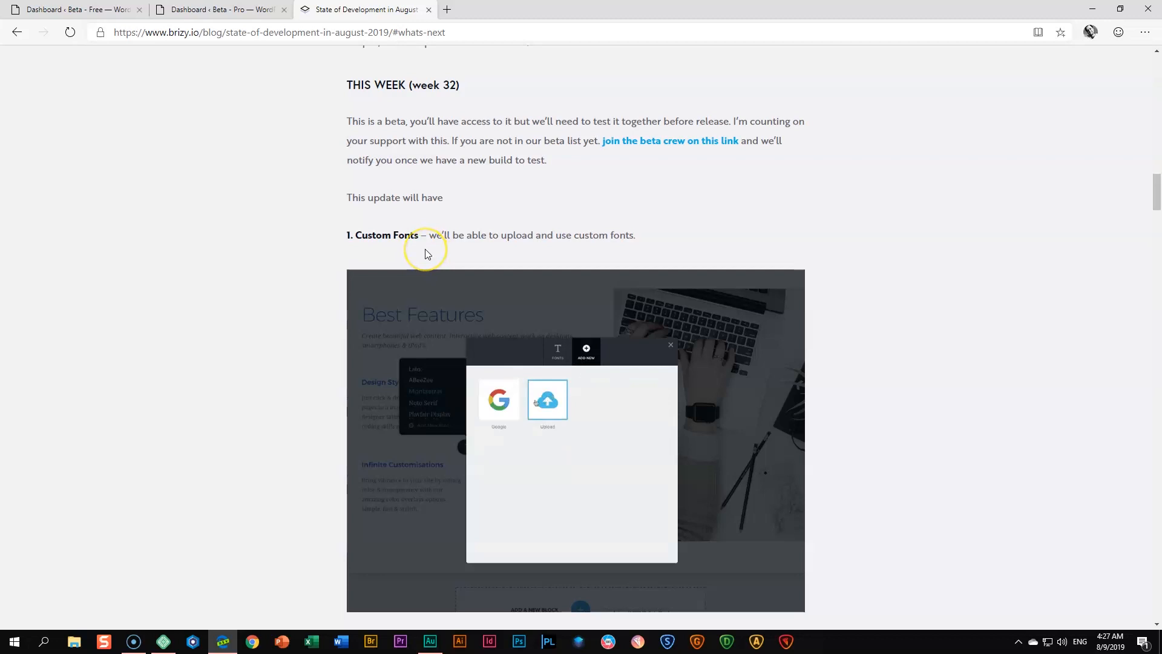
pyautogui.click(497, 401)
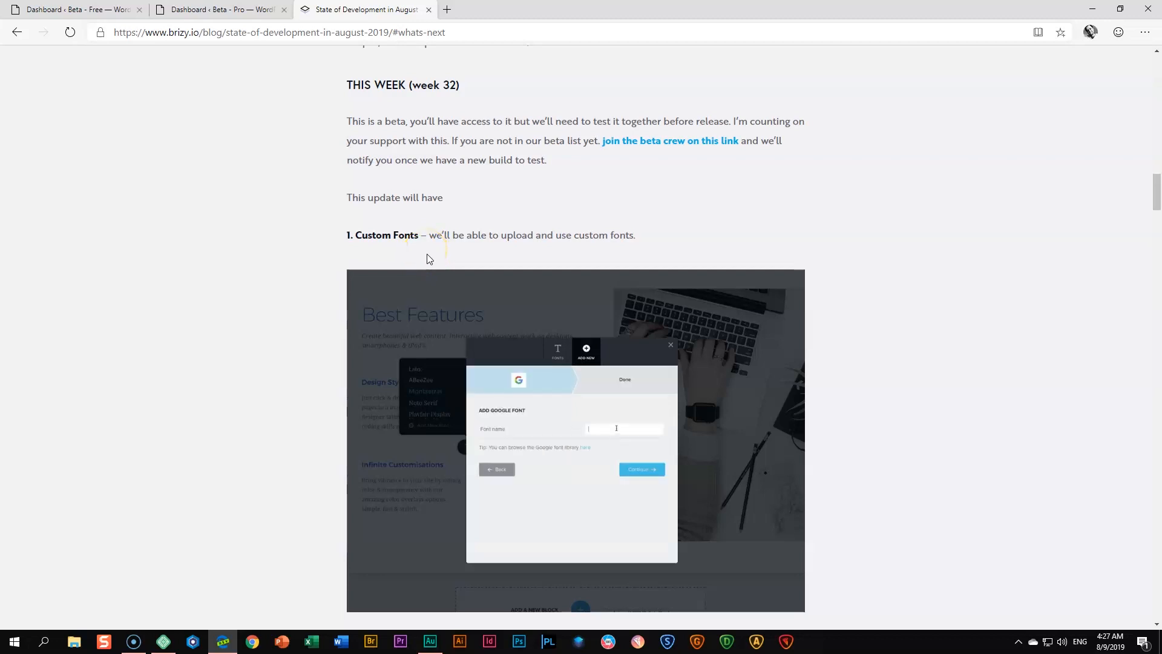
pyautogui.write('Lobster')
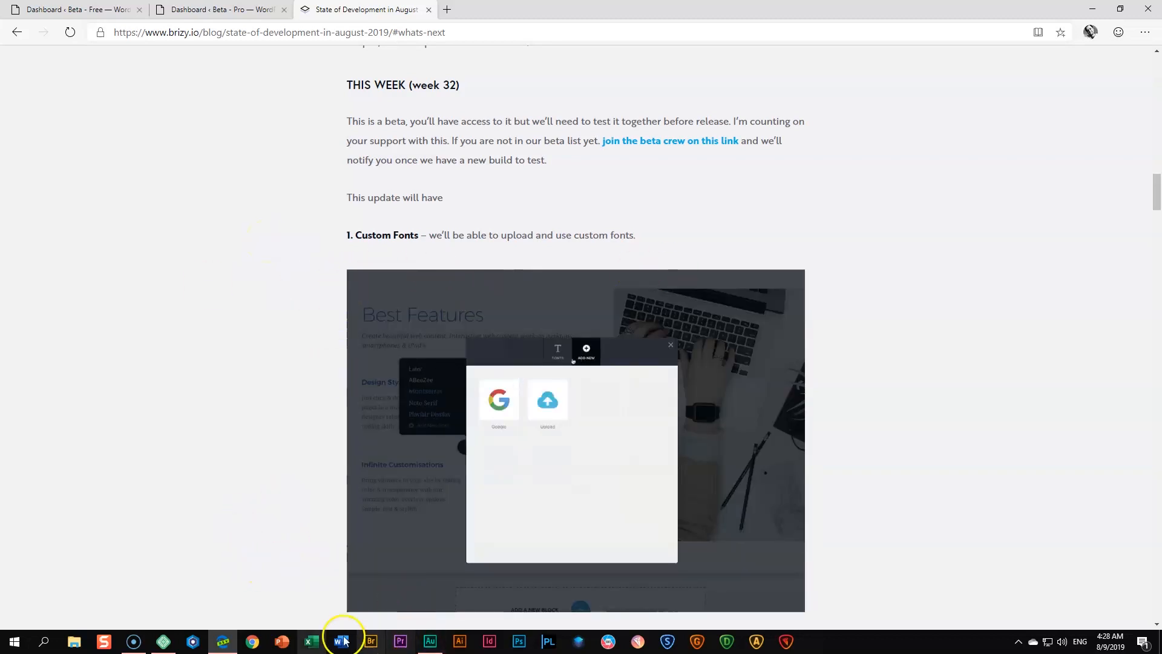
# Review the beta site's installed plugins, then list all of its pages
pyautogui.click(70, 9)
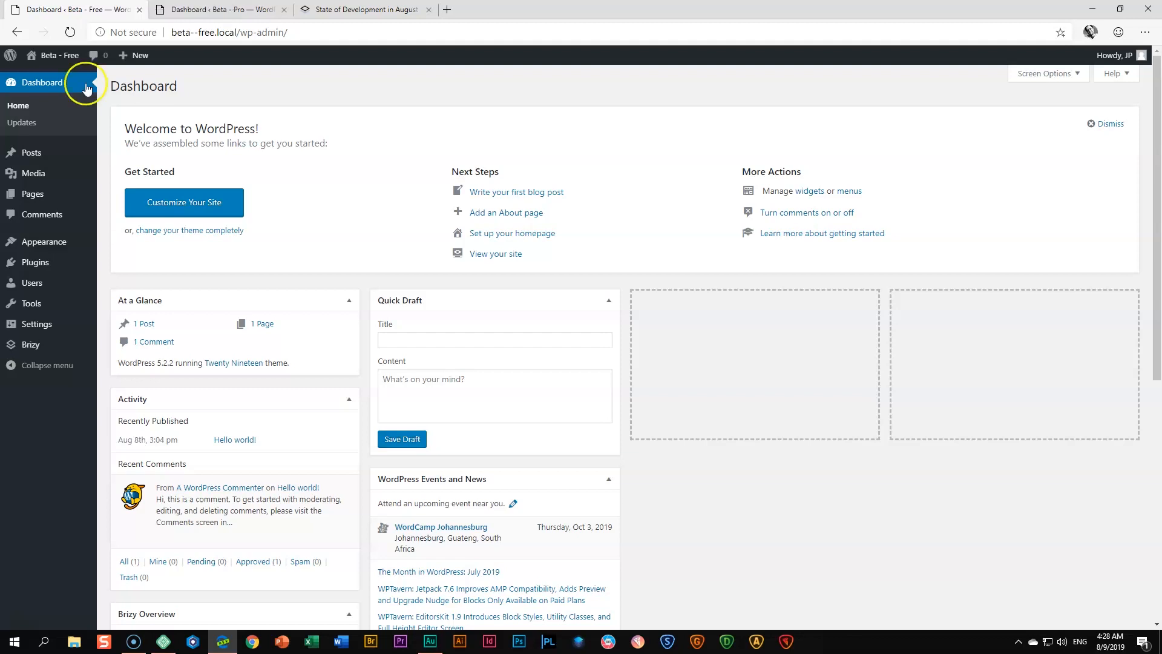
pyautogui.moveTo(29, 282)
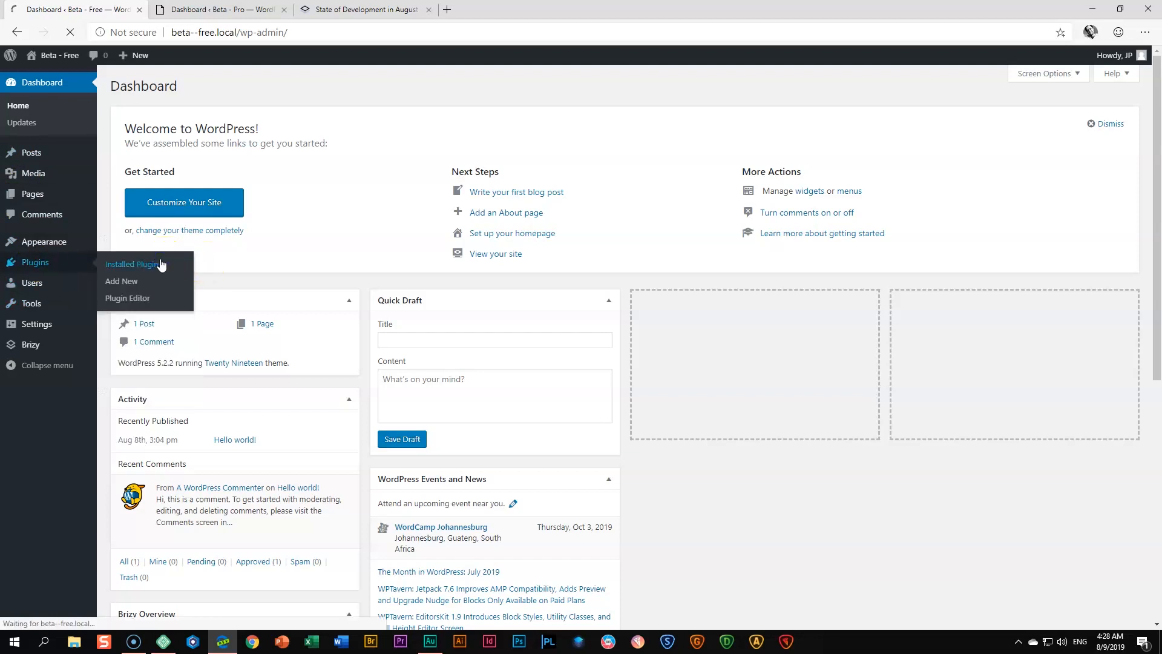
pyautogui.click(133, 266)
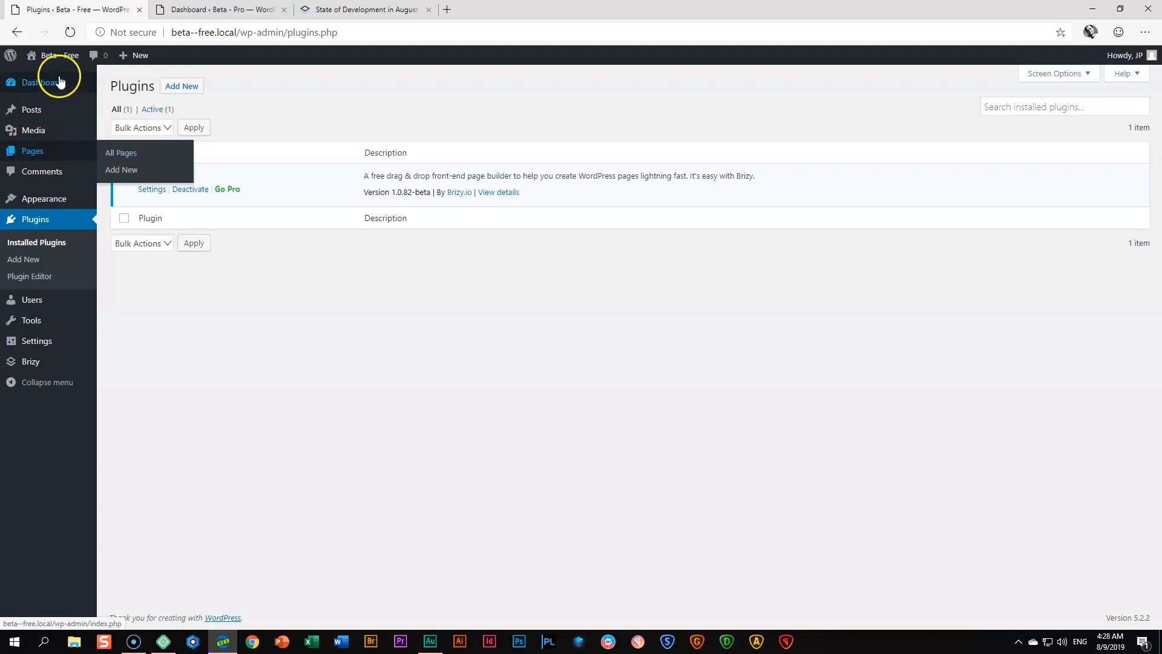
pyautogui.click(121, 152)
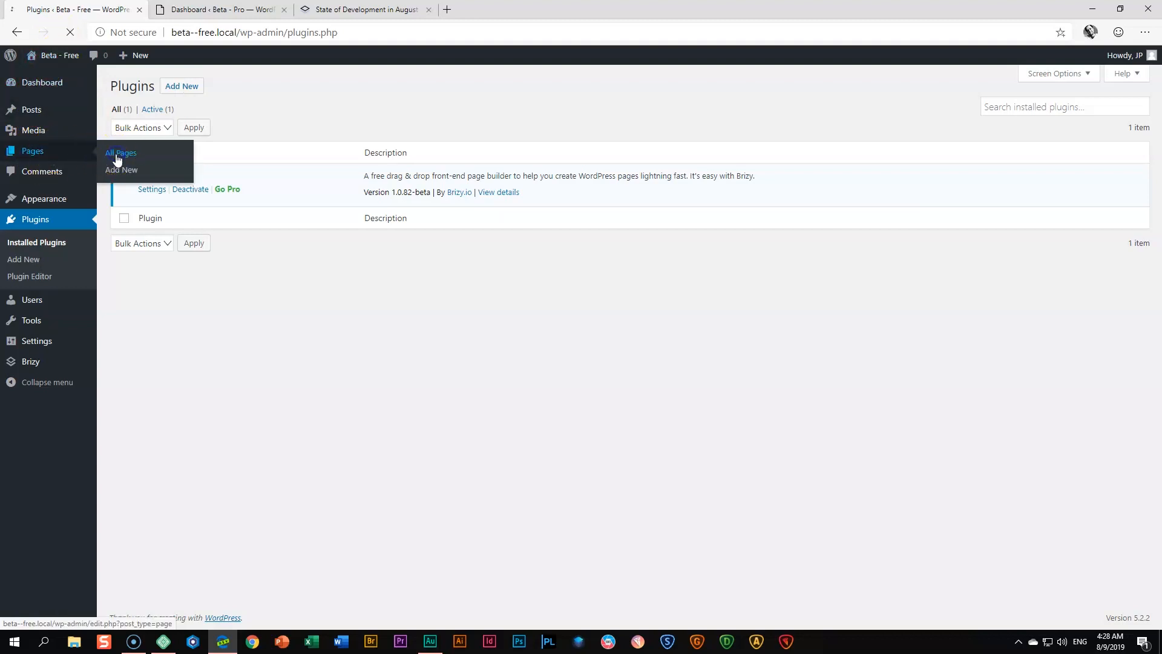
pyautogui.click(119, 153)
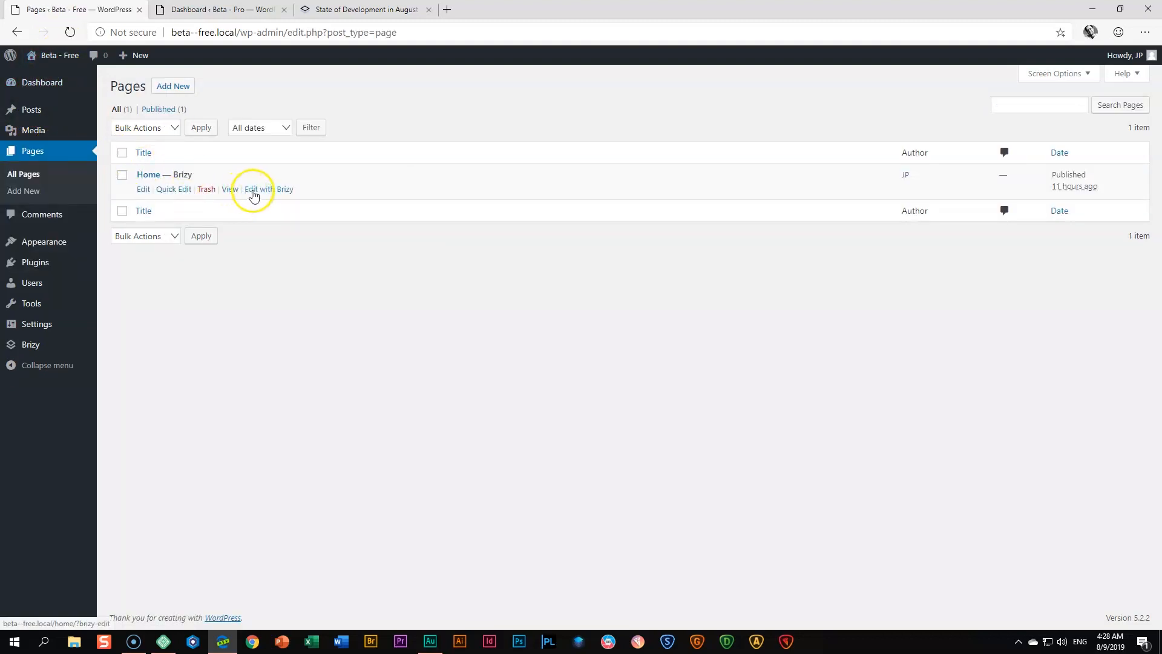
# Edit the Home page in Brizy and browse Layouts, then Blocks filtered to the Blog category
pyautogui.click(258, 192)
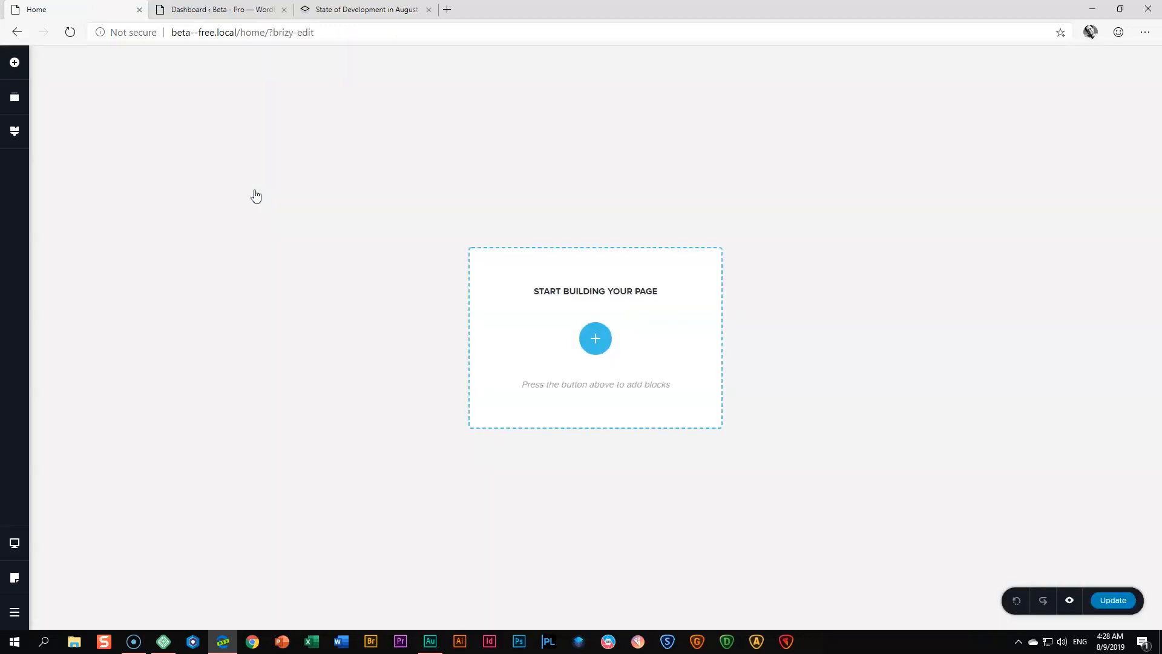
pyautogui.click(595, 339)
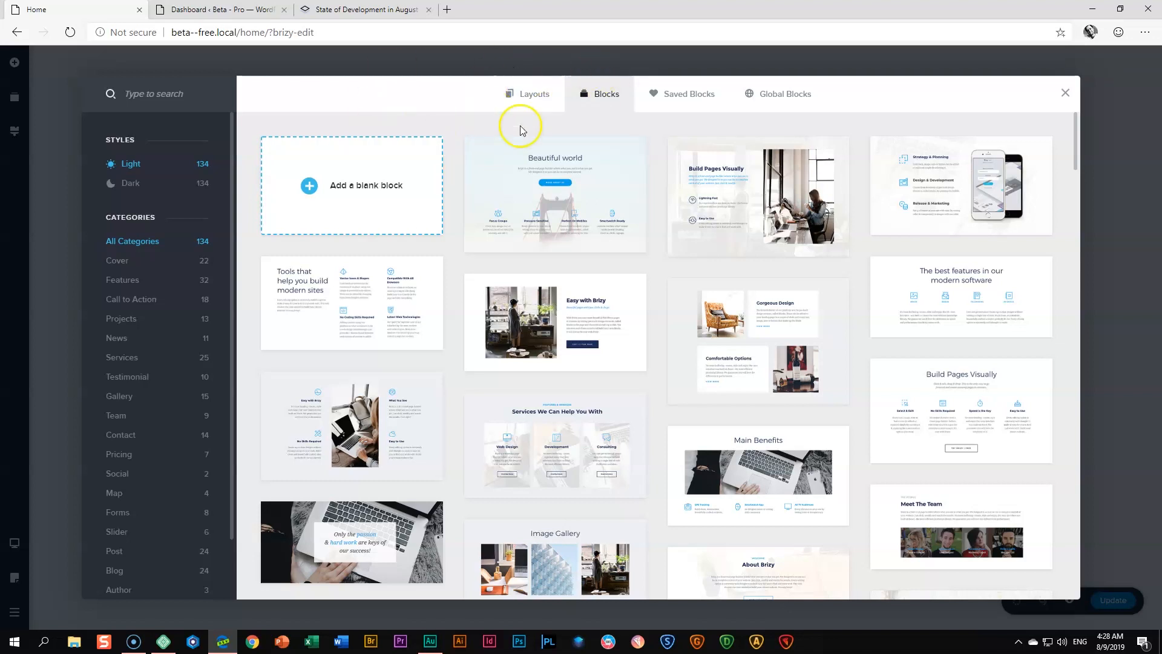
pyautogui.moveTo(483, 118)
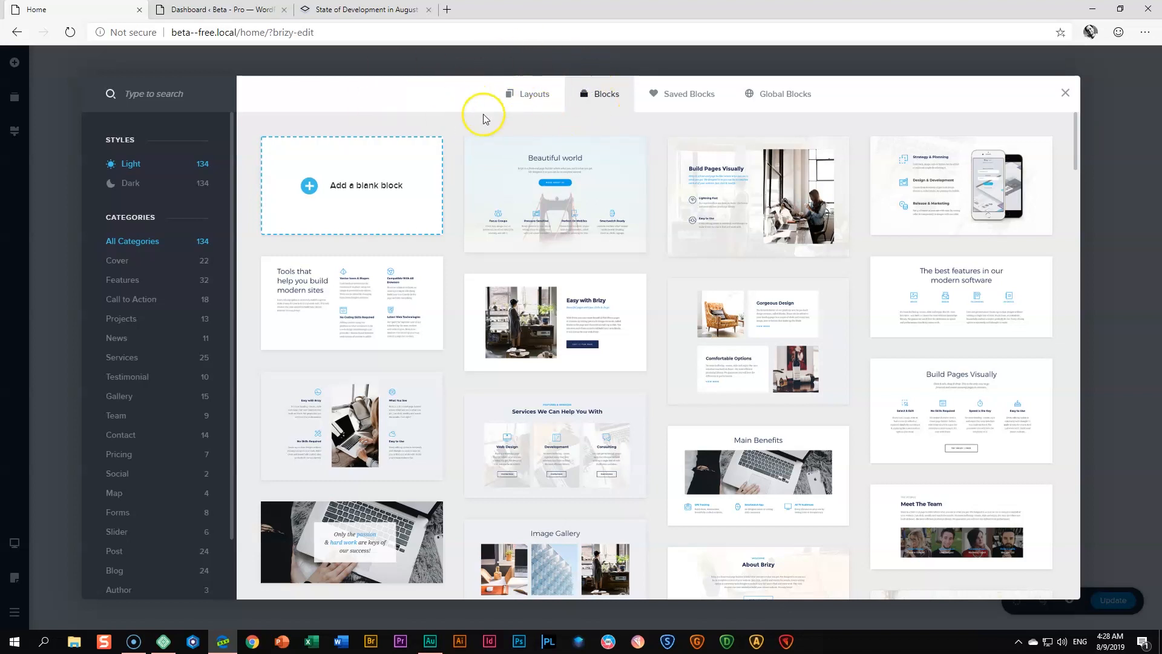
pyautogui.moveTo(517, 133)
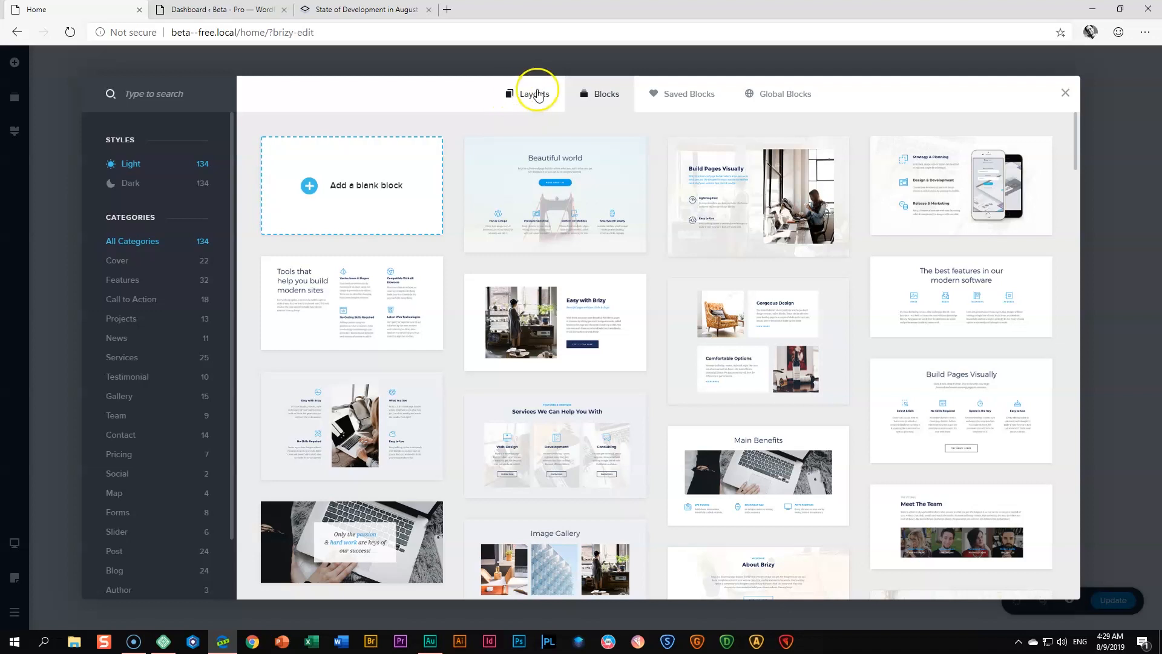
pyautogui.click(533, 93)
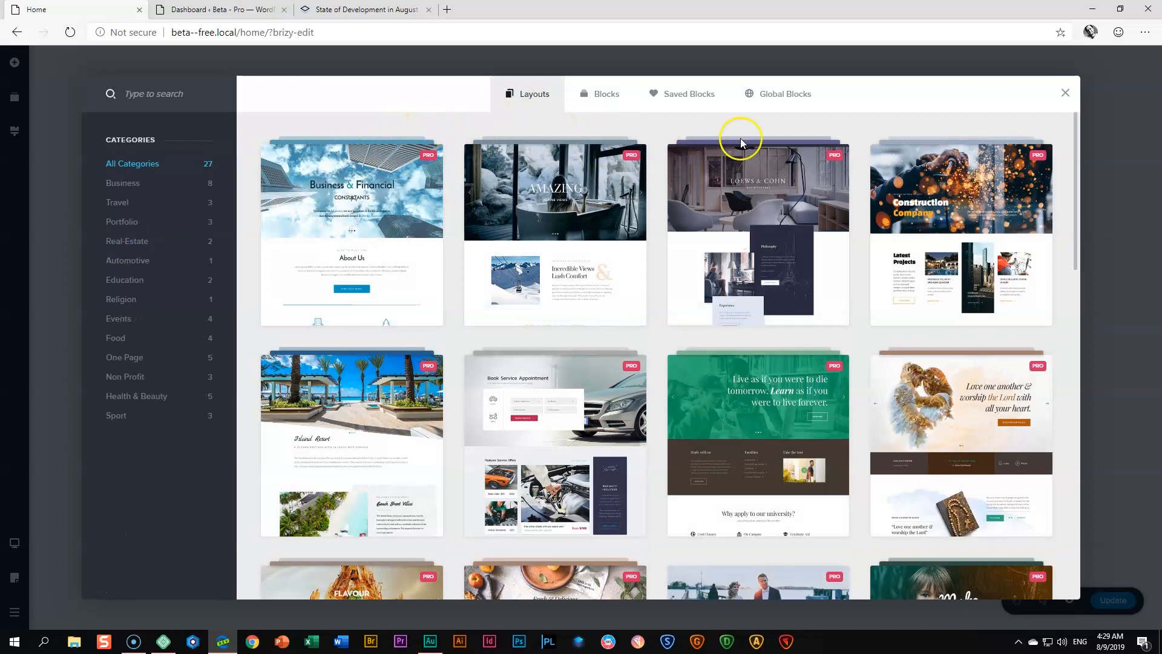
pyautogui.moveTo(906, 169)
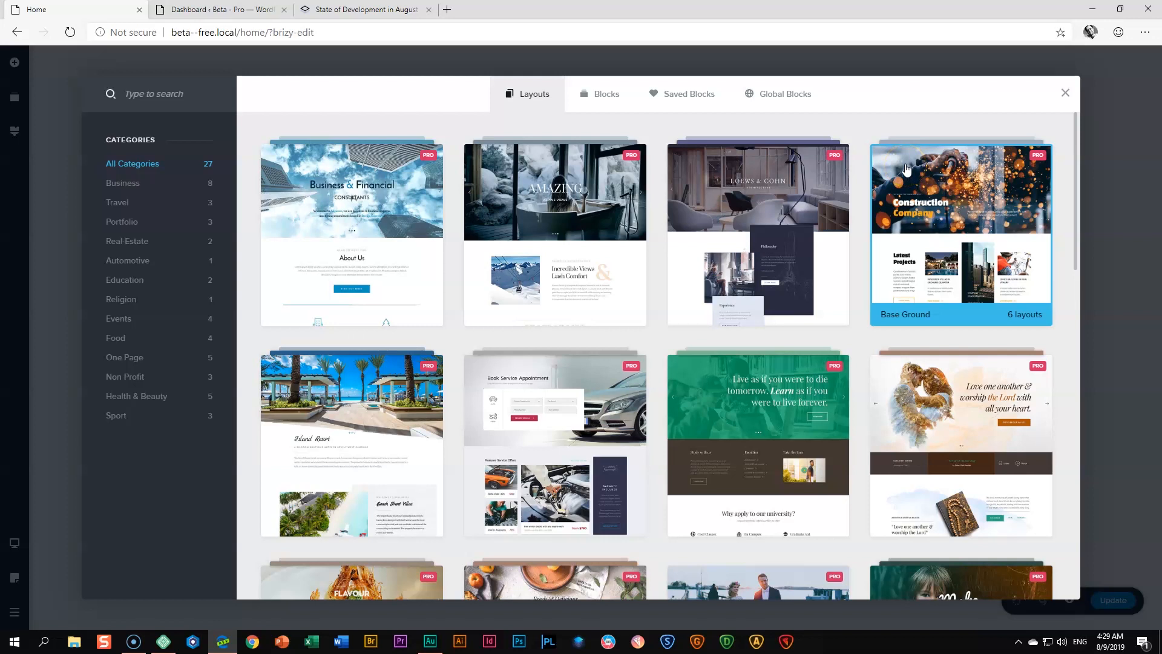
pyautogui.moveTo(723, 280)
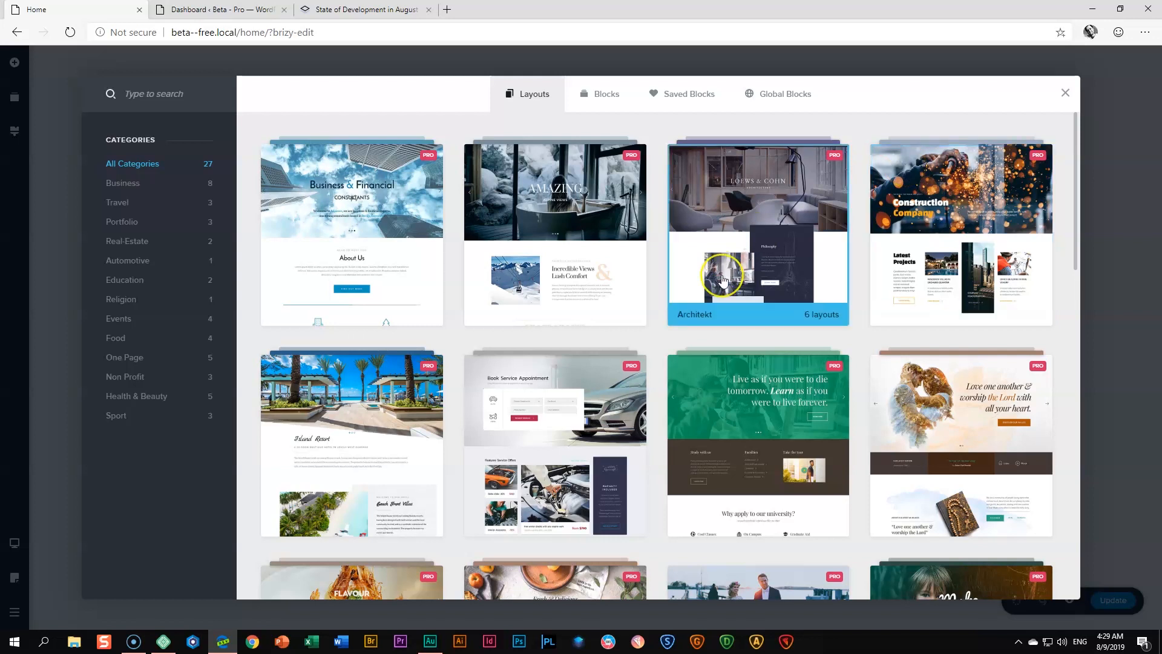
pyautogui.moveTo(660, 256)
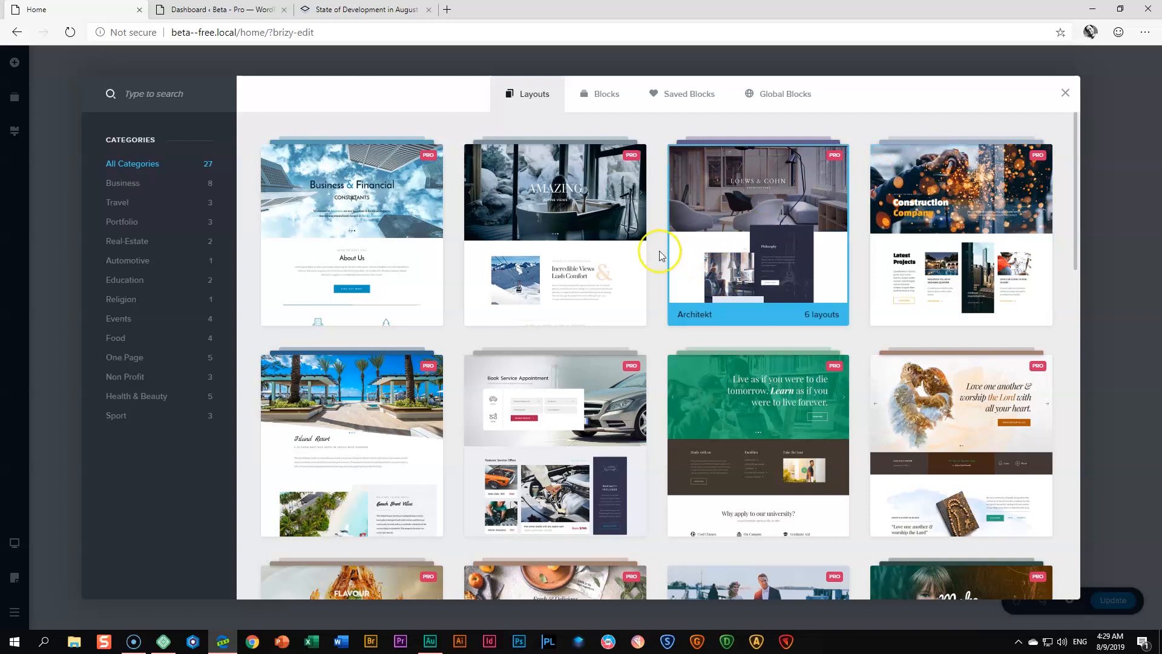
pyautogui.click(605, 93)
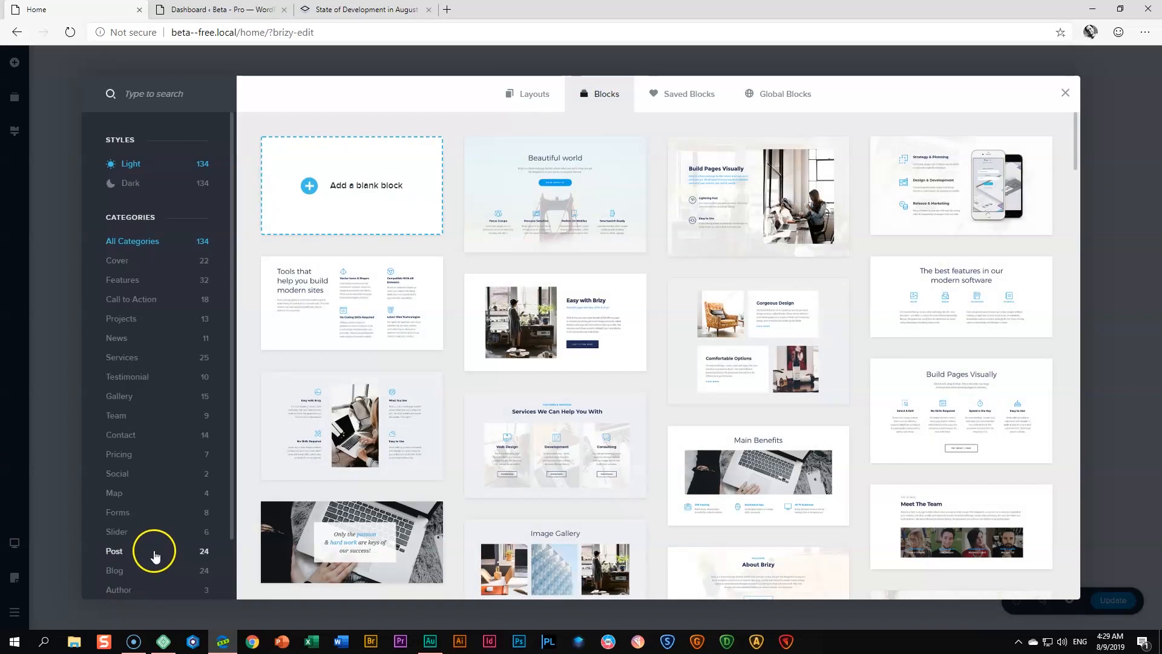
pyautogui.click(114, 570)
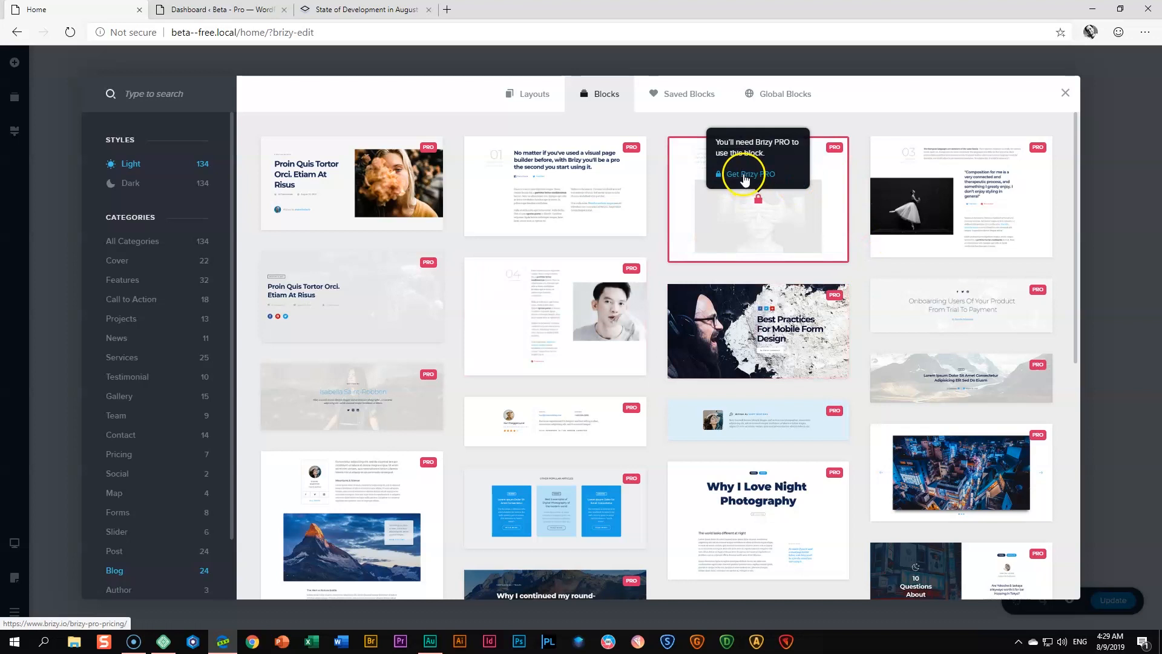
# Deselect the Development column and show typography settings for the Web Design paragraph
pyautogui.click(132, 241)
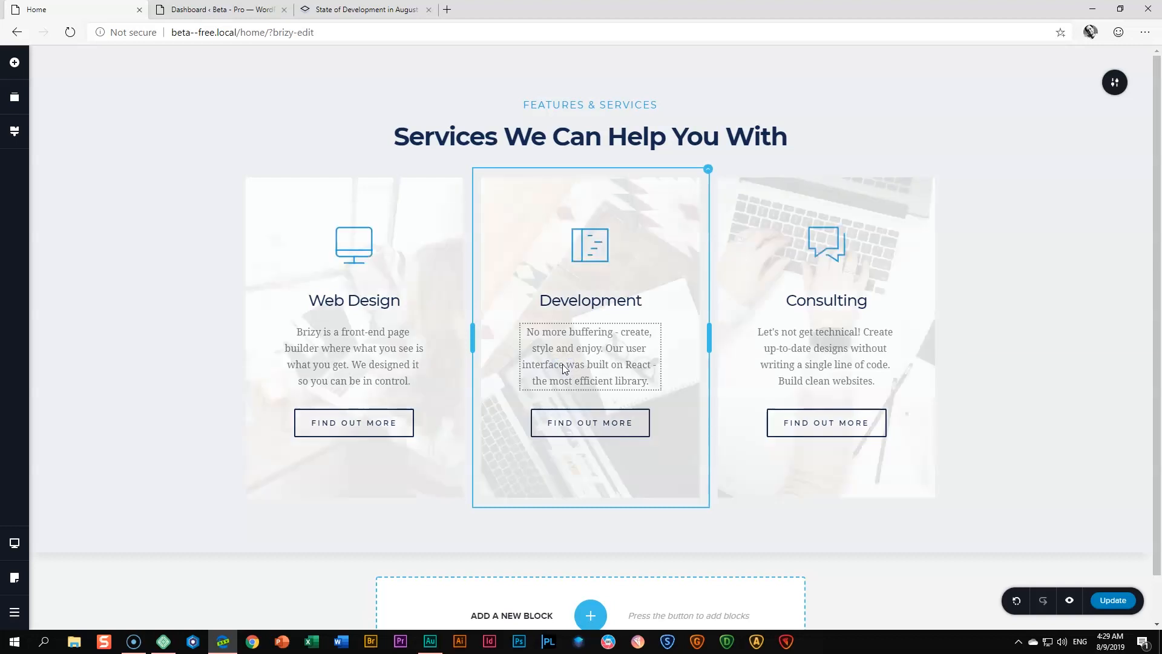
pyautogui.click(165, 192)
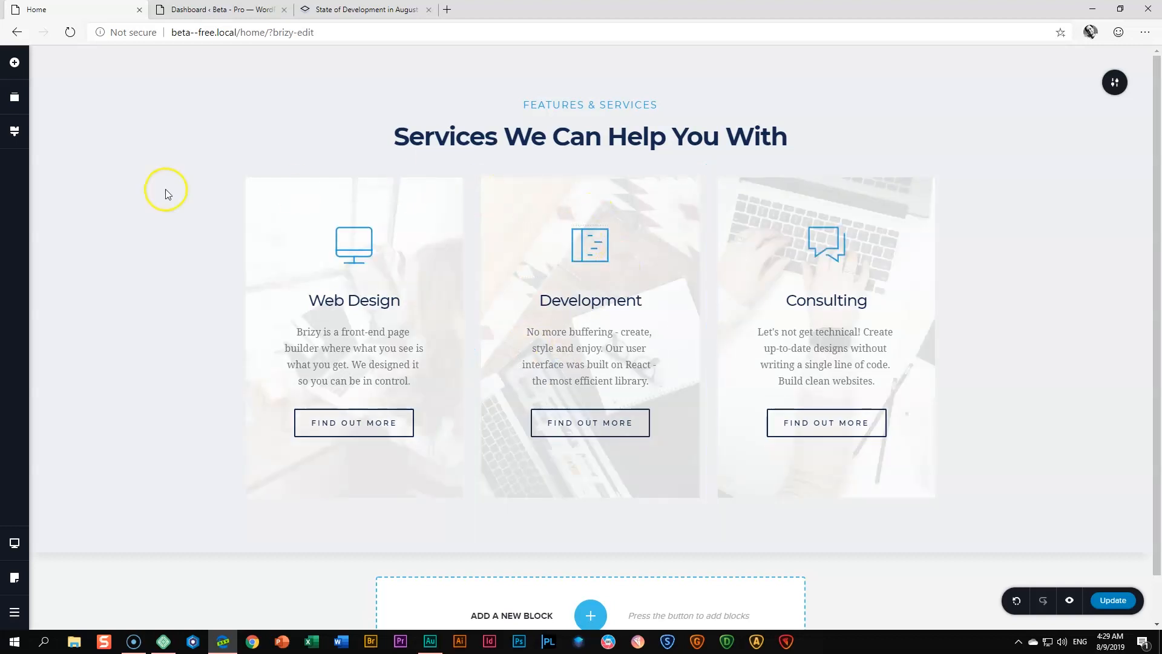
pyautogui.click(14, 132)
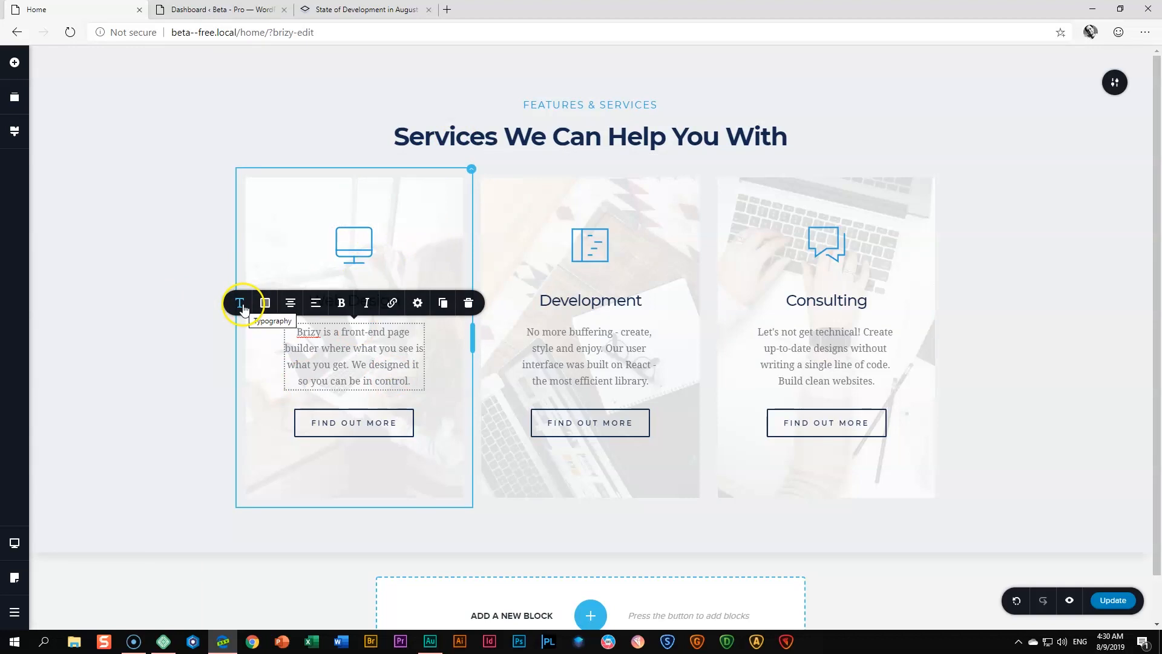
pyautogui.click(240, 302)
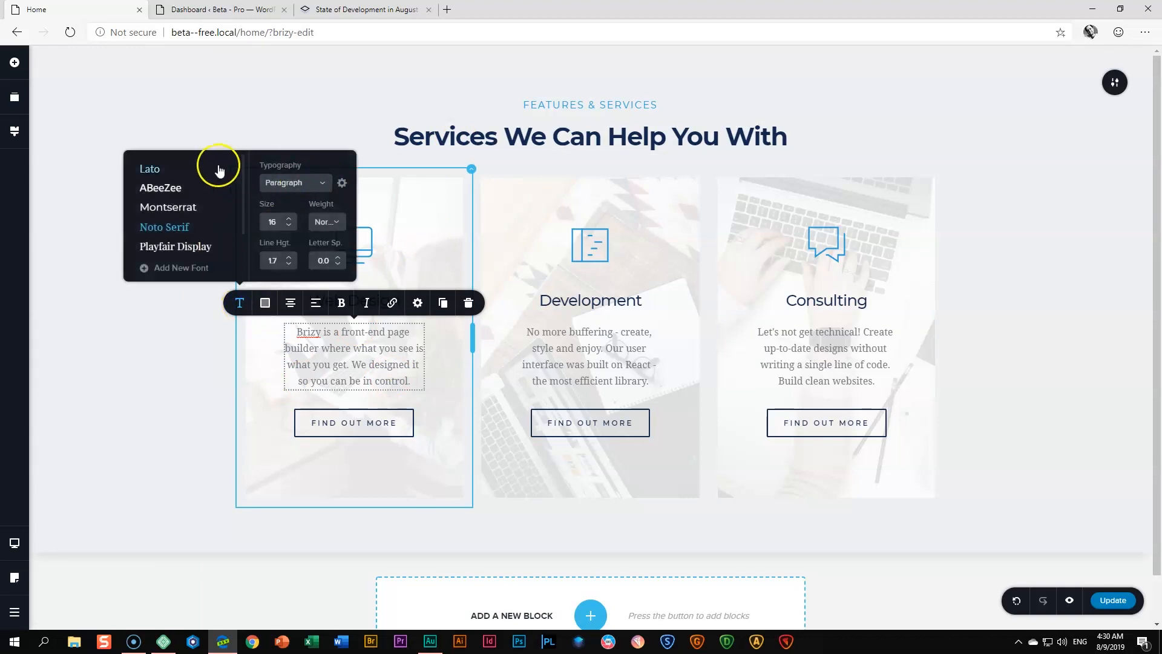
pyautogui.moveTo(170, 272)
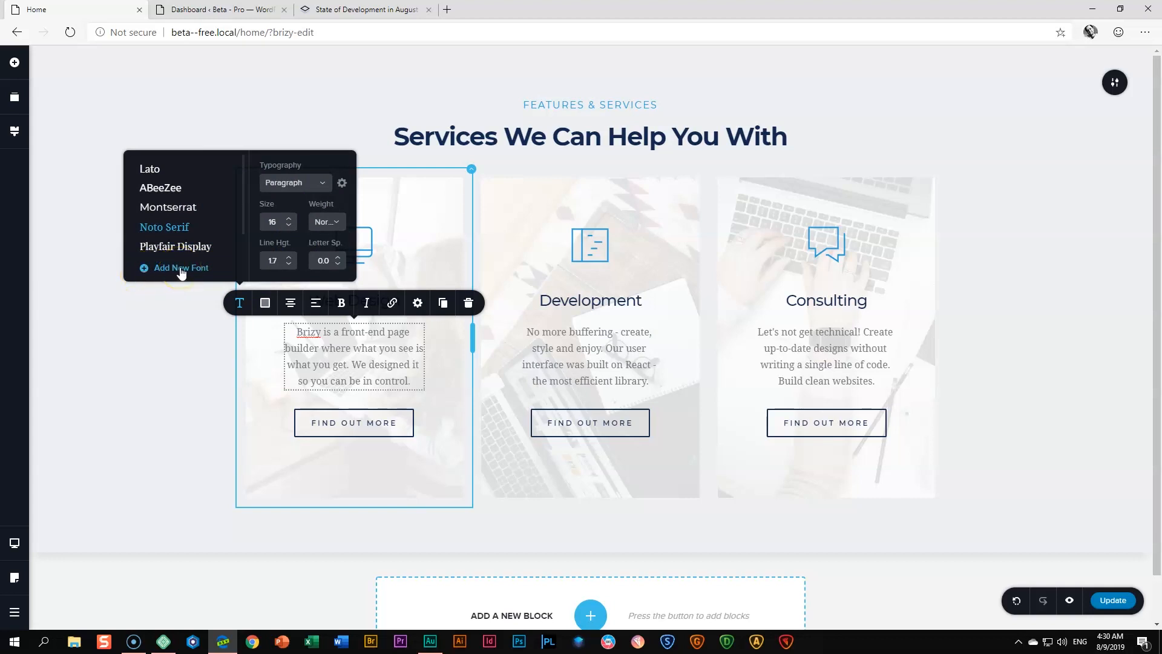
pyautogui.moveTo(156, 173)
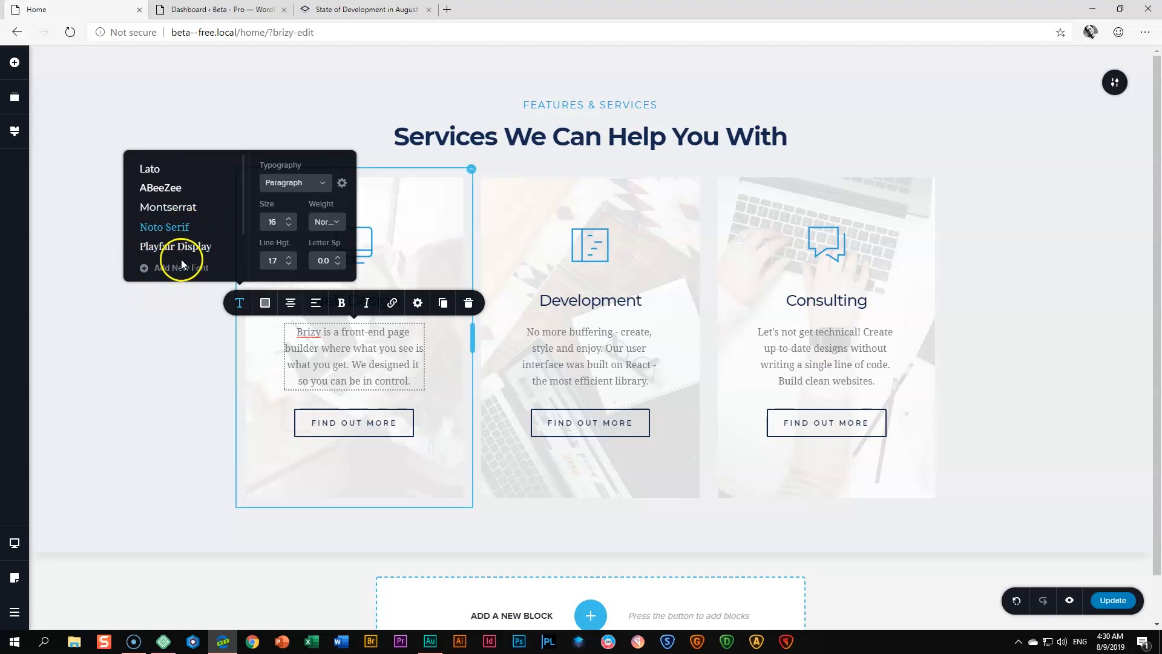
# View the font manager's installed fonts: Roboto, Playfair Display, Noto Serif, Montserrat, ABeeZee, Lato
pyautogui.click(180, 267)
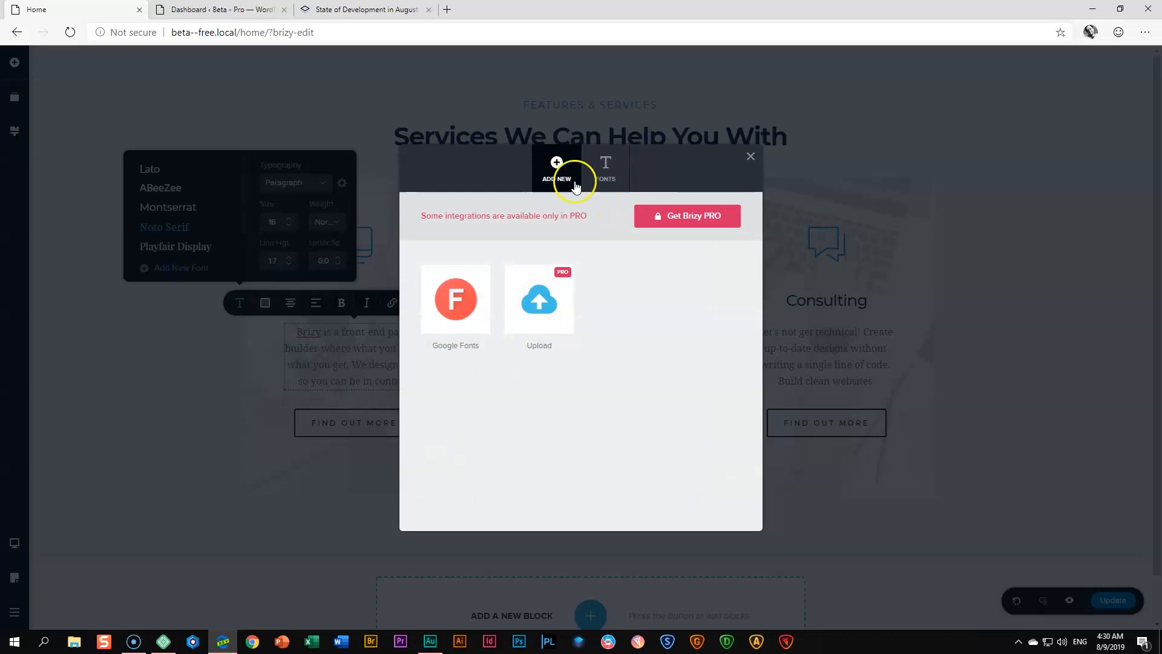
pyautogui.click(605, 168)
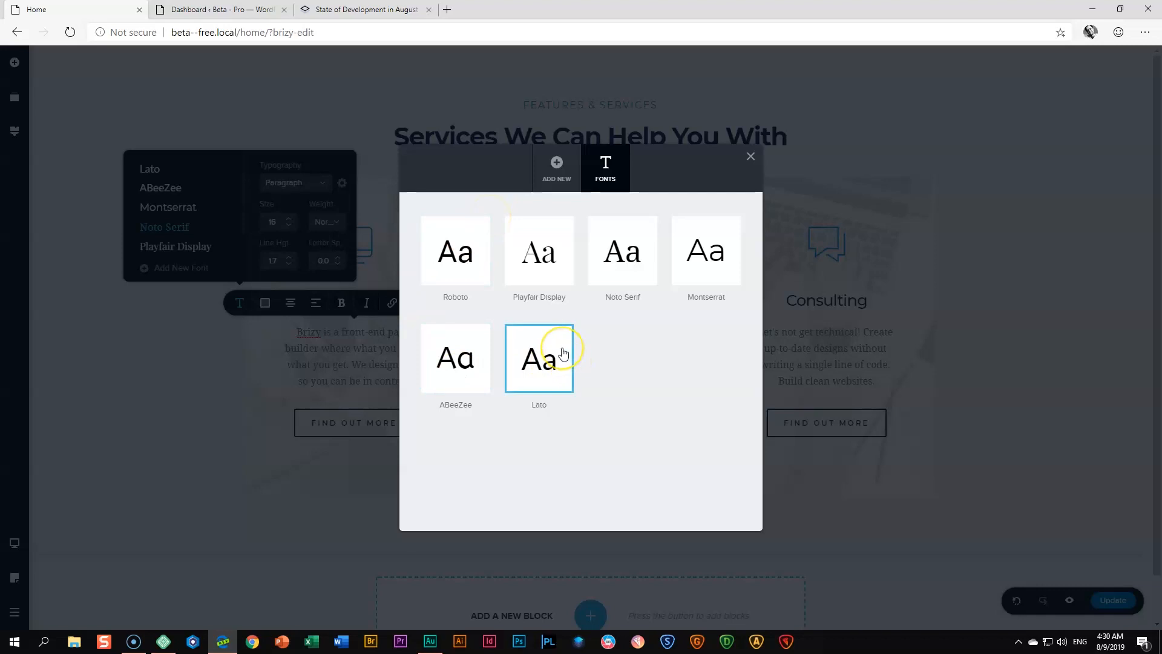
pyautogui.moveTo(582, 358)
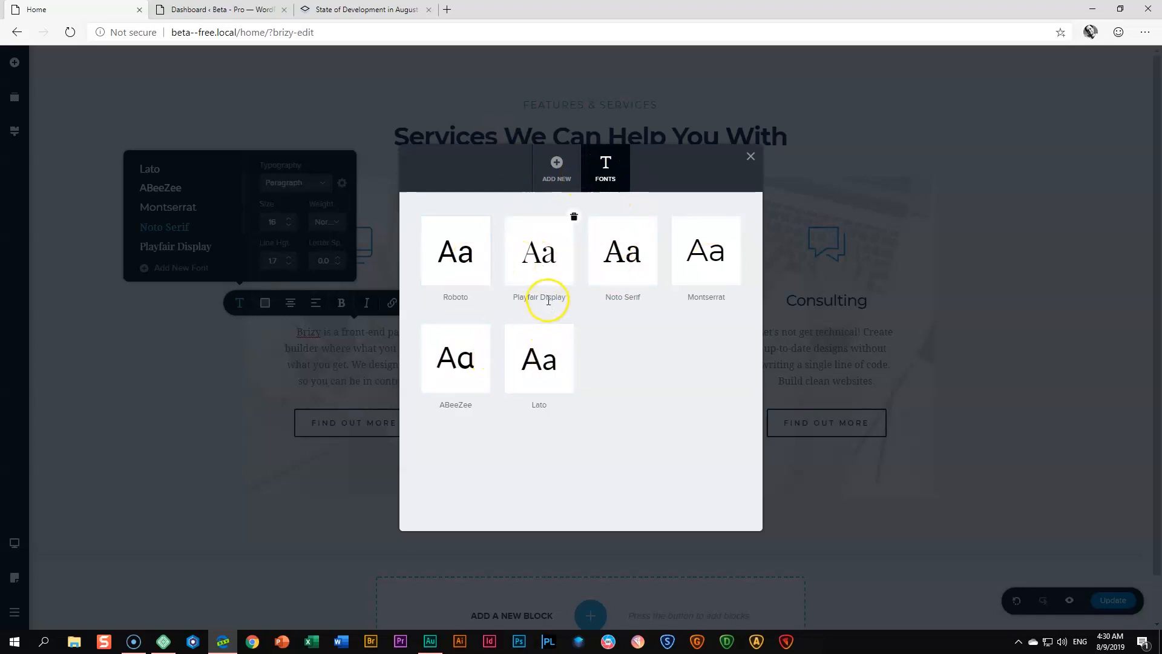
pyautogui.moveTo(301, 288)
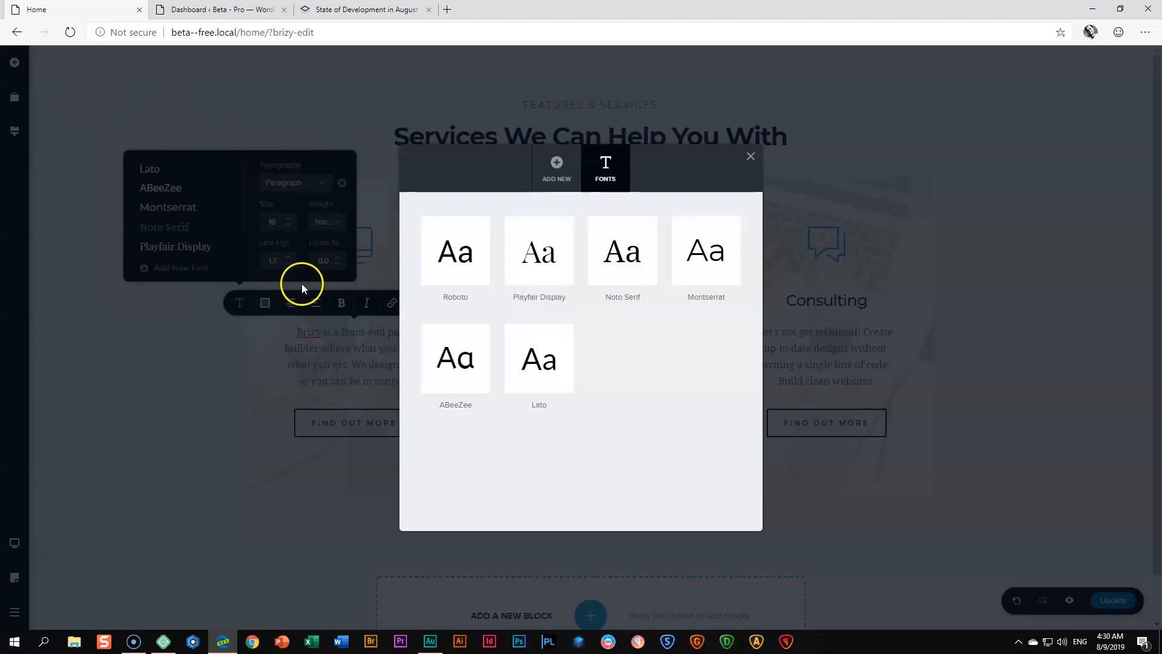
pyautogui.moveTo(306, 282)
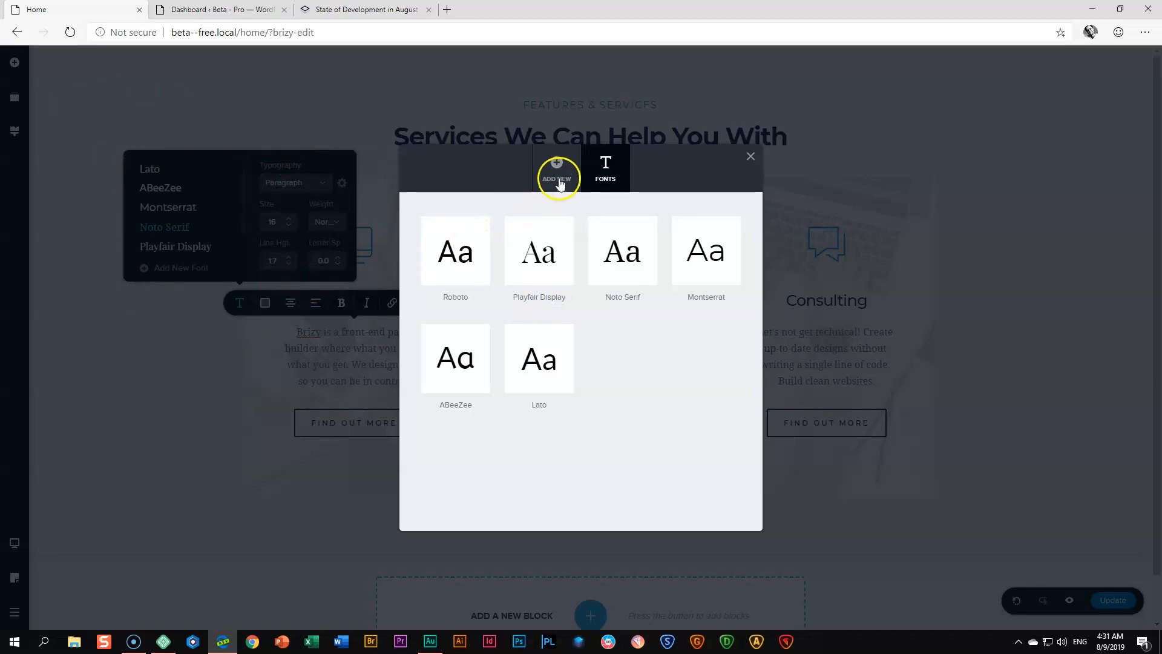
# Add the Open Sans font from Google Fonts to the project
pyautogui.click(557, 167)
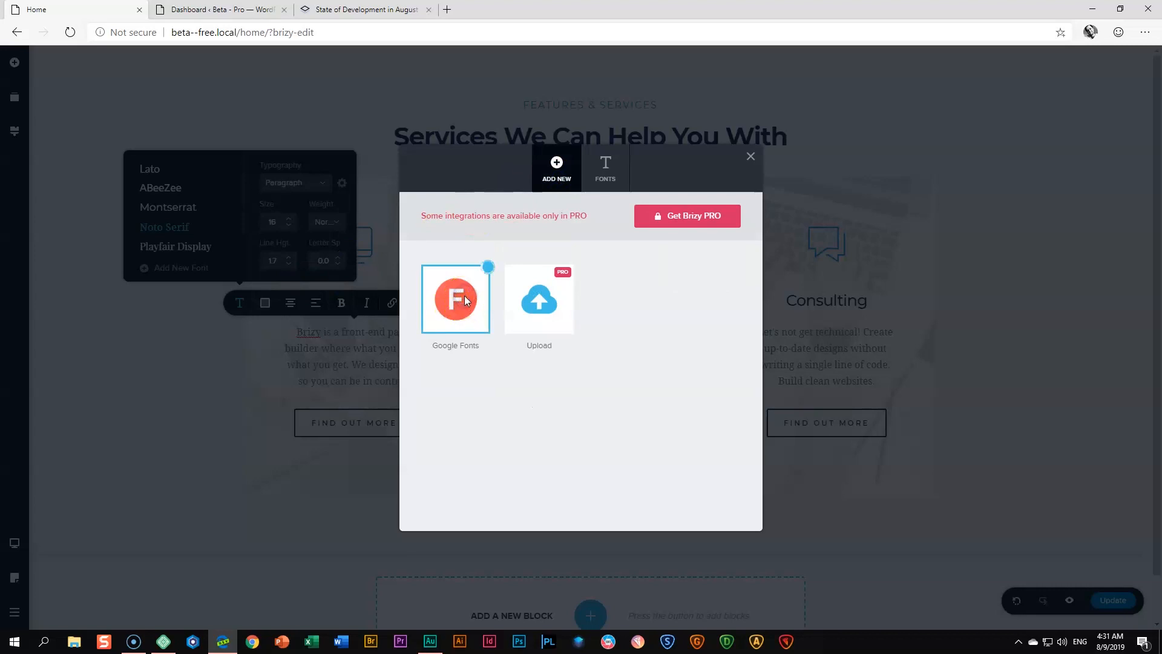
pyautogui.click(455, 299)
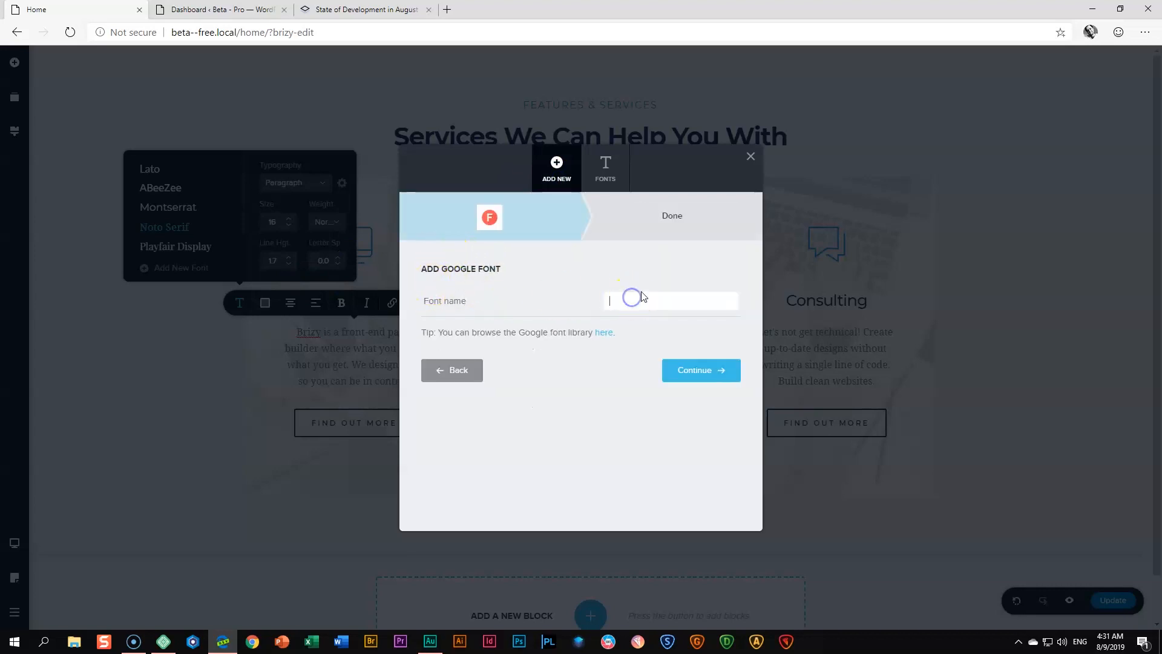
pyautogui.write('open sans')
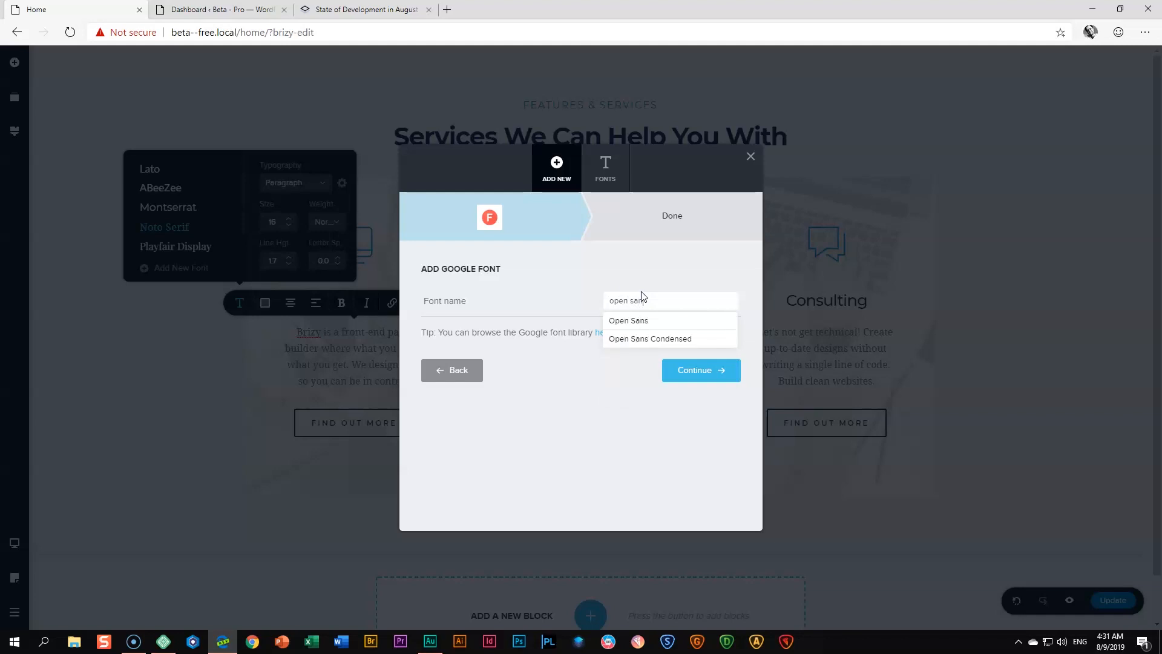
pyautogui.click(628, 320)
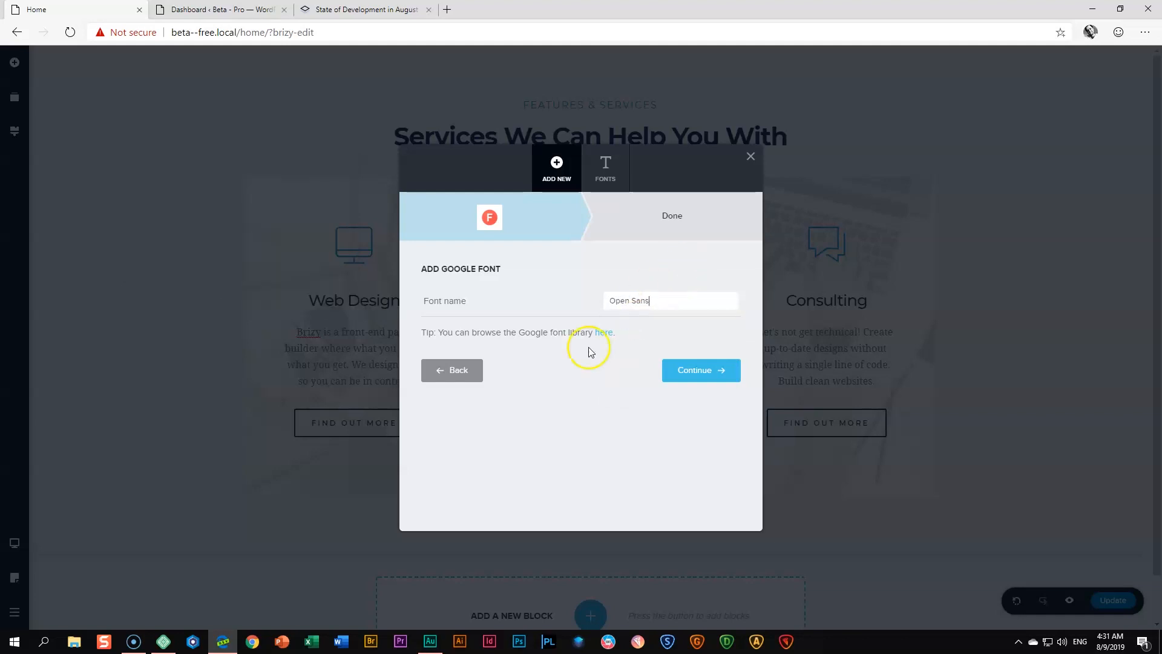
pyautogui.click(699, 370)
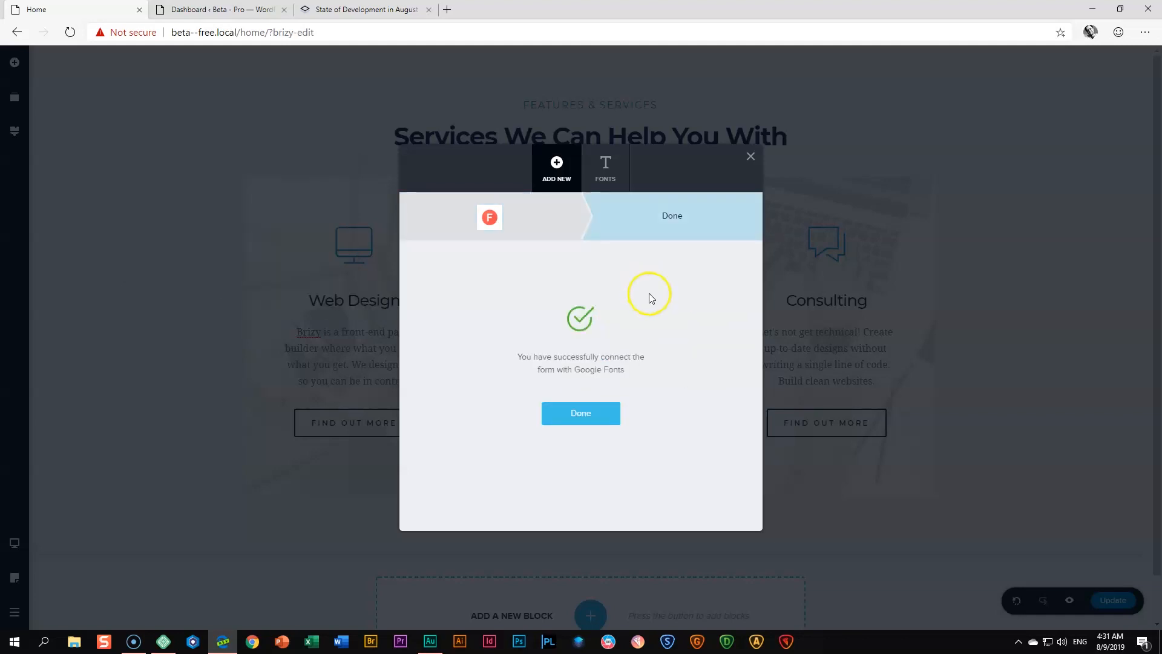
pyautogui.click(580, 413)
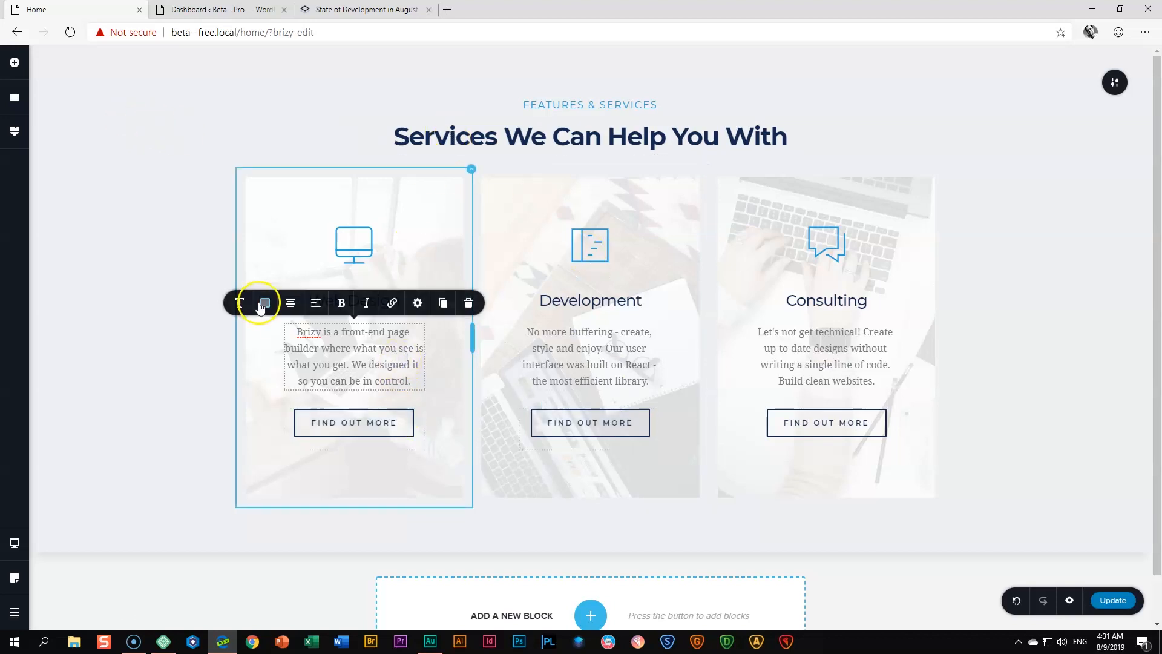
# Confirm Open Sans now appears in the font manager and return to adding a font
pyautogui.click(239, 302)
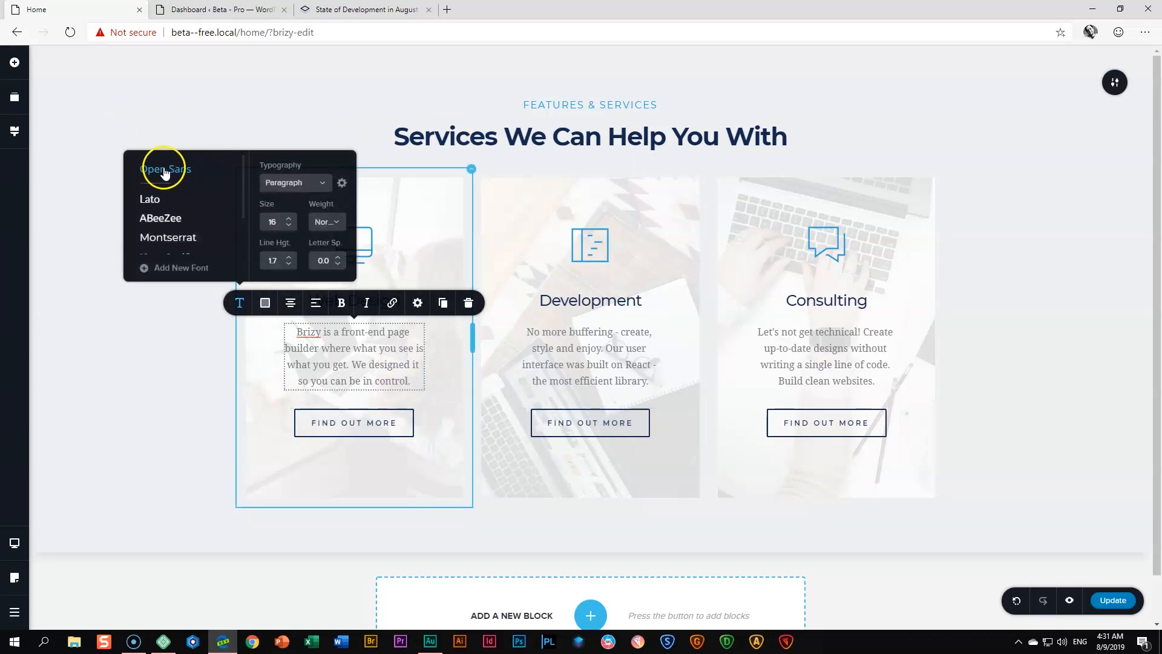
pyautogui.click(180, 267)
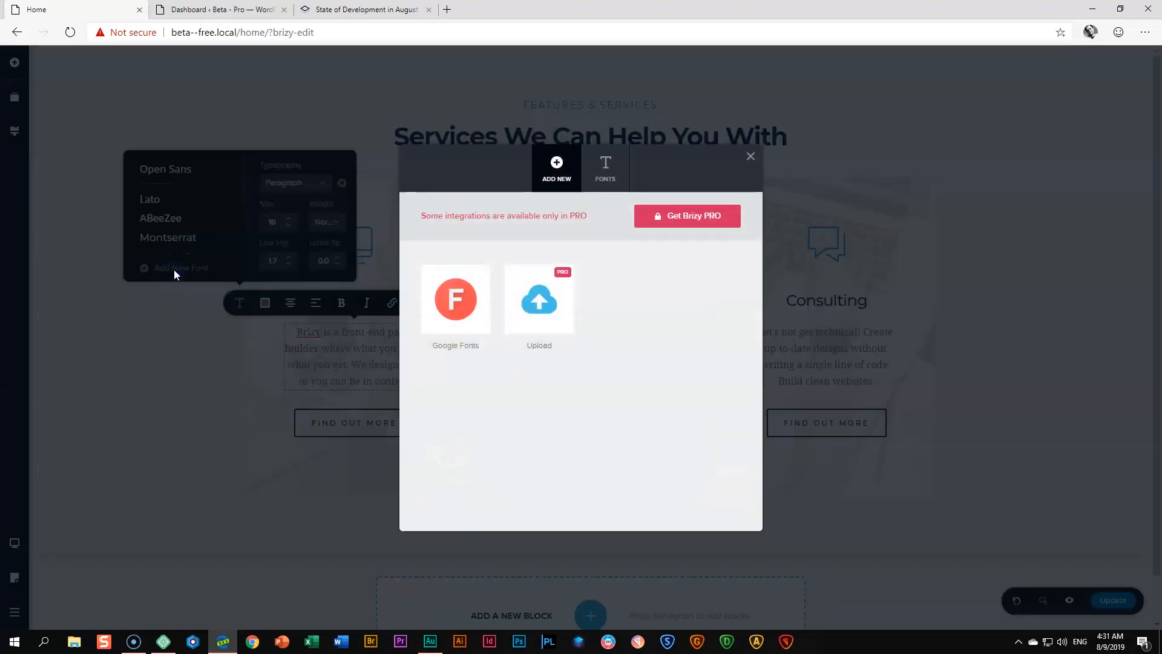
pyautogui.click(606, 167)
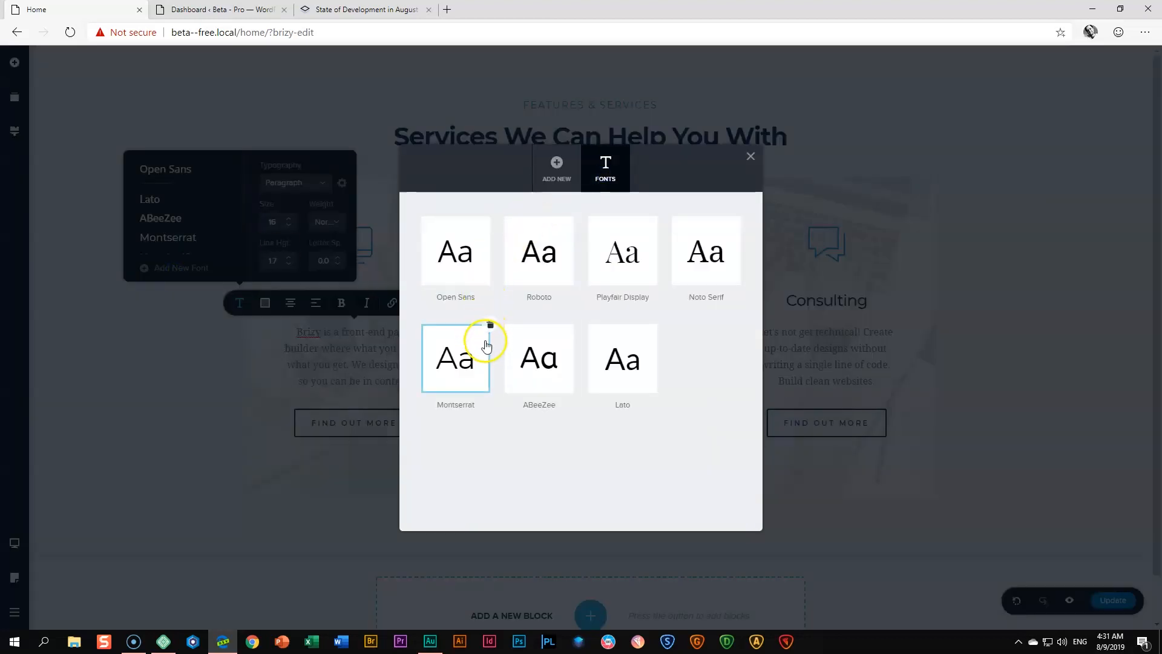
pyautogui.click(455, 250)
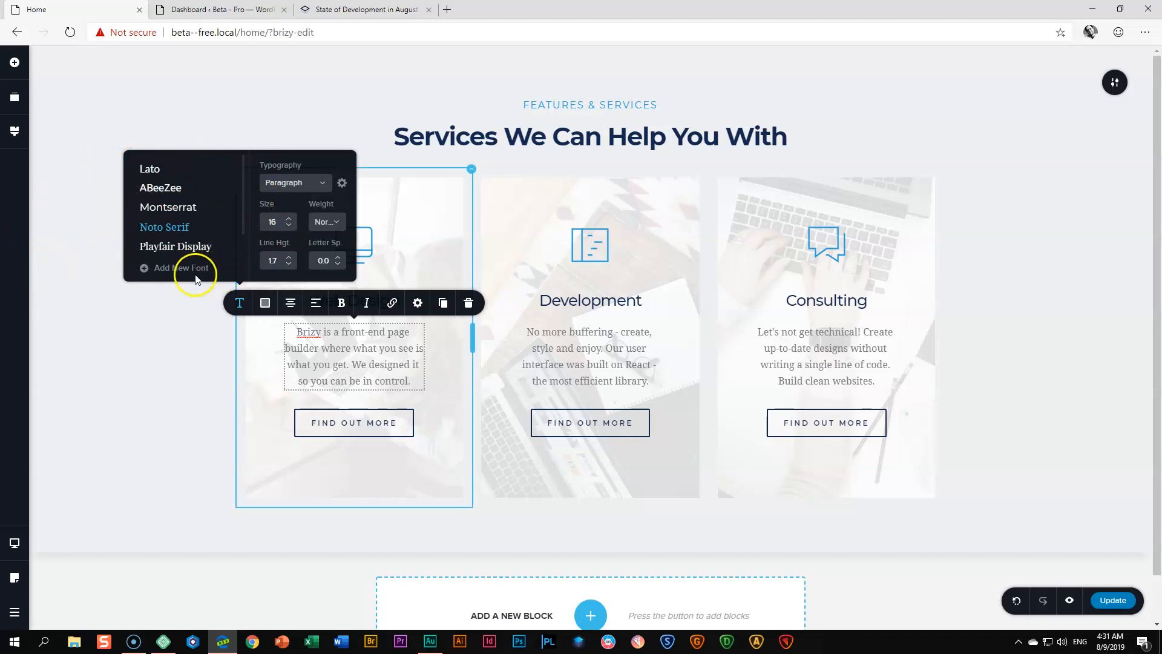
pyautogui.moveTo(203, 265)
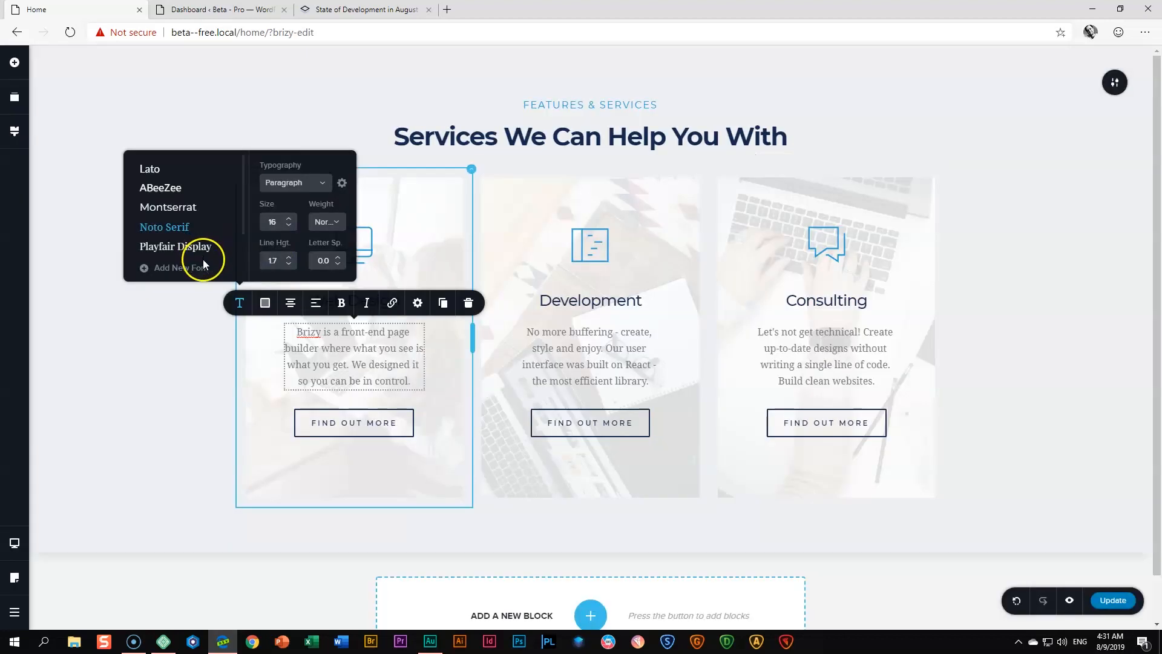
pyautogui.click(180, 268)
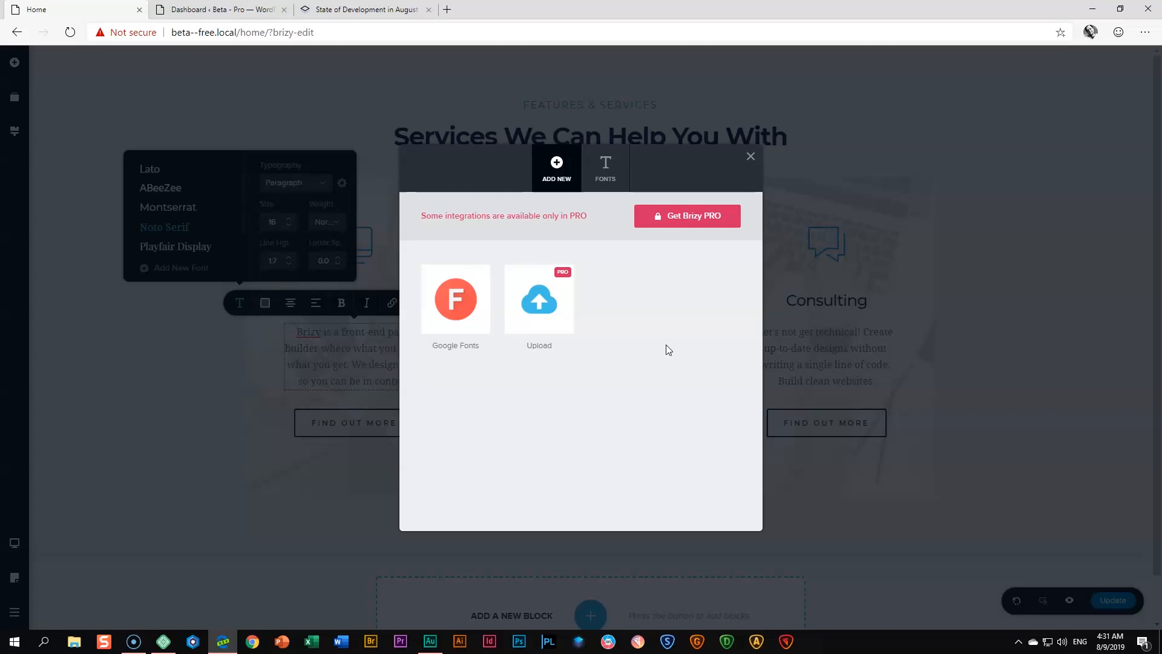
pyautogui.moveTo(538, 311)
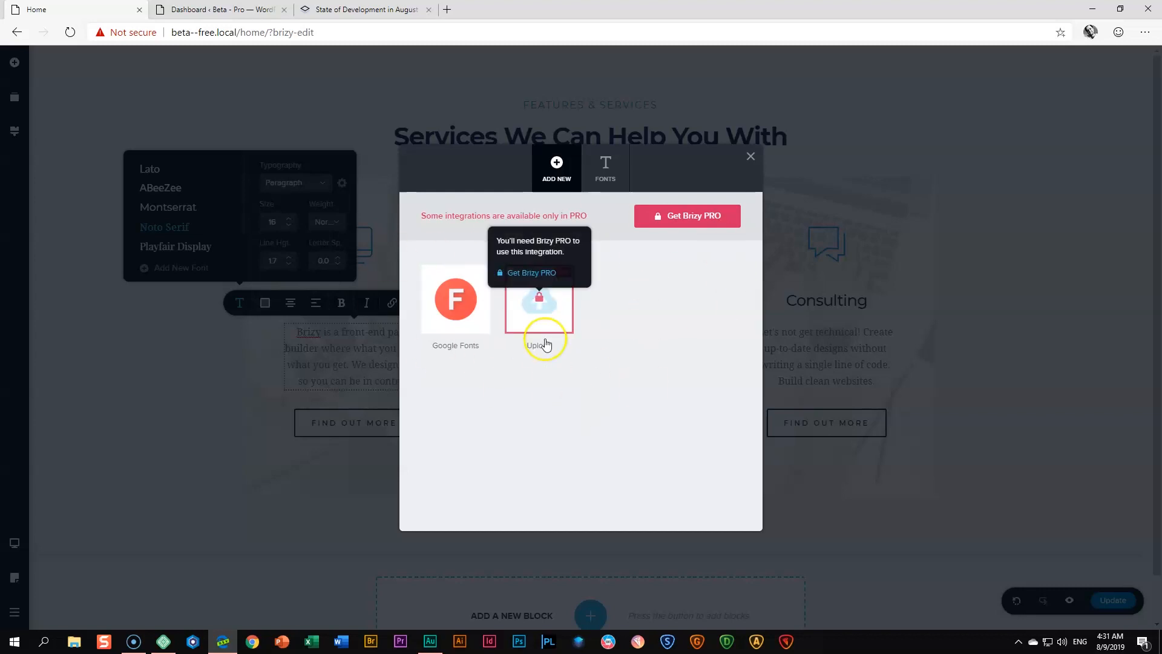
pyautogui.moveTo(618, 317)
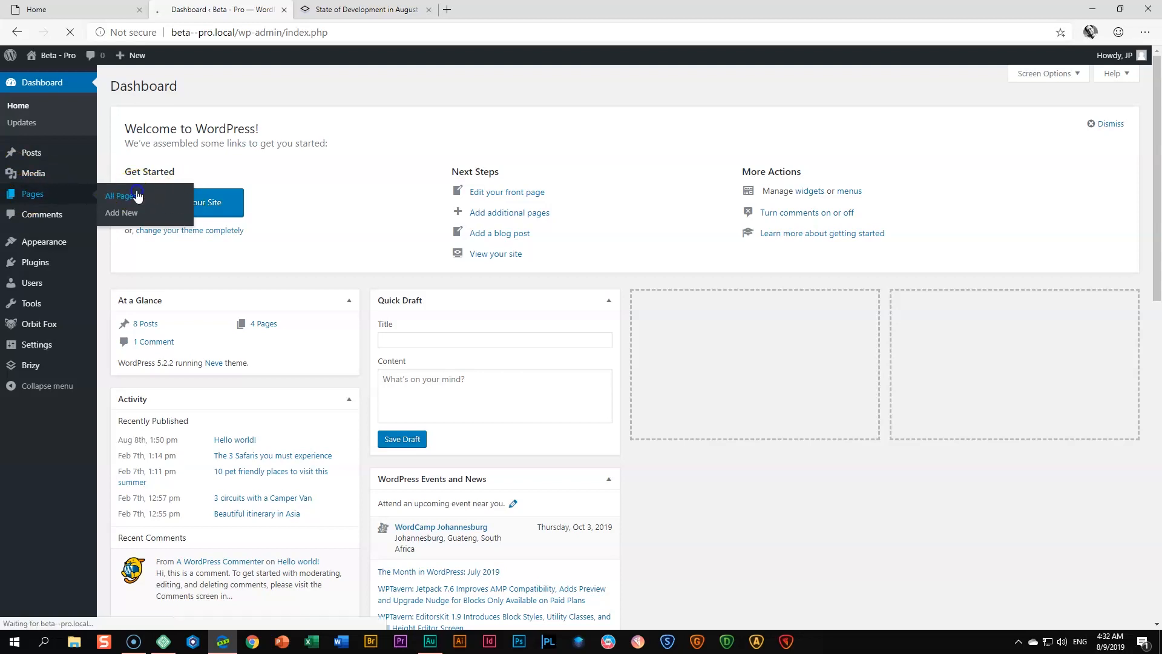
# Edit the Beta-Pro site's empty Home page in the Brizy editor
pyautogui.click(119, 196)
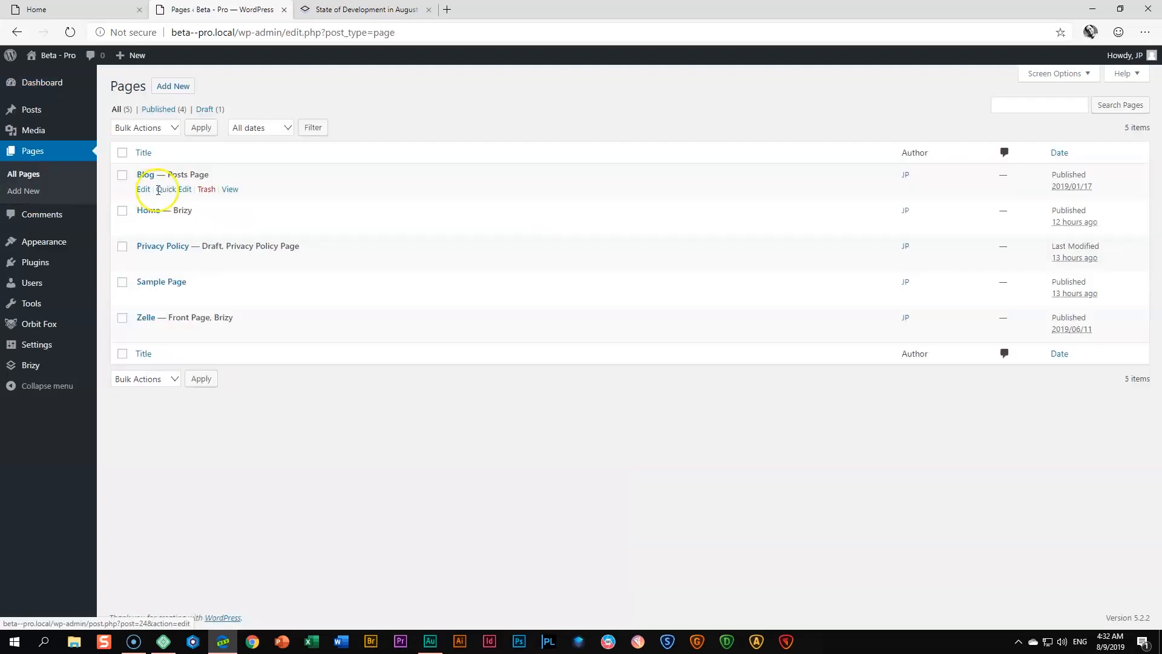
pyautogui.click(268, 225)
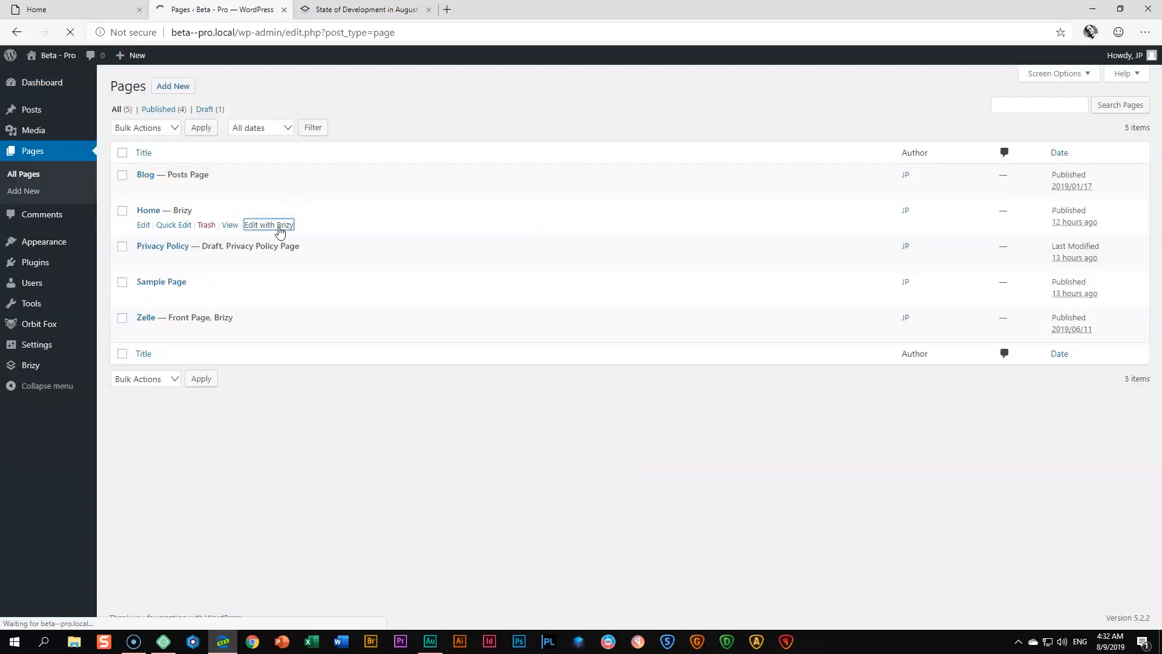
pyautogui.click(269, 226)
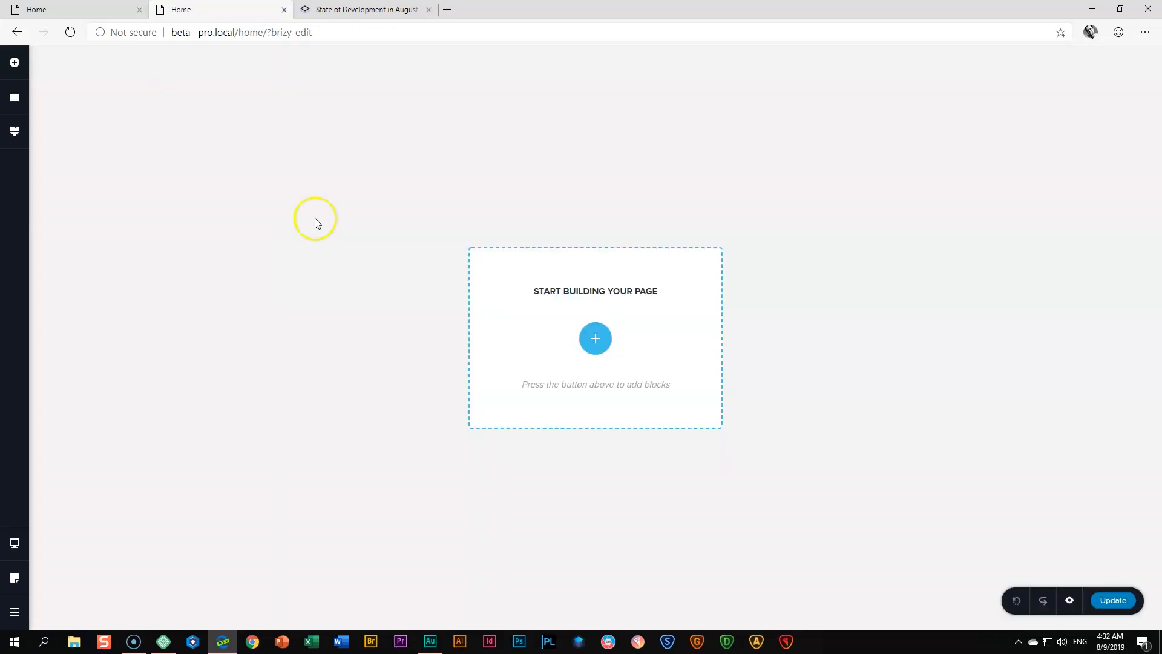
# Select the Pressure Sensitive text and start adding a new font from its typography settings
pyautogui.click(594, 339)
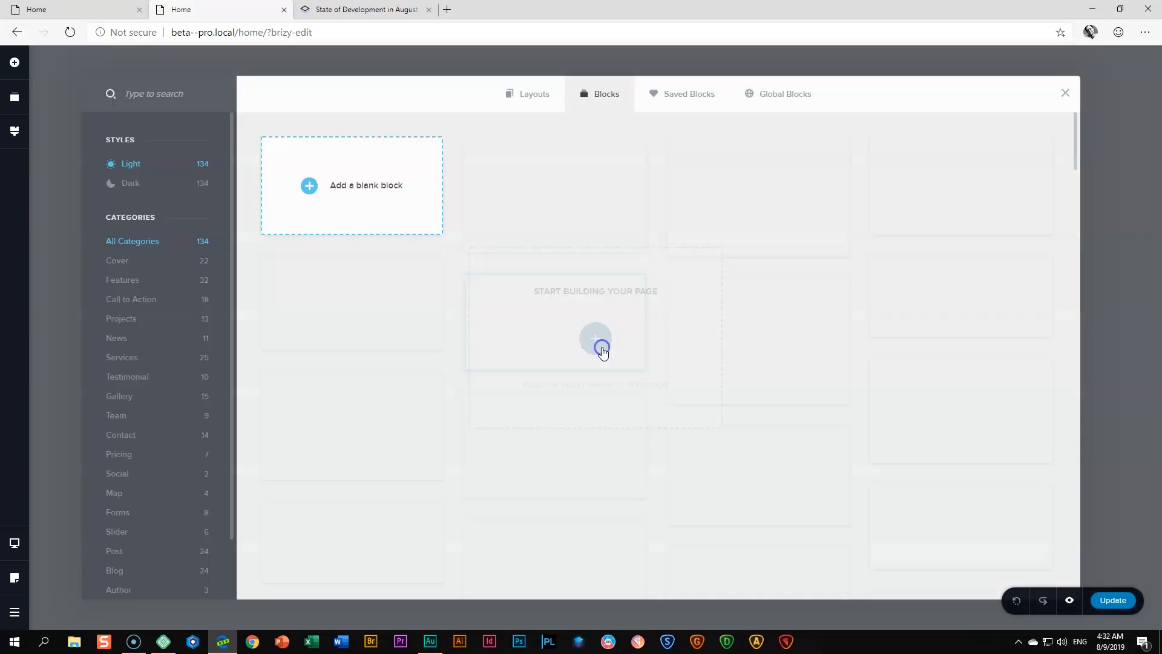
pyautogui.click(1065, 93)
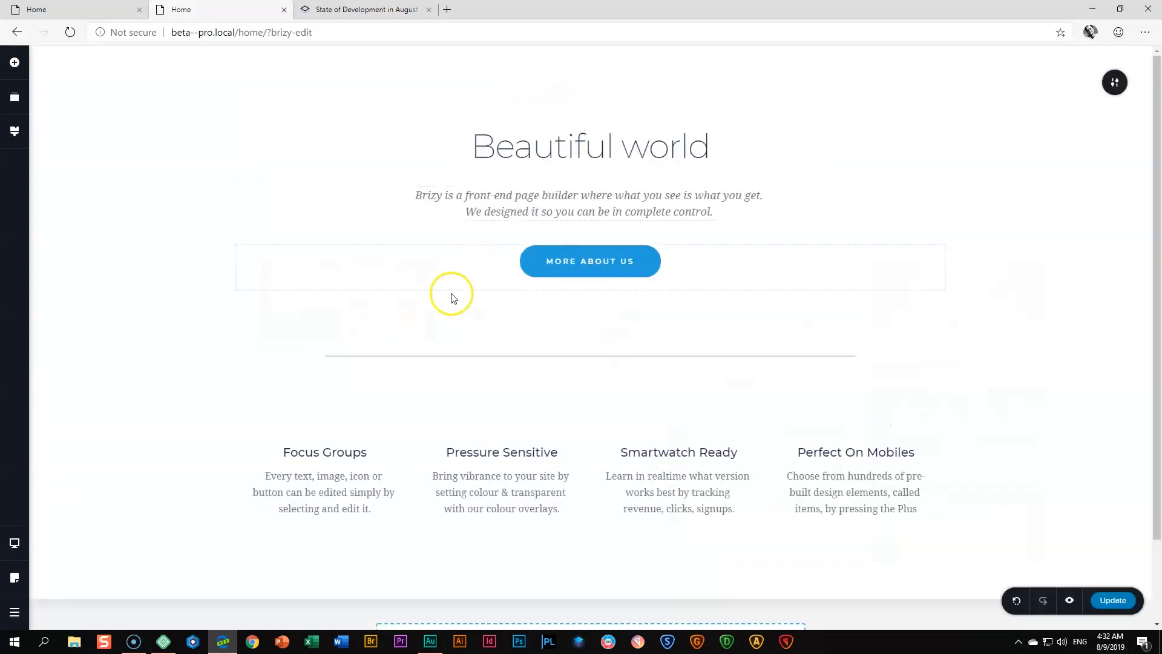
pyautogui.click(485, 478)
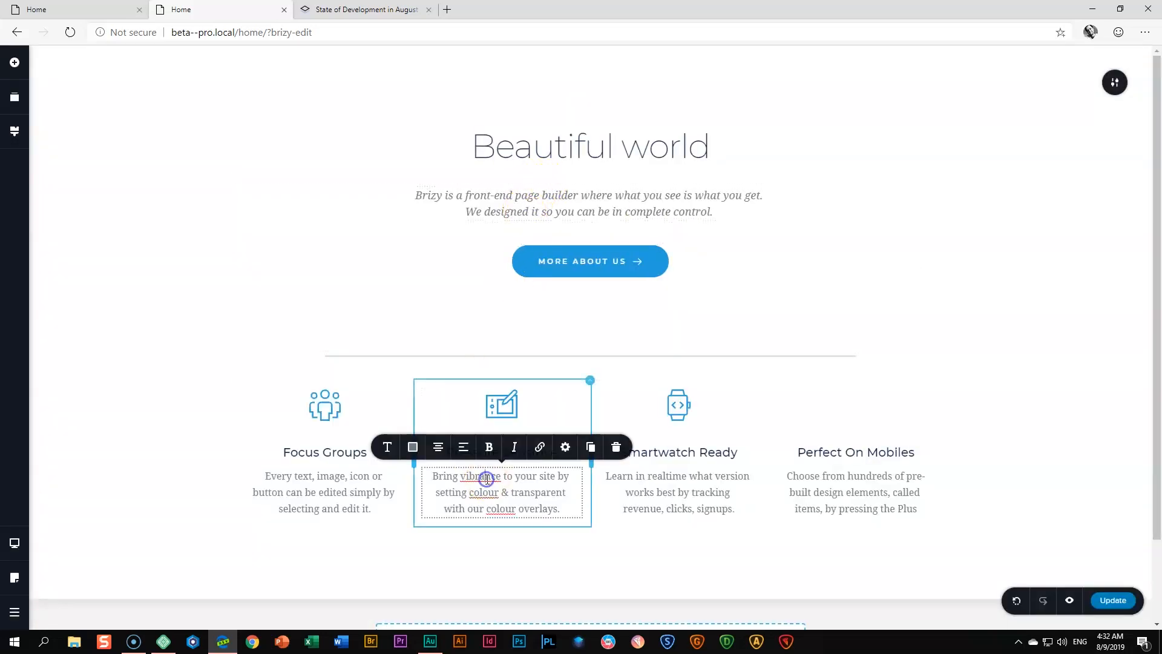
pyautogui.click(386, 447)
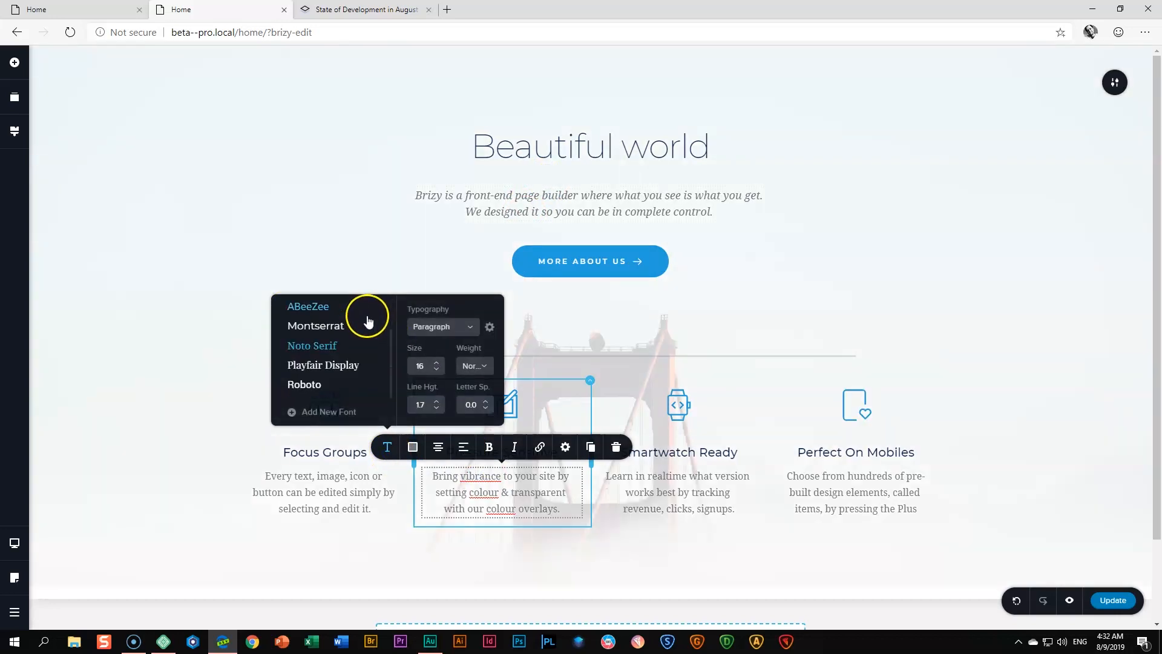
pyautogui.click(328, 411)
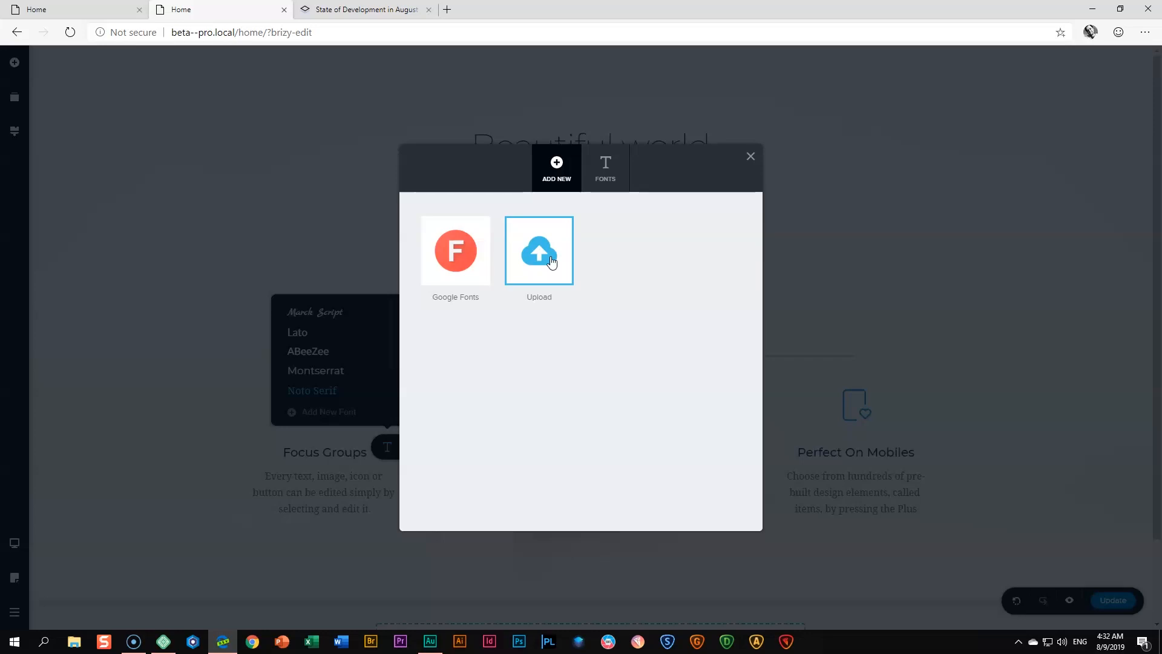
pyautogui.moveTo(556, 269)
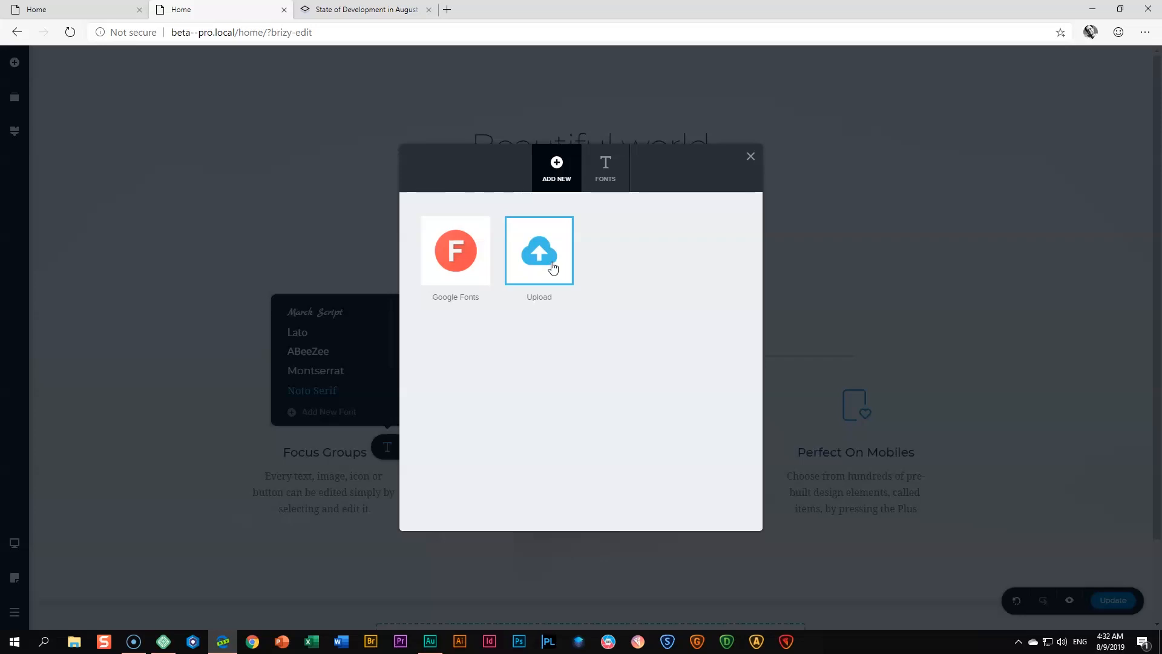
# Begin uploading a custom font named Laputa and continue to its variations step
pyautogui.click(538, 249)
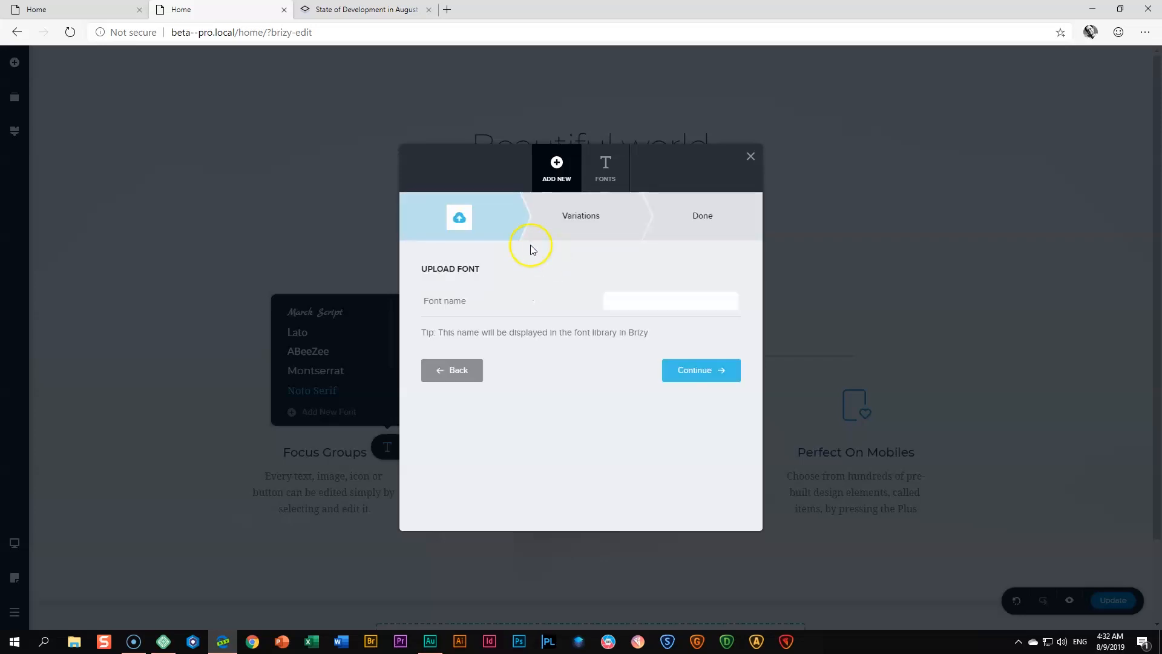
pyautogui.click(669, 300)
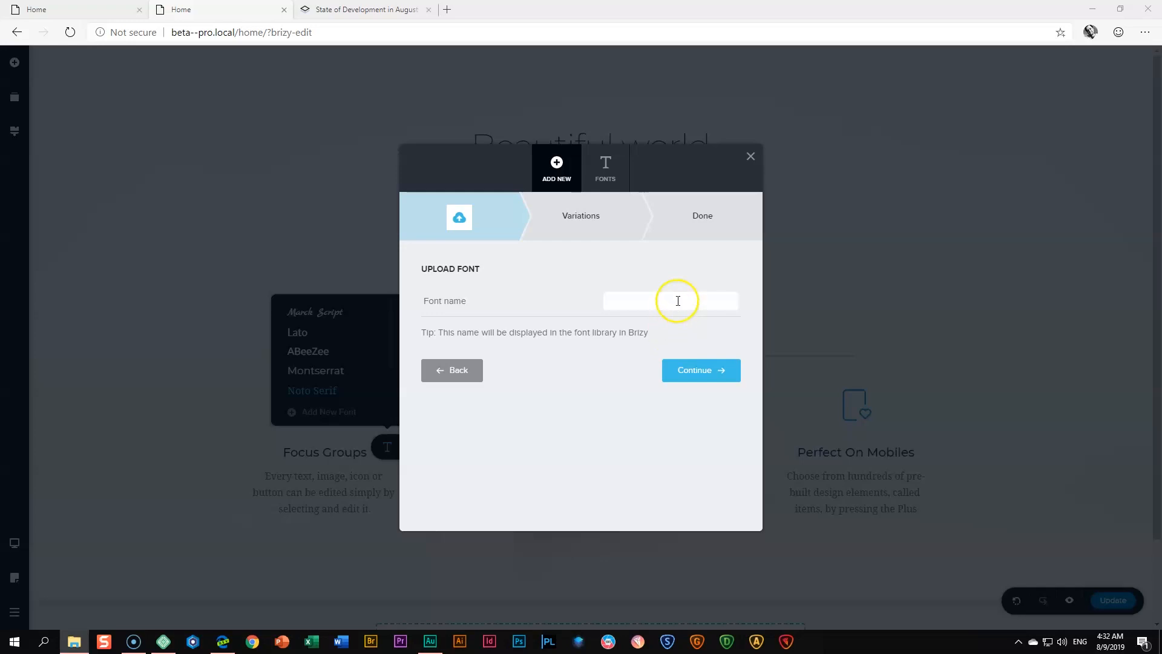
pyautogui.write('Lapu')
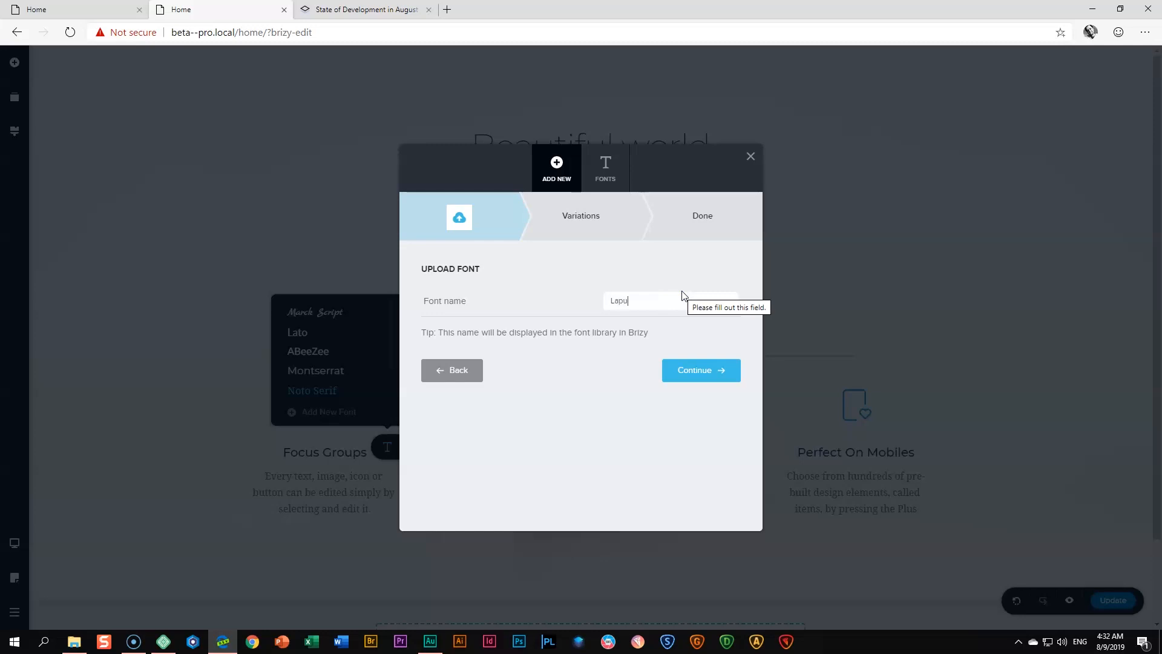
pyautogui.click(700, 370)
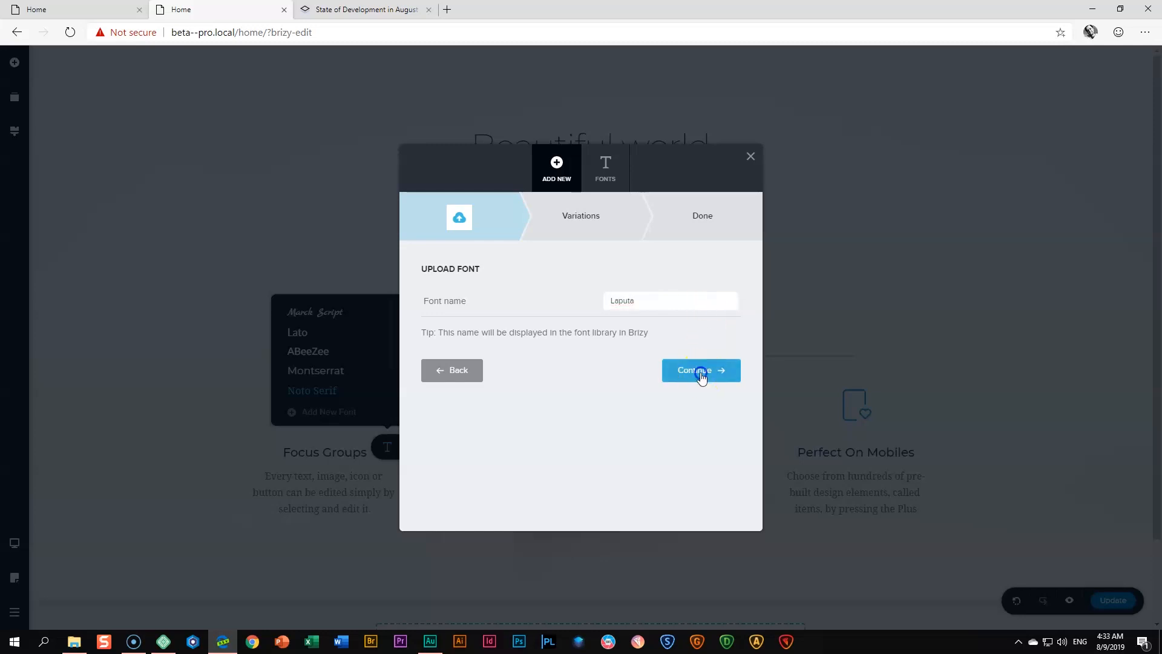
pyautogui.click(700, 370)
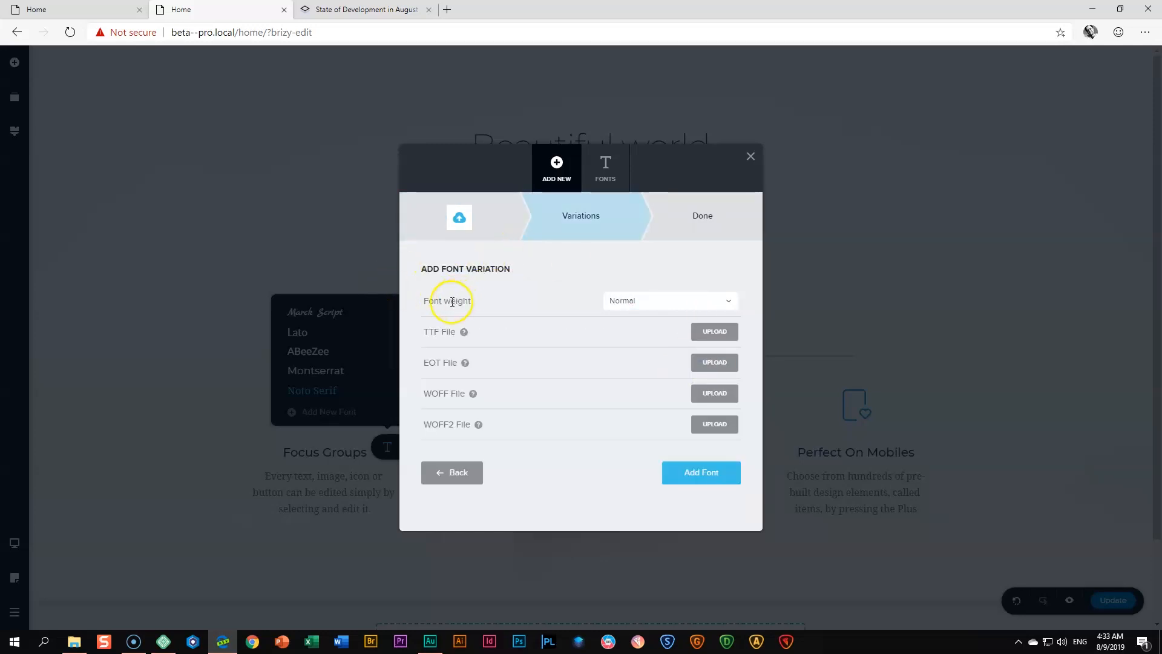
# Upload Laputa.ttf as the TTF file and add it as the Normal weight variation
pyautogui.click(668, 300)
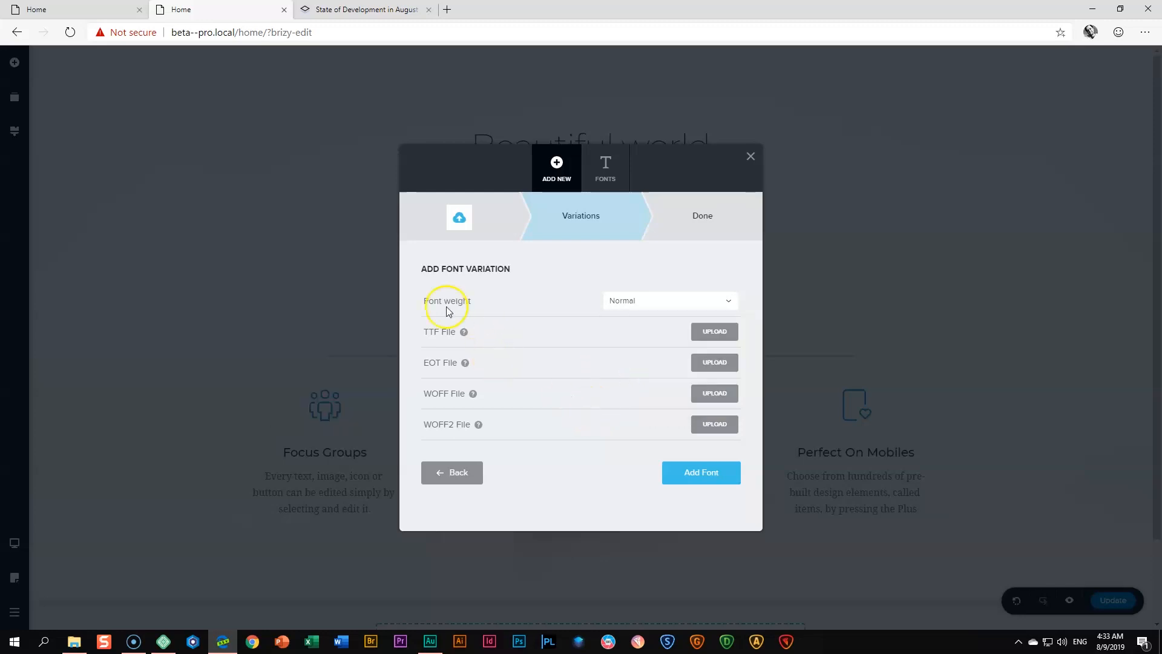
pyautogui.moveTo(380, 291)
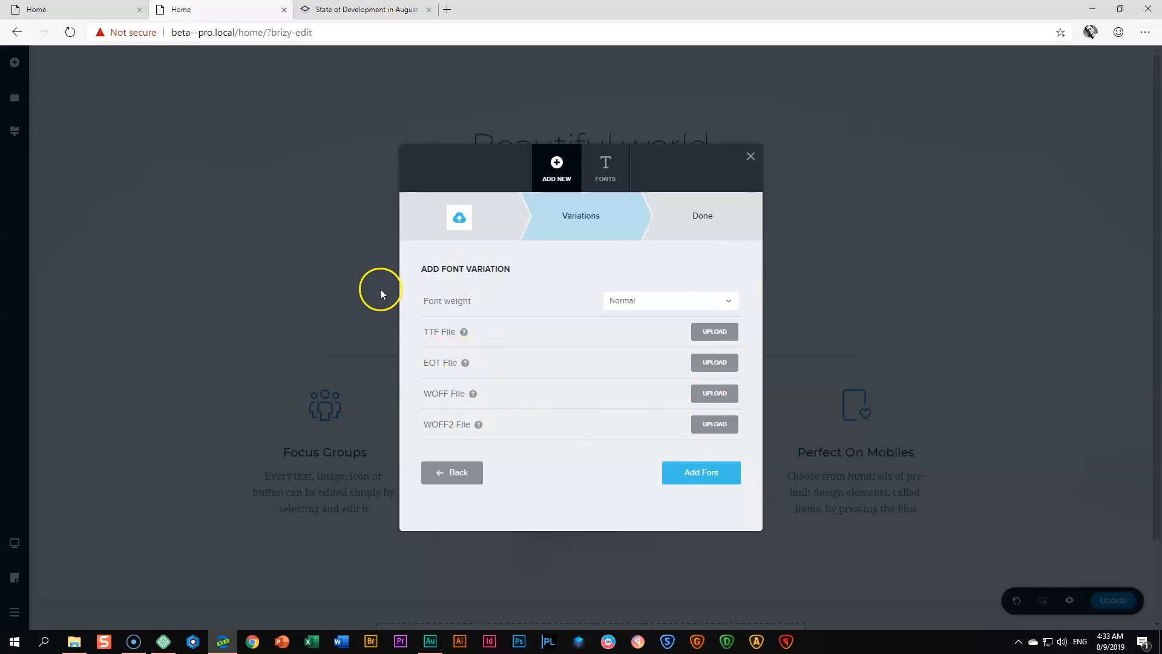
pyautogui.moveTo(740, 343)
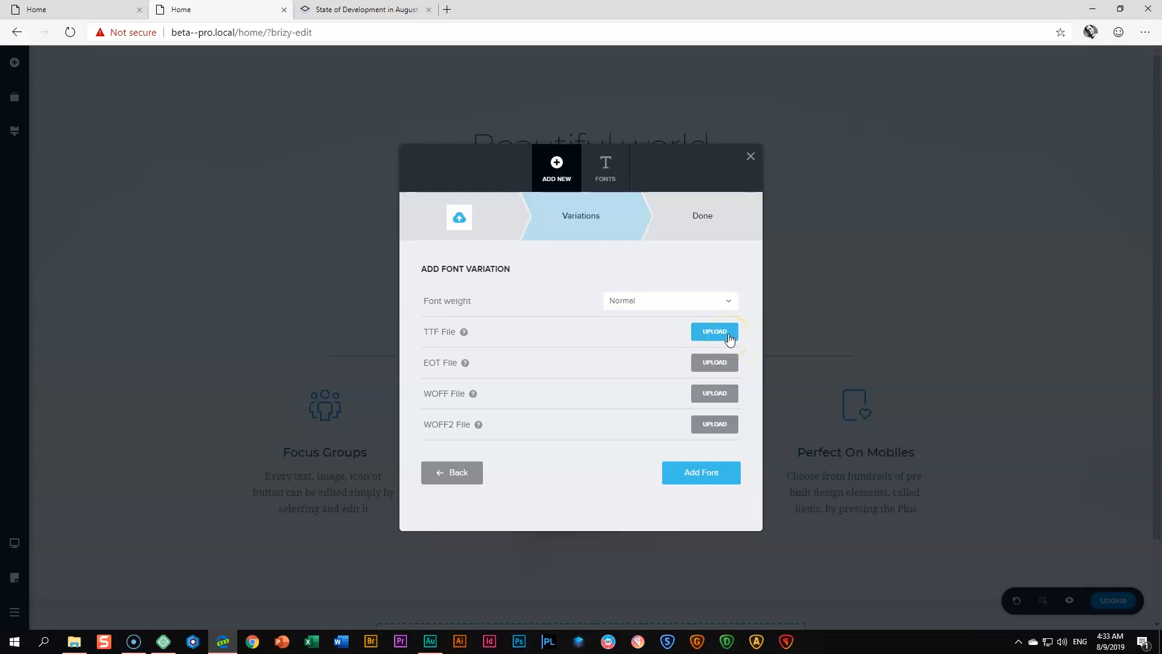
pyautogui.click(714, 331)
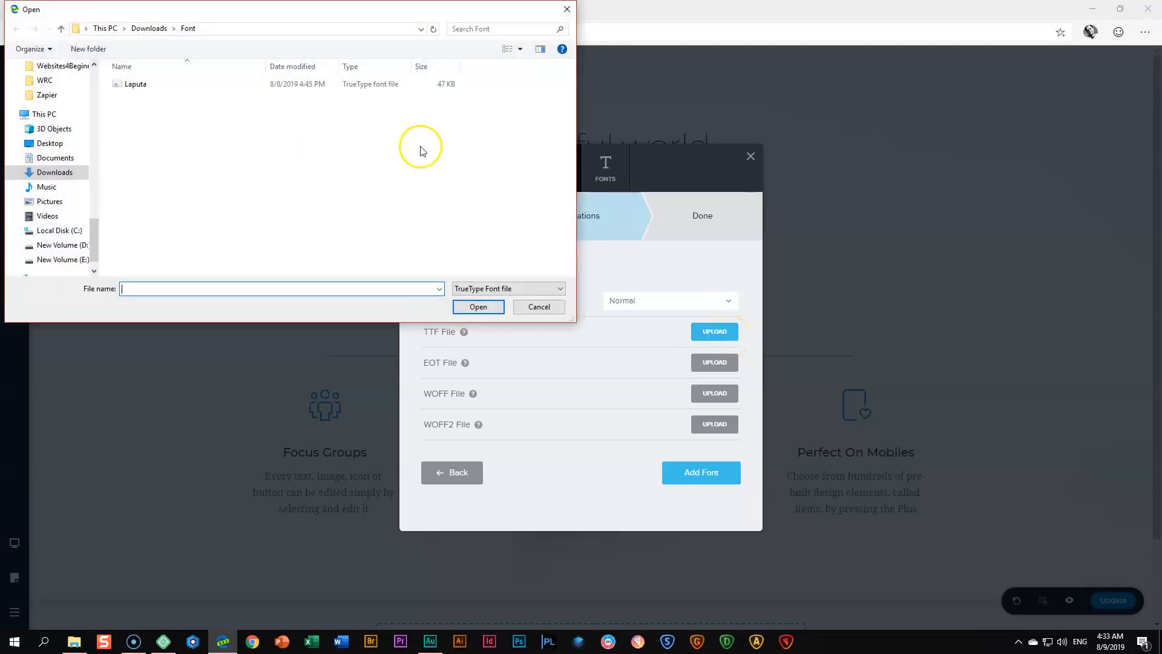
pyautogui.click(478, 306)
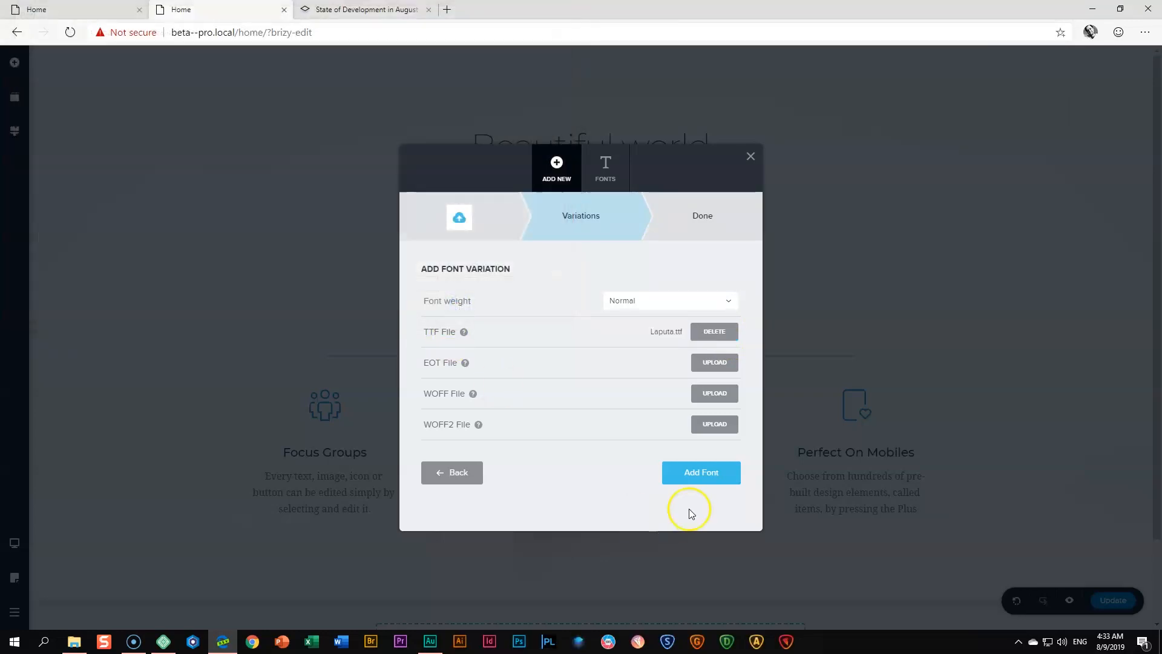
pyautogui.click(699, 472)
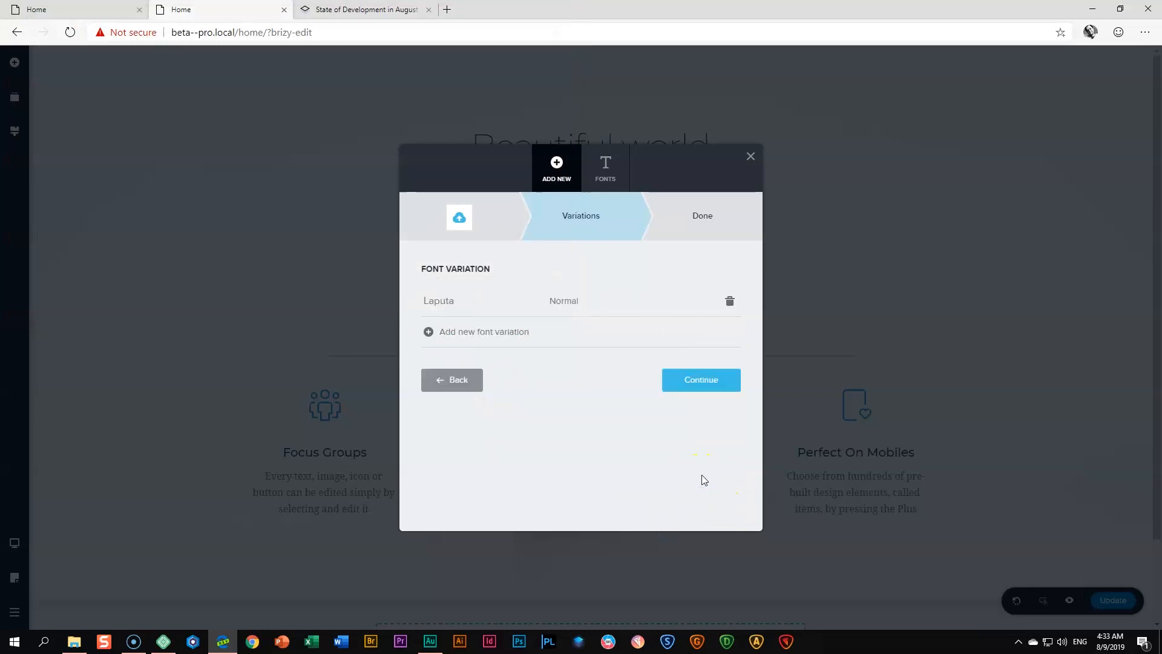
pyautogui.moveTo(633, 324)
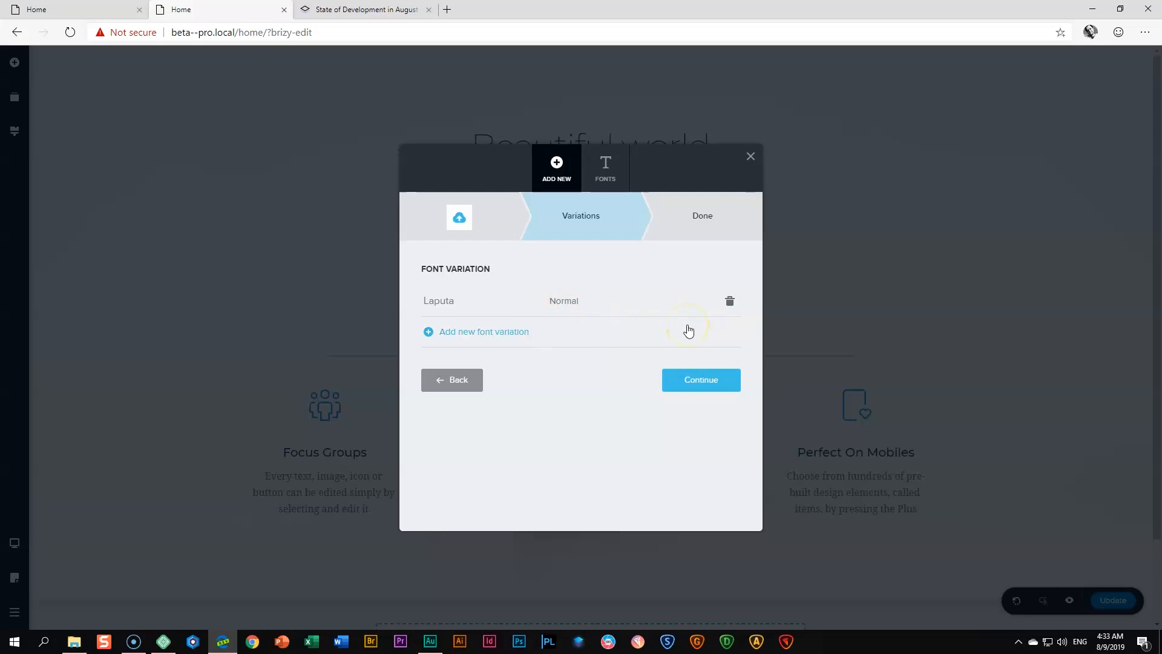
pyautogui.moveTo(439, 345)
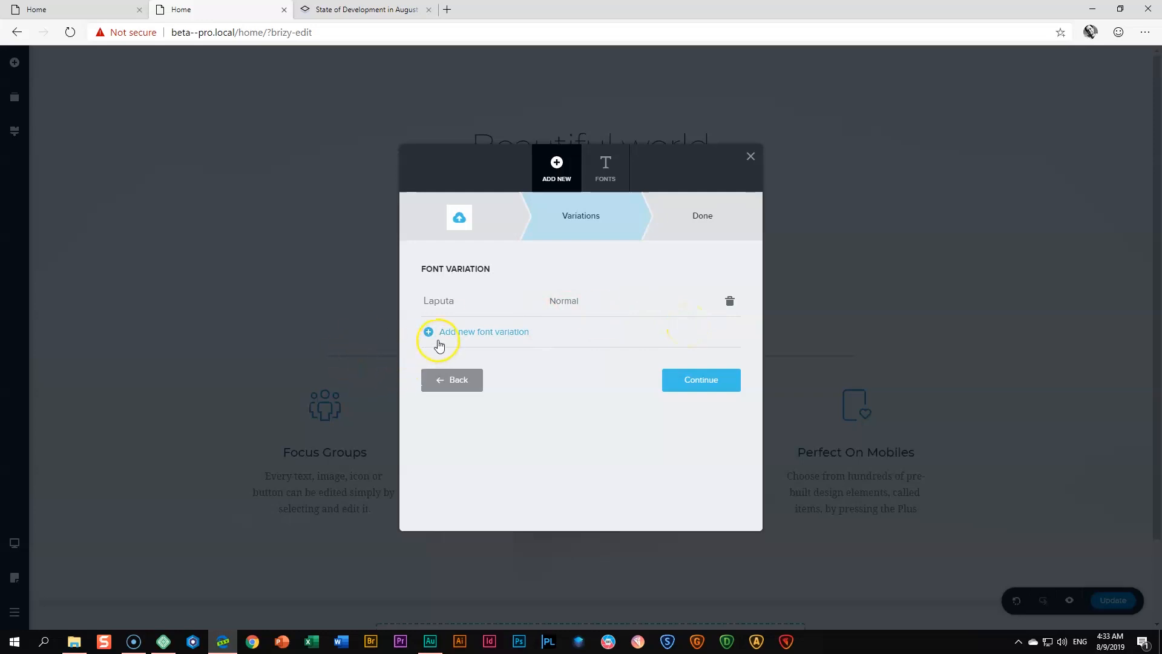
pyautogui.moveTo(507, 342)
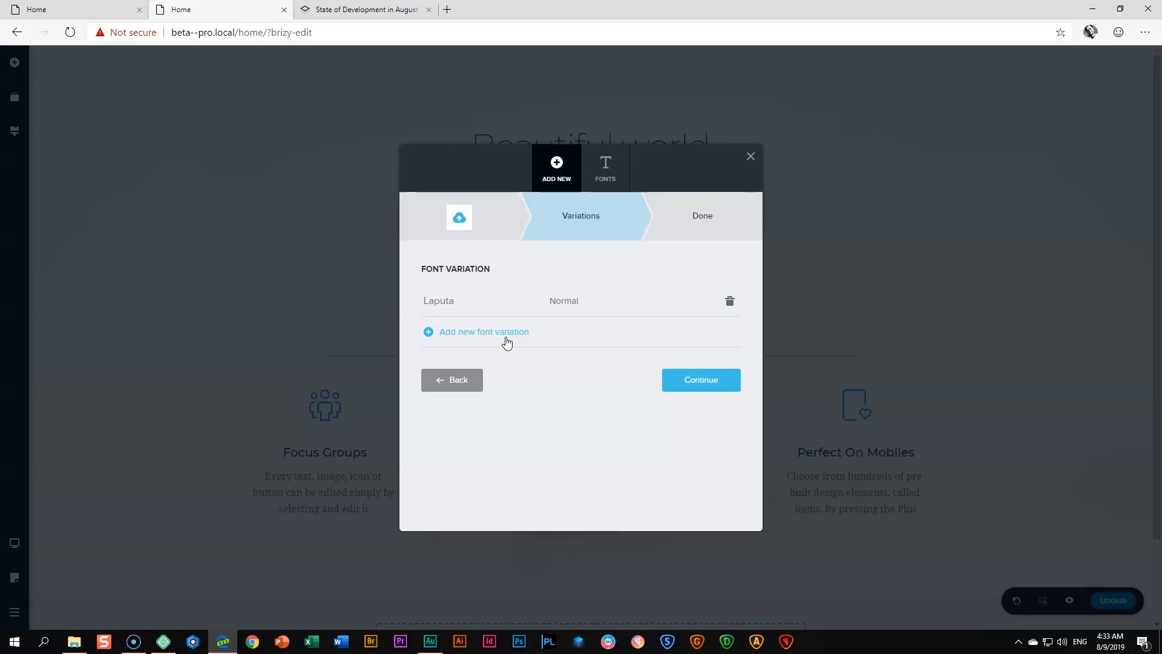
# Continue past the Font Variation step to finish uploading the Laputa font
pyautogui.click(700, 379)
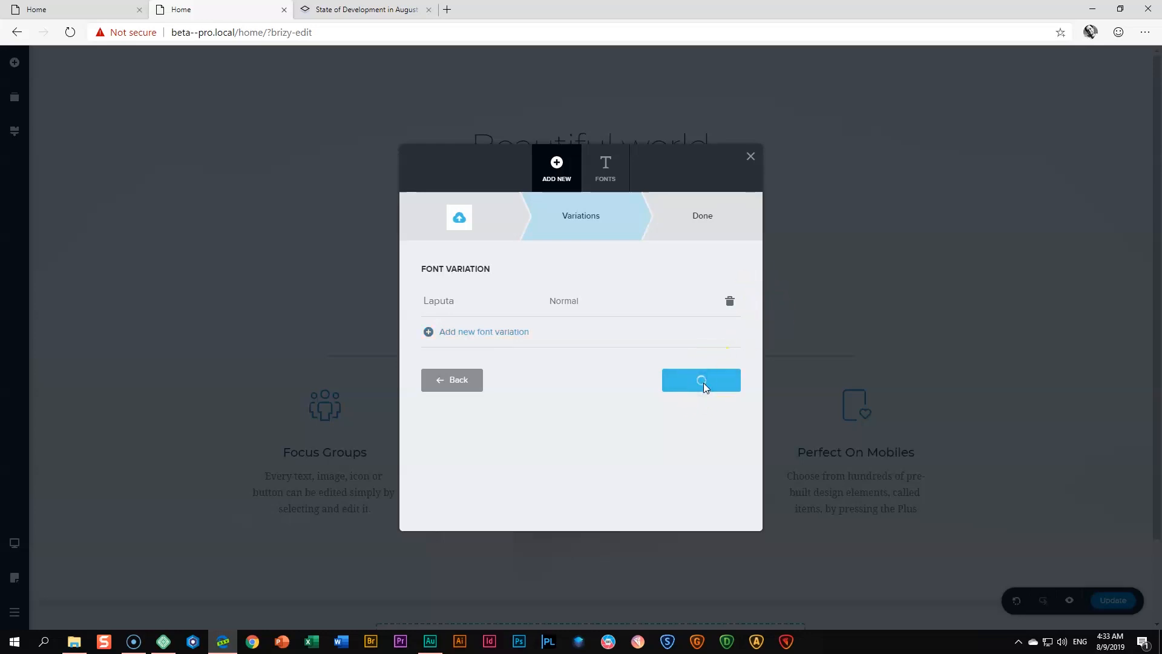
pyautogui.click(699, 378)
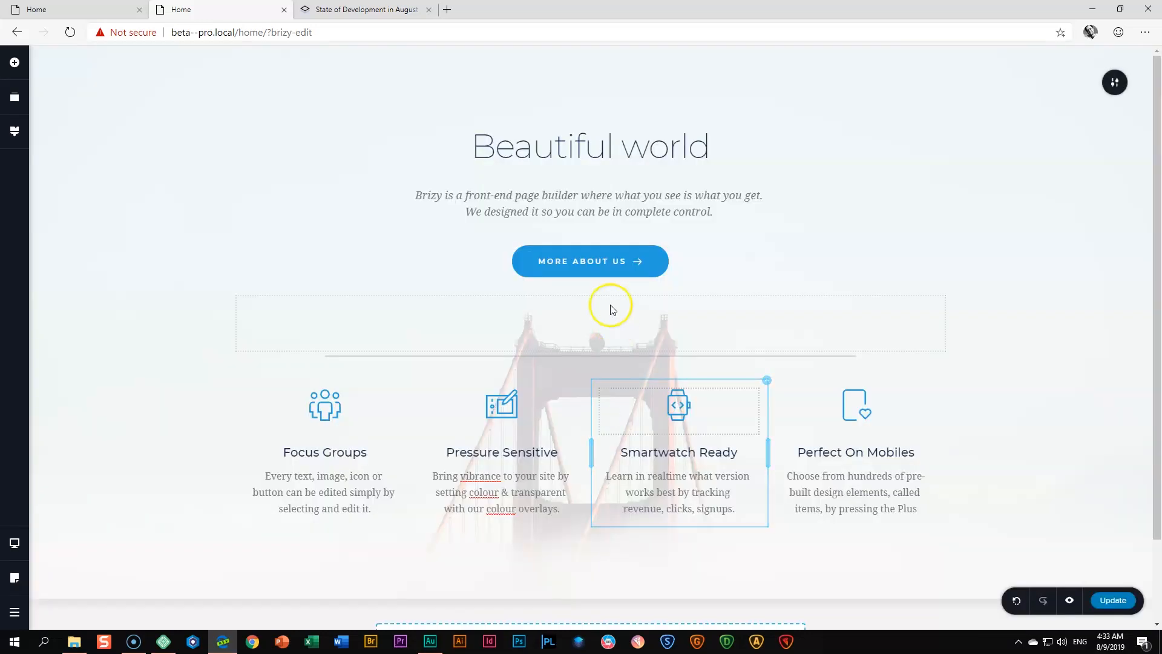
# Apply the Laputa font to the 'Beautiful world' heading and reopen the Add New Font window
pyautogui.click(324, 493)
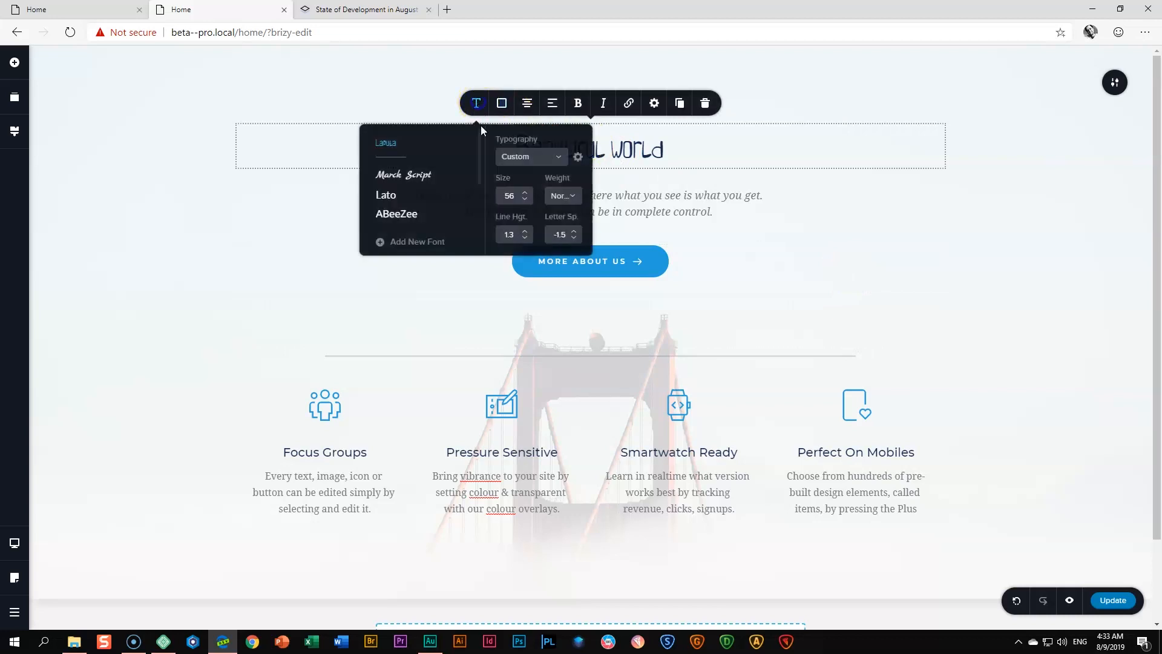
pyautogui.write('12')
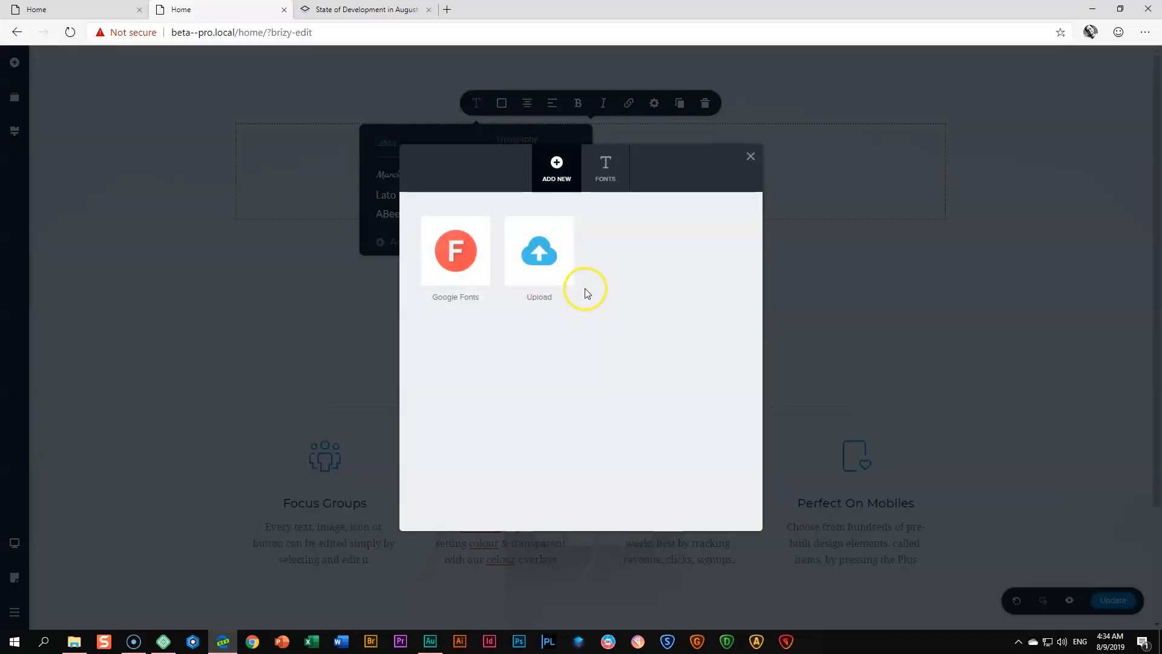
# Delete Laputa from the site's Fonts list, close the library and switch to the August blog post
pyautogui.click(605, 167)
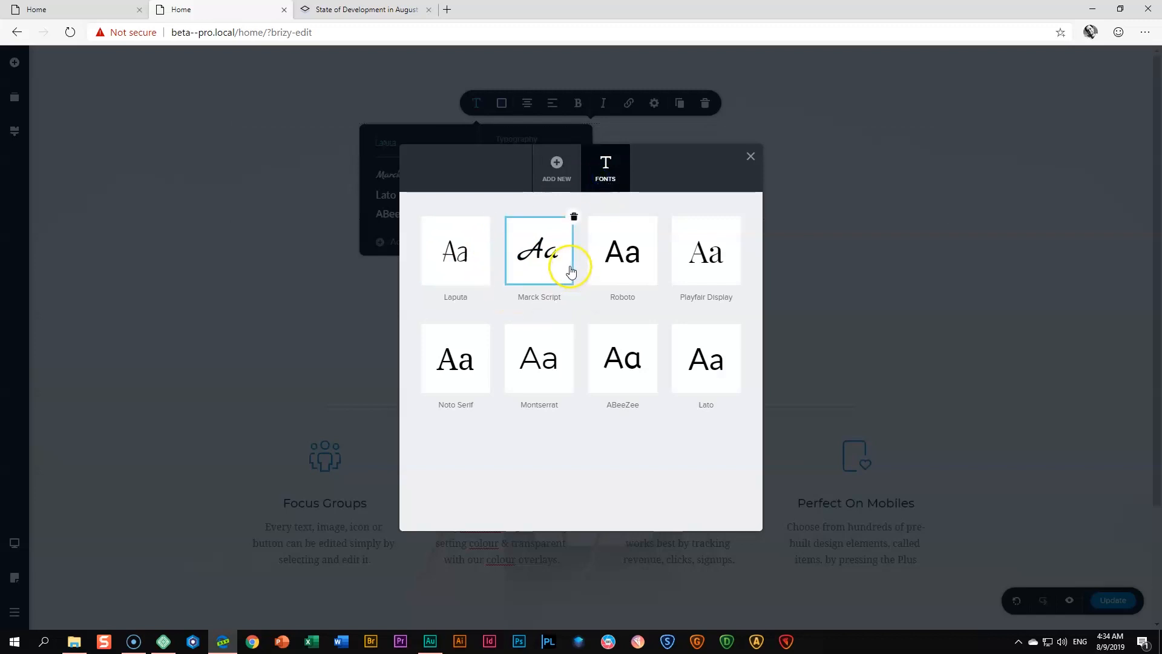
pyautogui.click(455, 252)
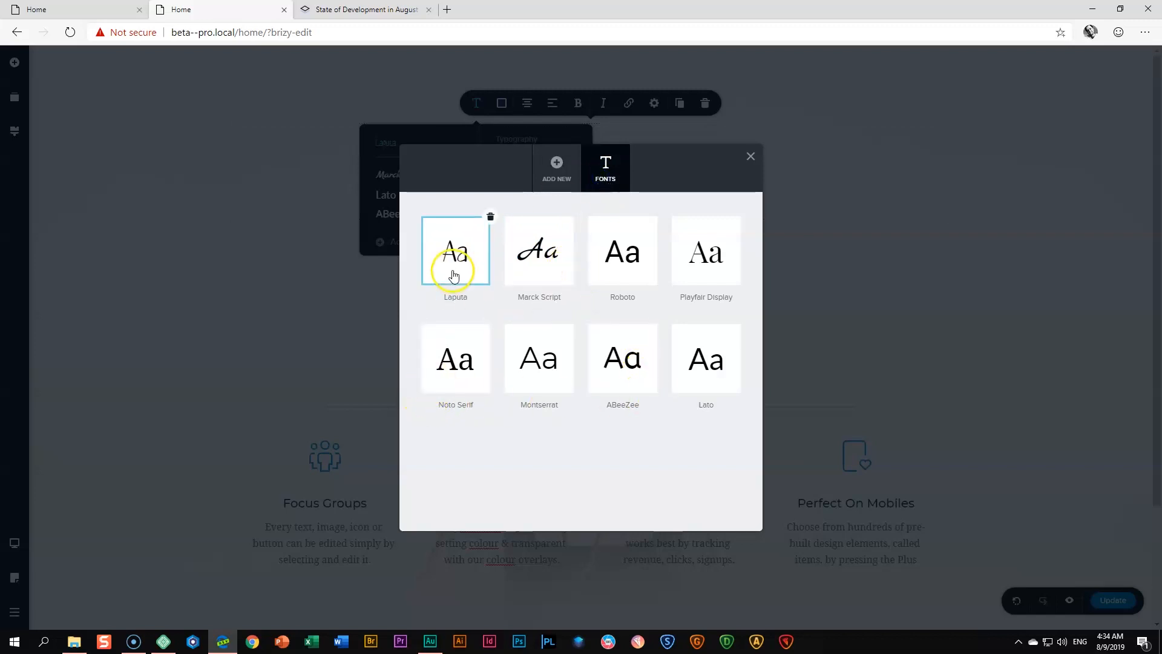
pyautogui.click(490, 217)
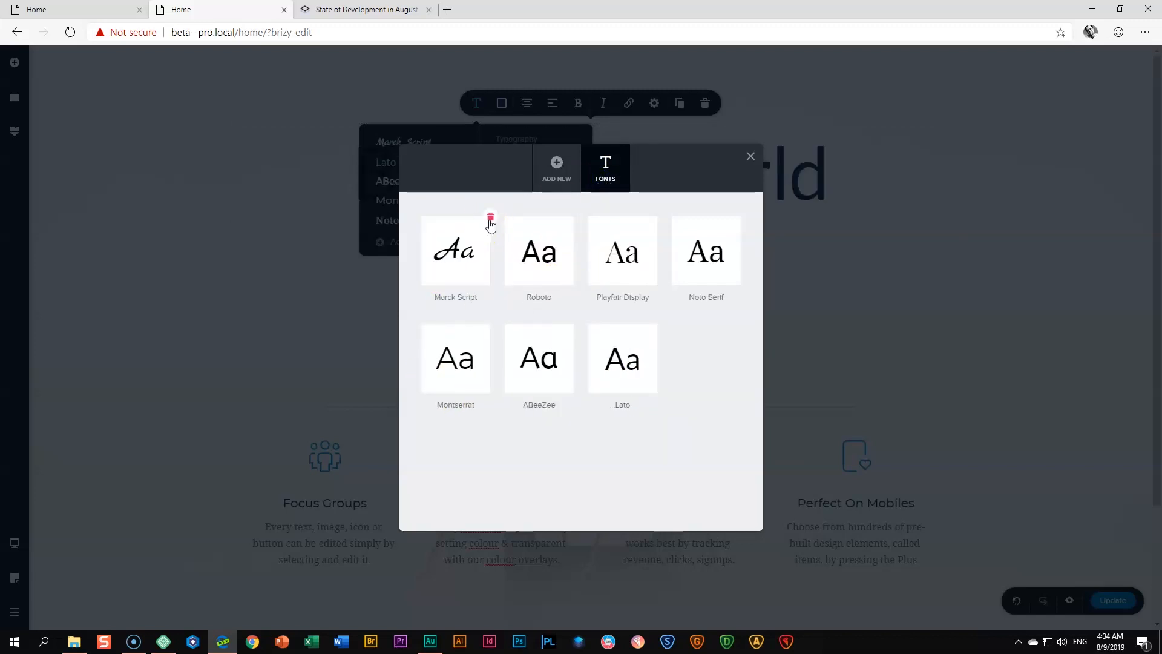
pyautogui.click(751, 156)
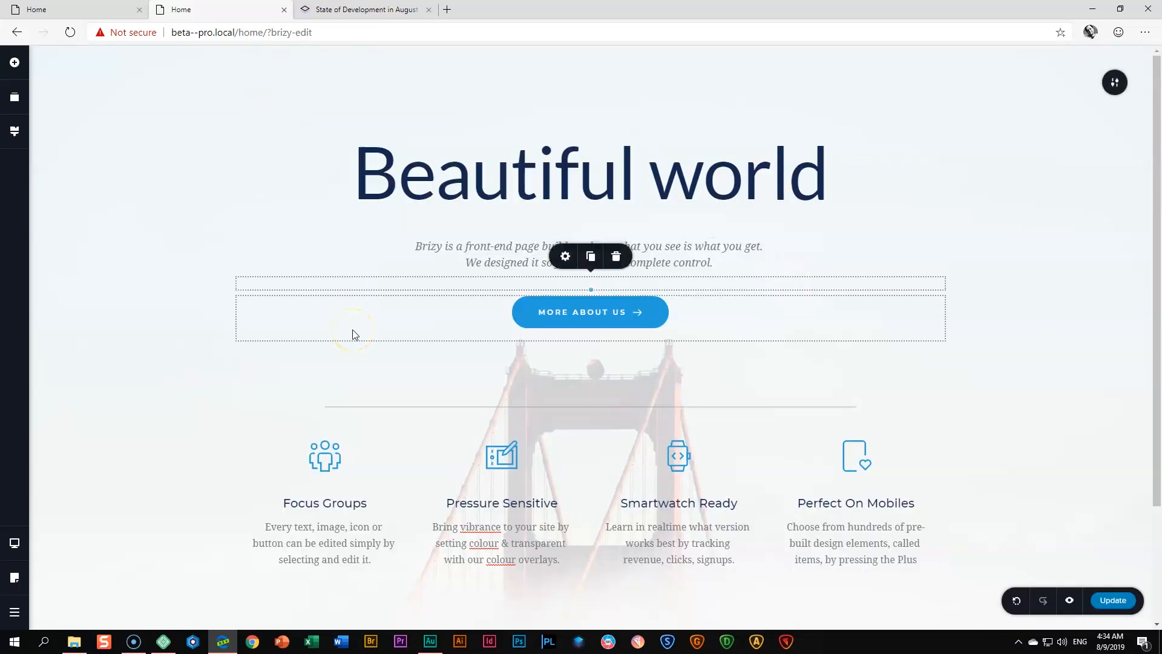
pyautogui.click(363, 9)
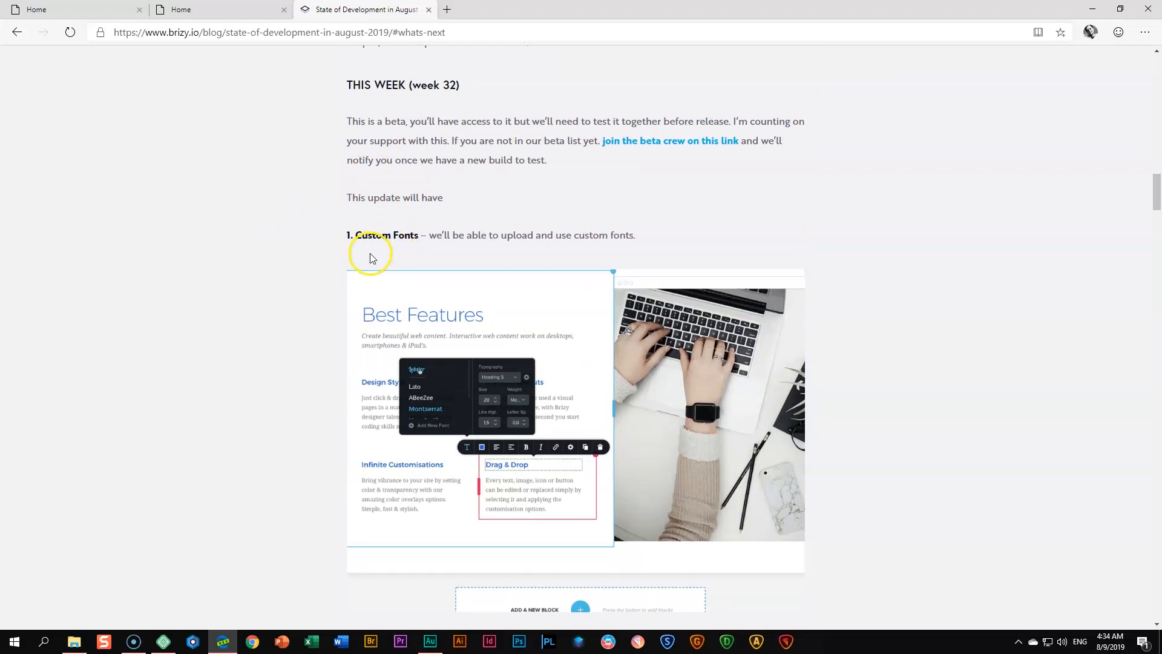
# Scroll through the blog post's custom fonts and style UI feature images
pyautogui.scroll(-3)
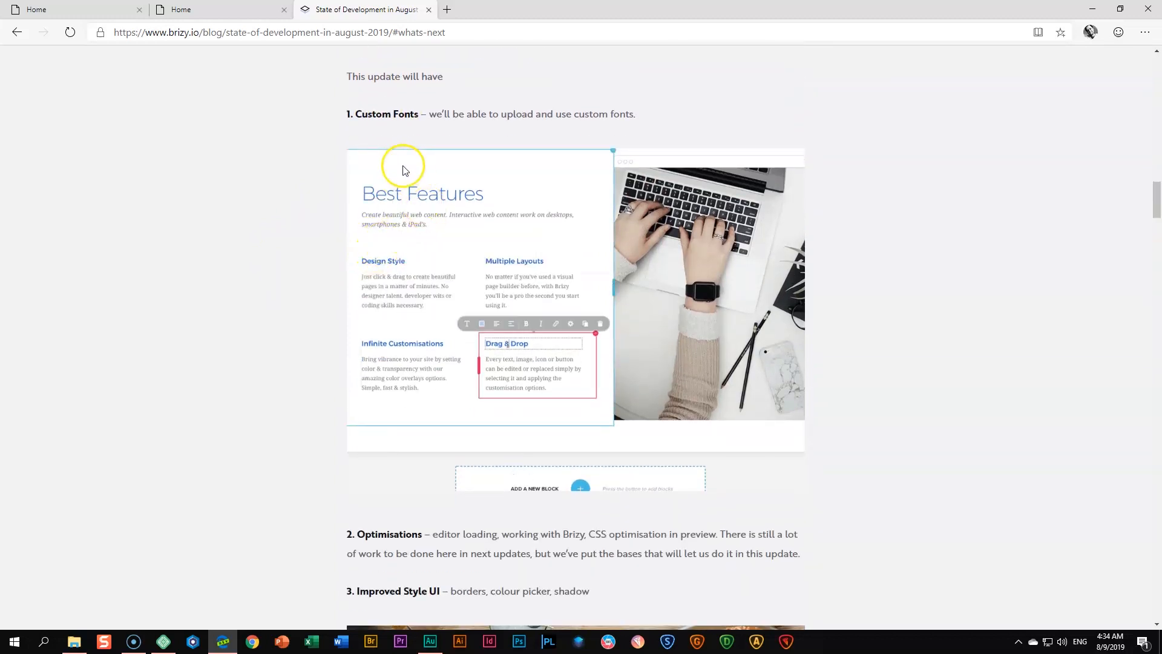
pyautogui.scroll(-3)
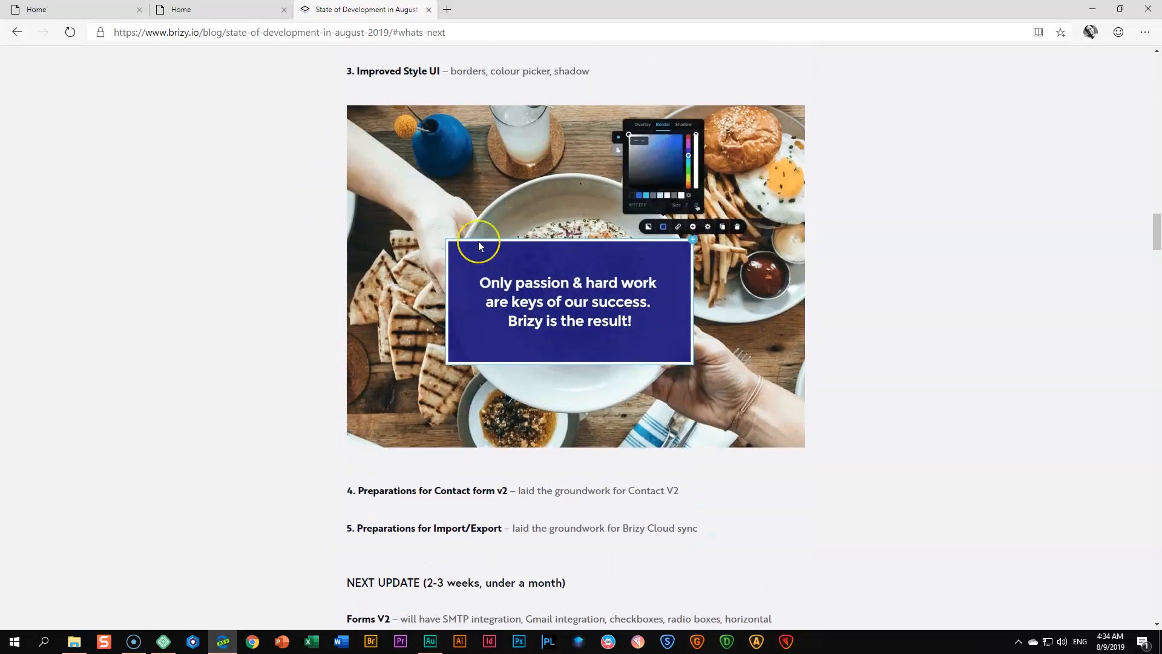
pyautogui.scroll(-3)
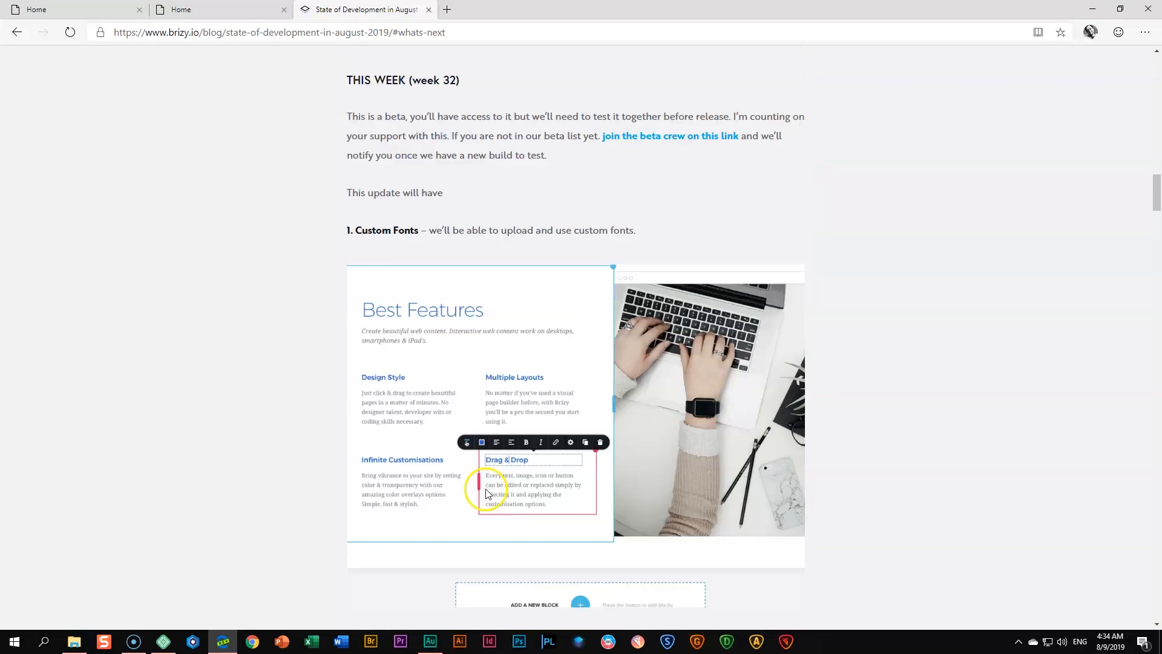
pyautogui.scroll(-3)
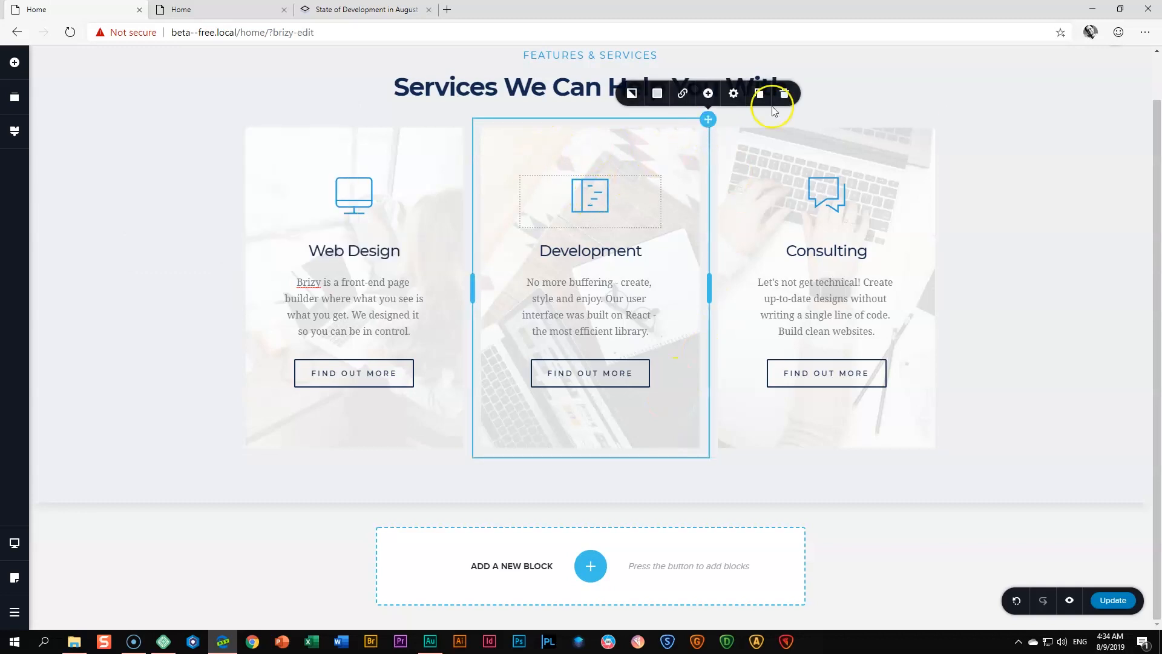
# Give the Development column a white-to-green gradient background and review its per-side border widths
pyautogui.click(656, 95)
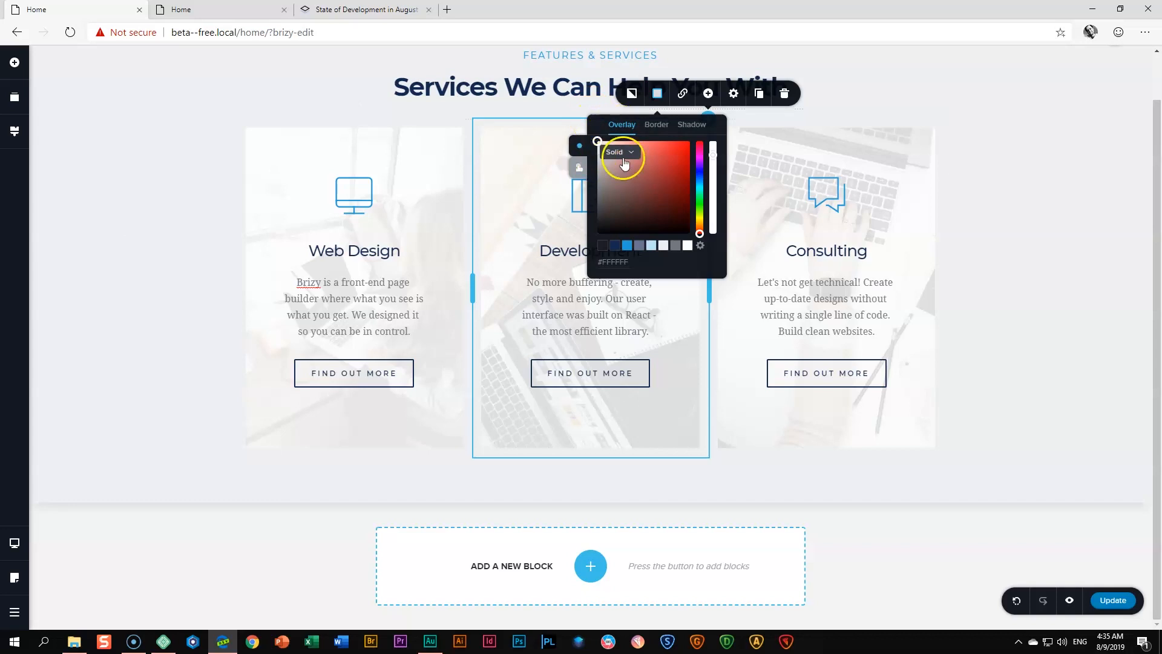
pyautogui.click(620, 152)
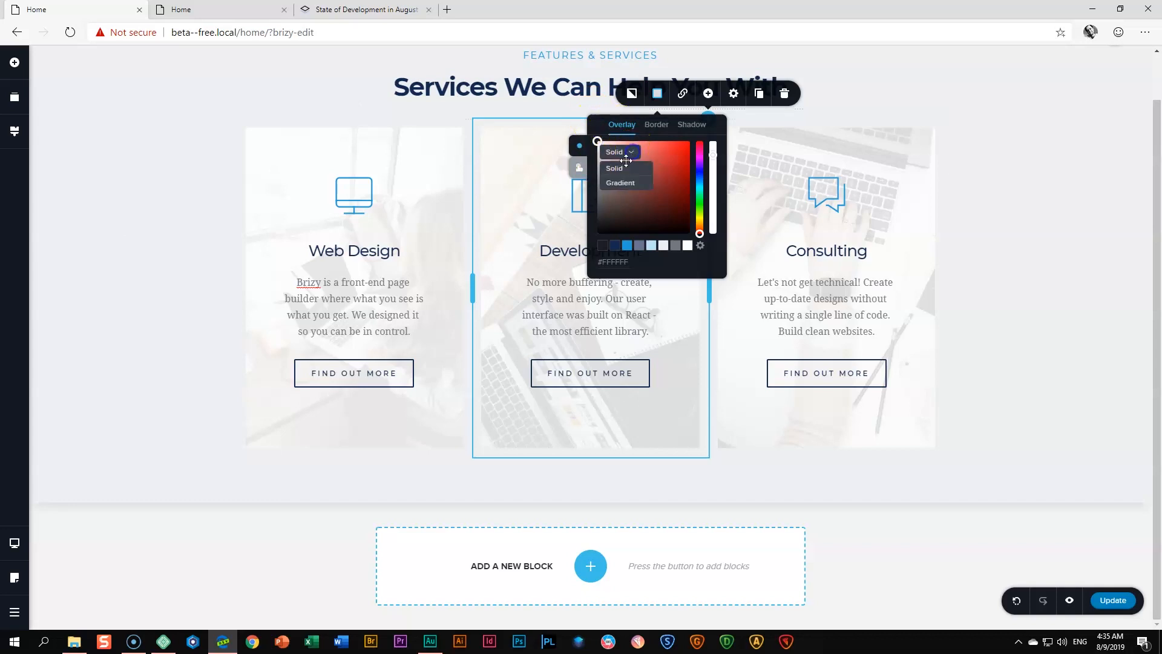
pyautogui.click(620, 183)
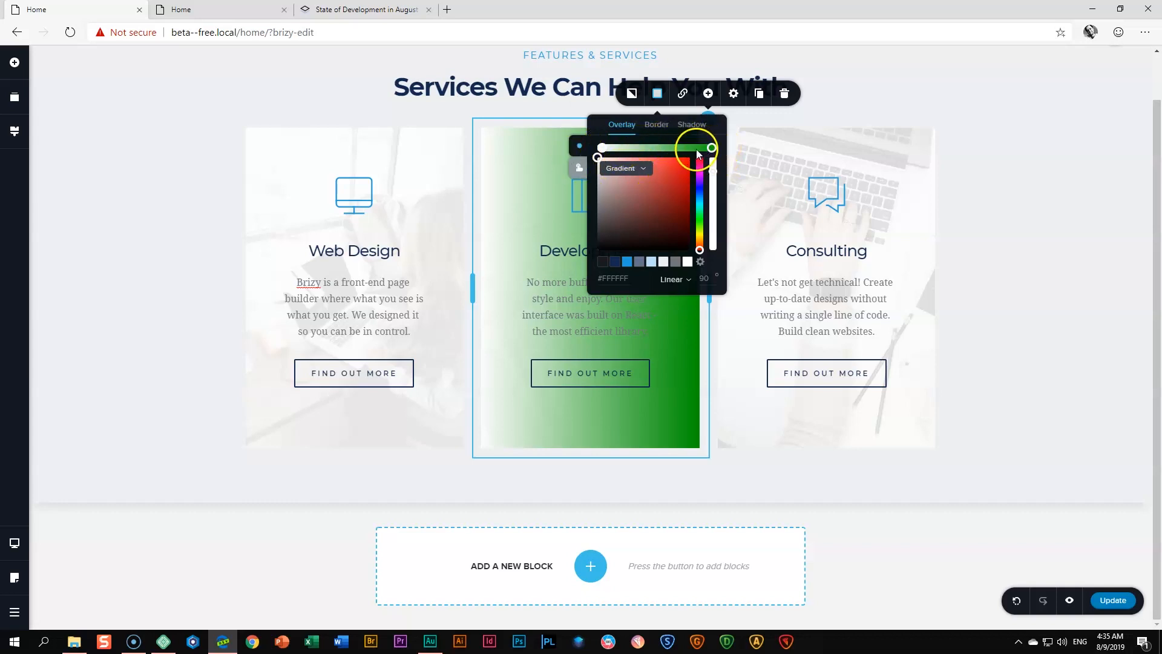
pyautogui.moveTo(697, 148); pyautogui.dragTo(678, 148)
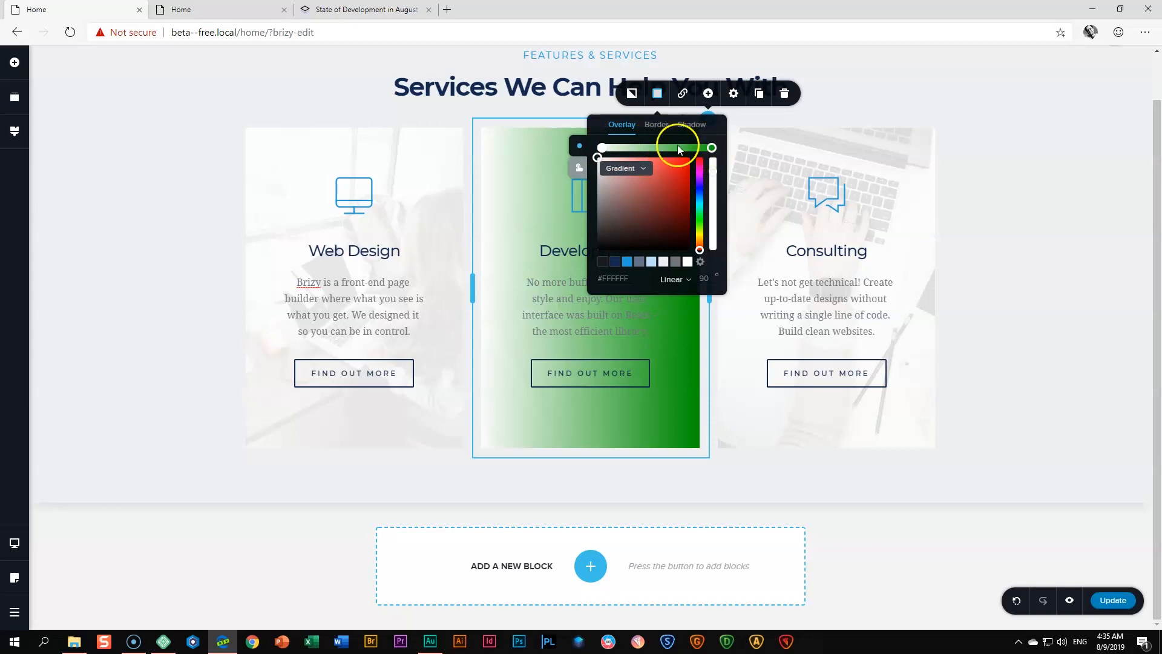
pyautogui.click(655, 124)
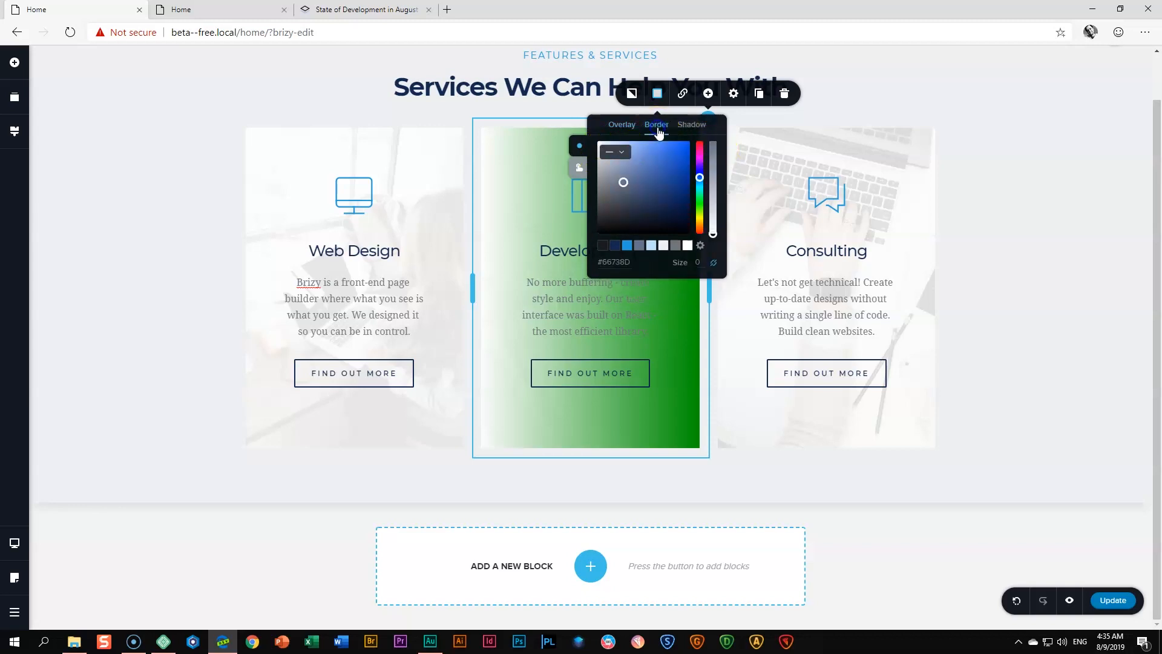
pyautogui.click(613, 152)
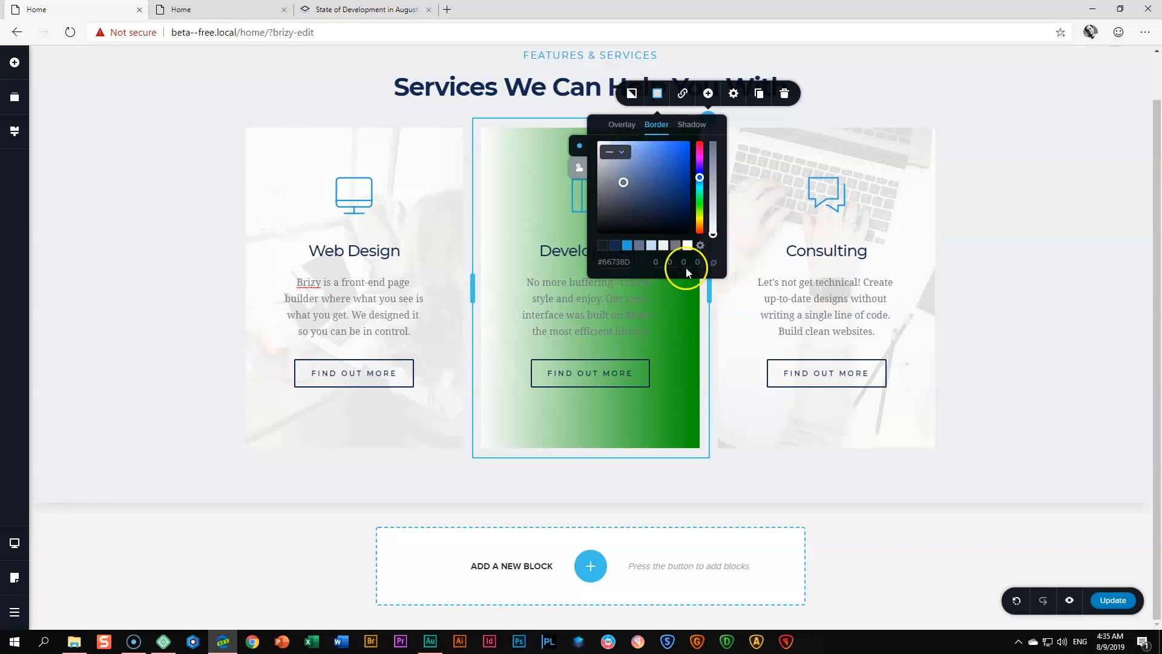
# Add an inset shadow in grey-blue #66738D to the column, then switch it to an outline shadow
pyautogui.click(691, 123)
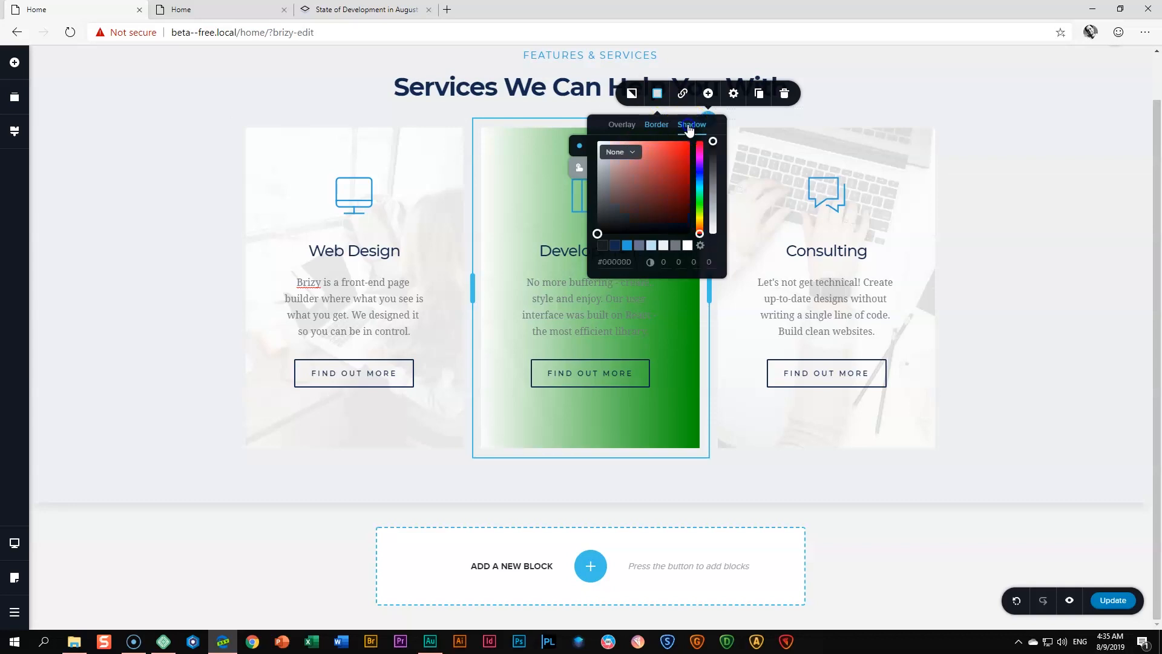
pyautogui.click(620, 152)
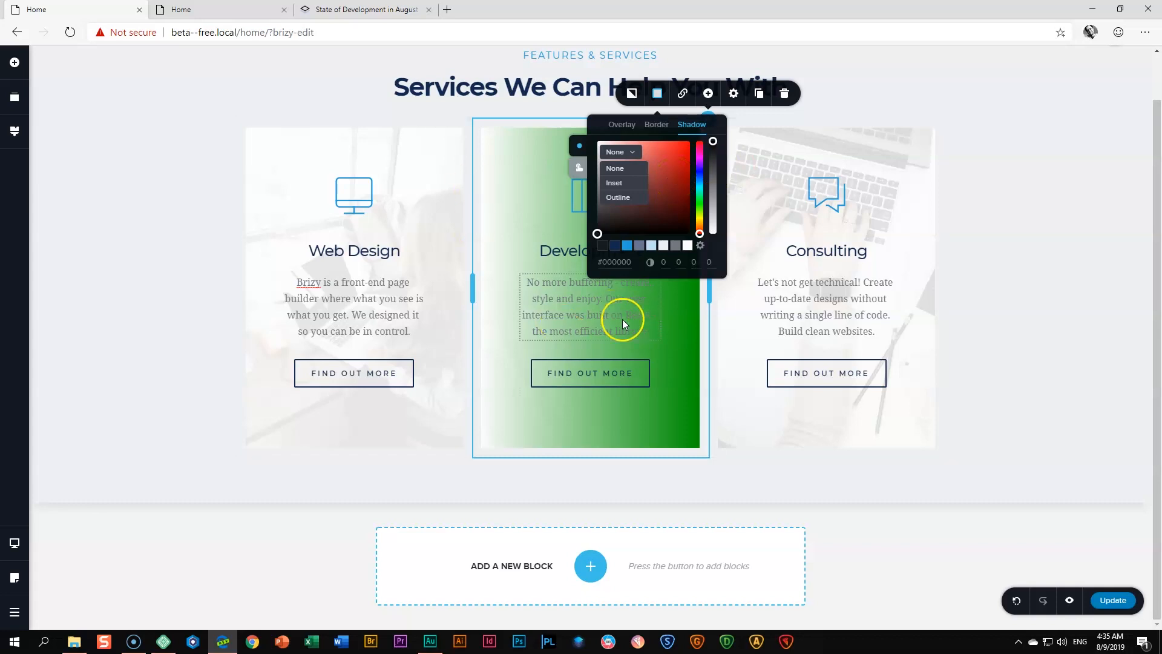
pyautogui.click(614, 183)
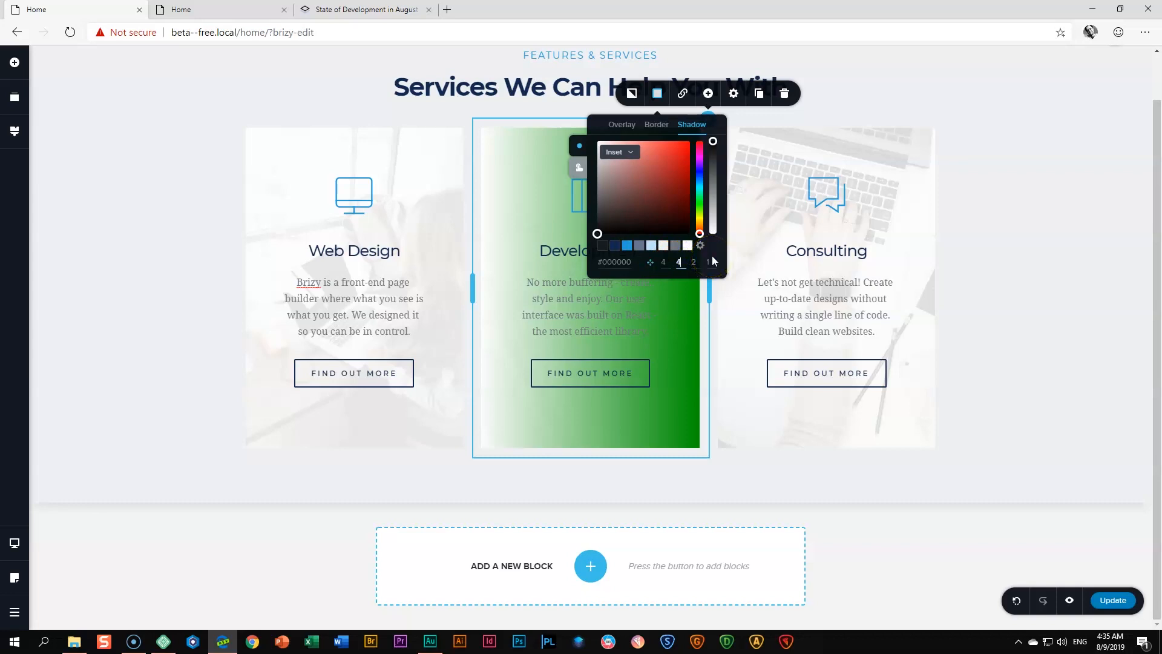
pyautogui.click(628, 245)
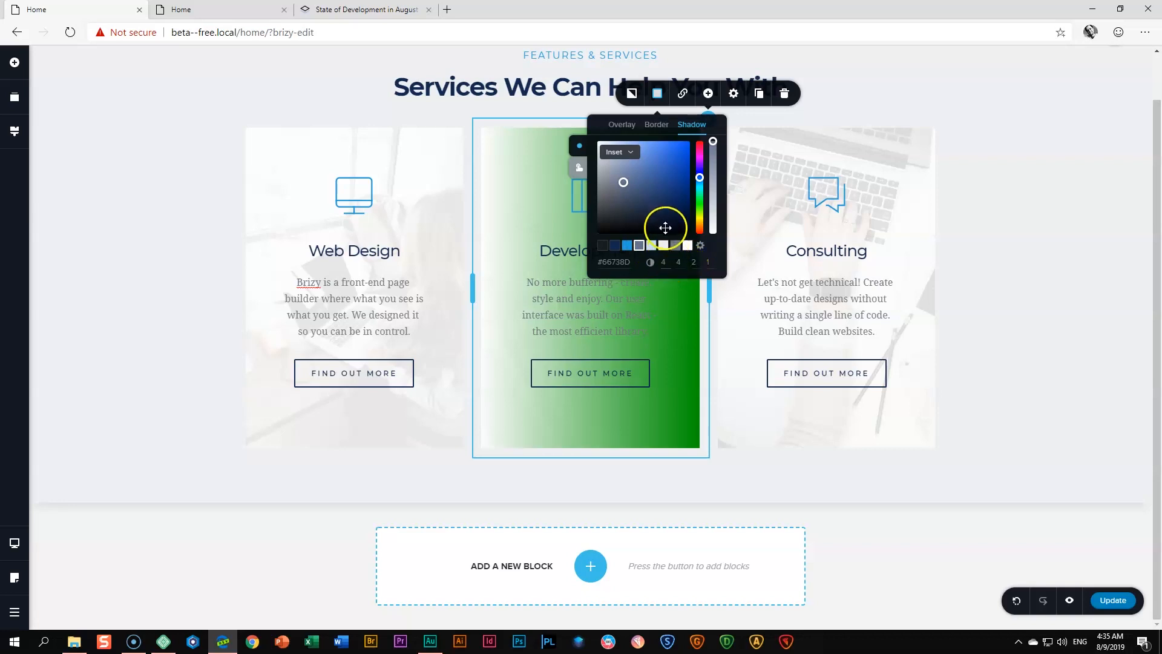
pyautogui.click(619, 152)
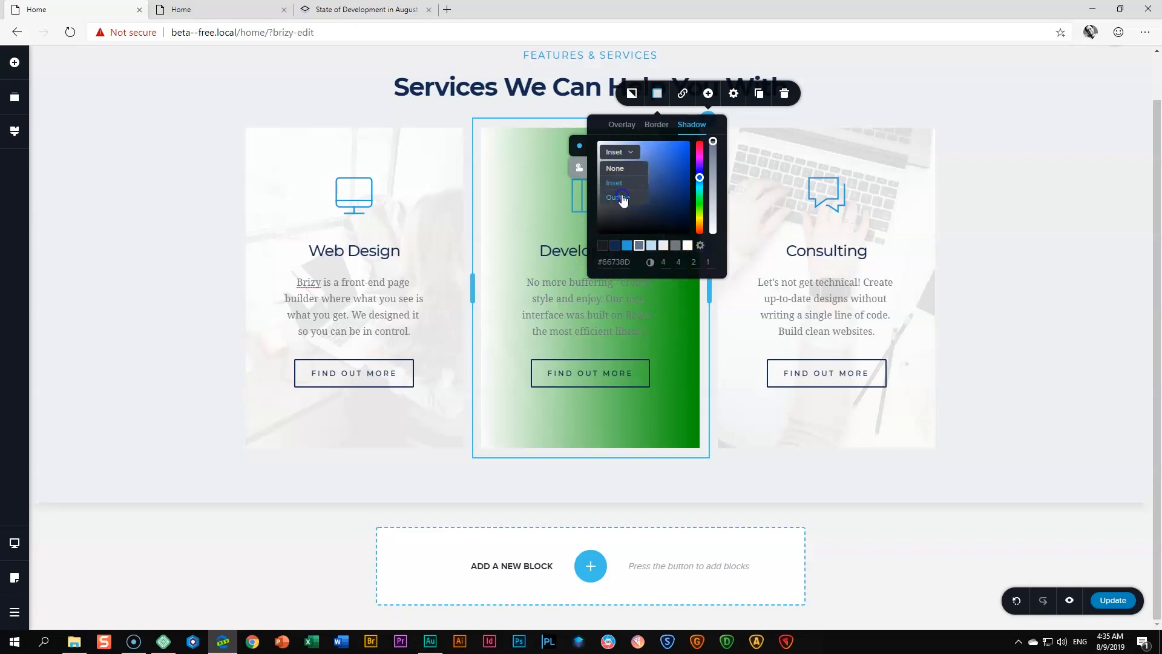
pyautogui.click(617, 198)
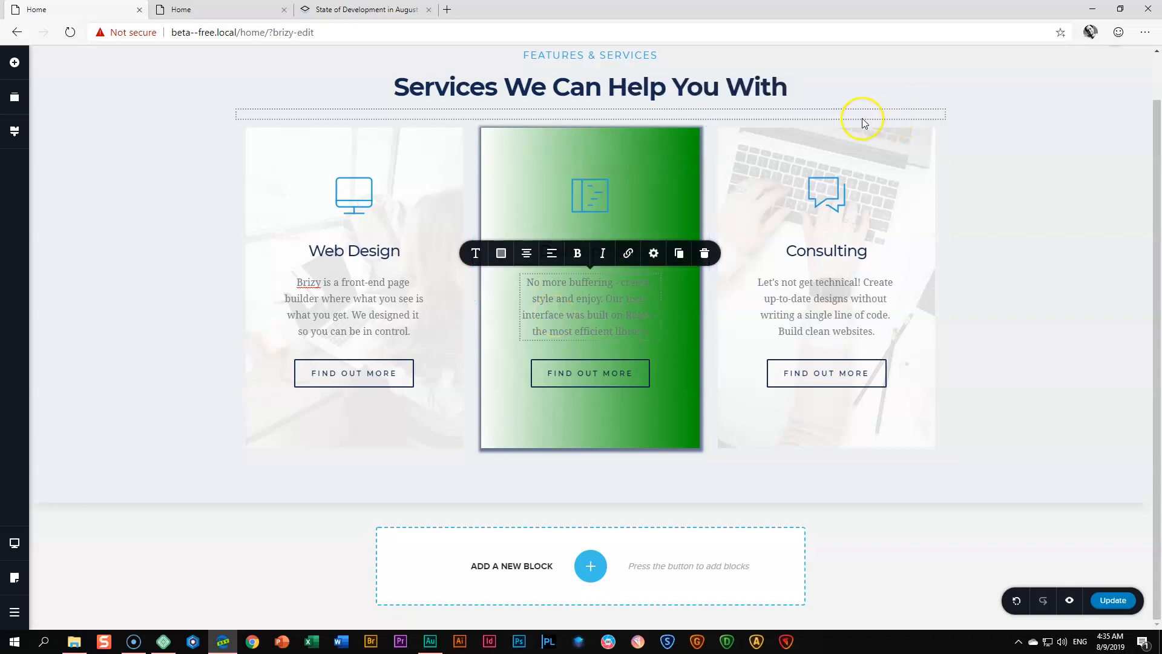
pyautogui.moveTo(362, 8)
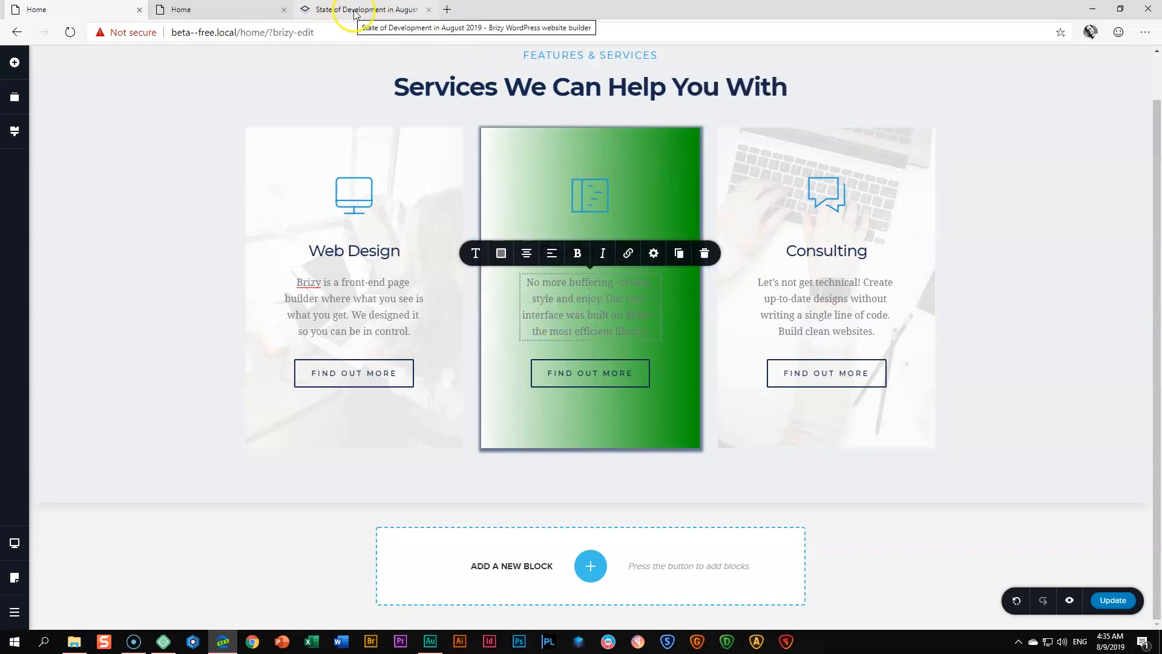
# Return to the blog post and scroll past the Global Popups screenshots to The New Kit section
pyautogui.click(363, 9)
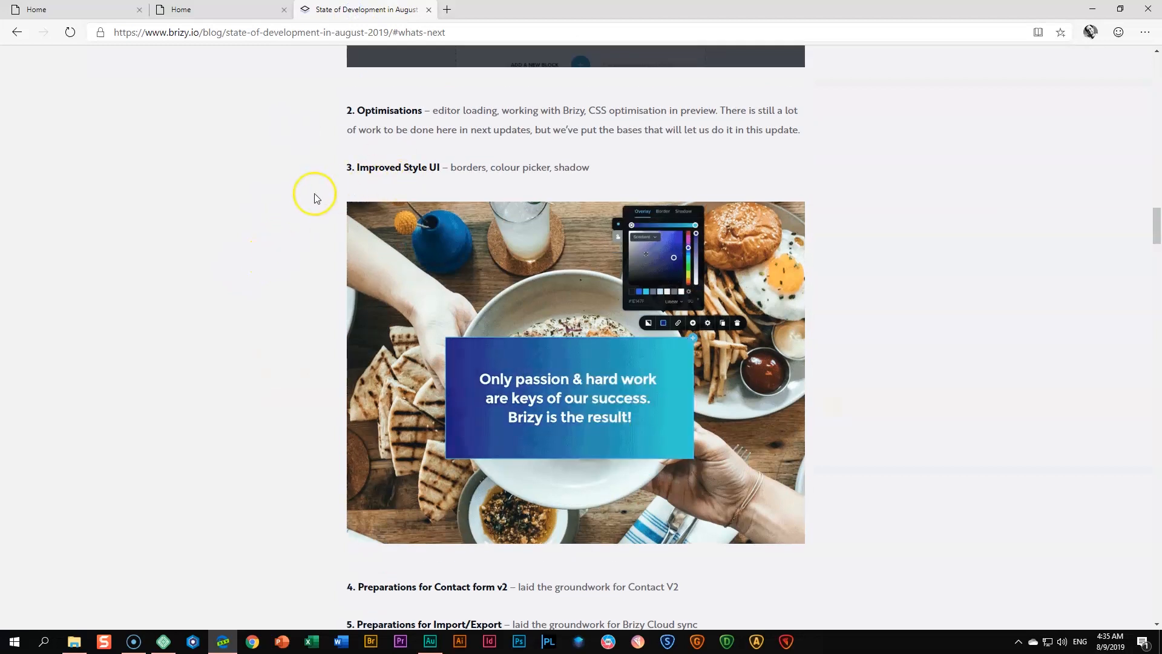
pyautogui.scroll(-3)
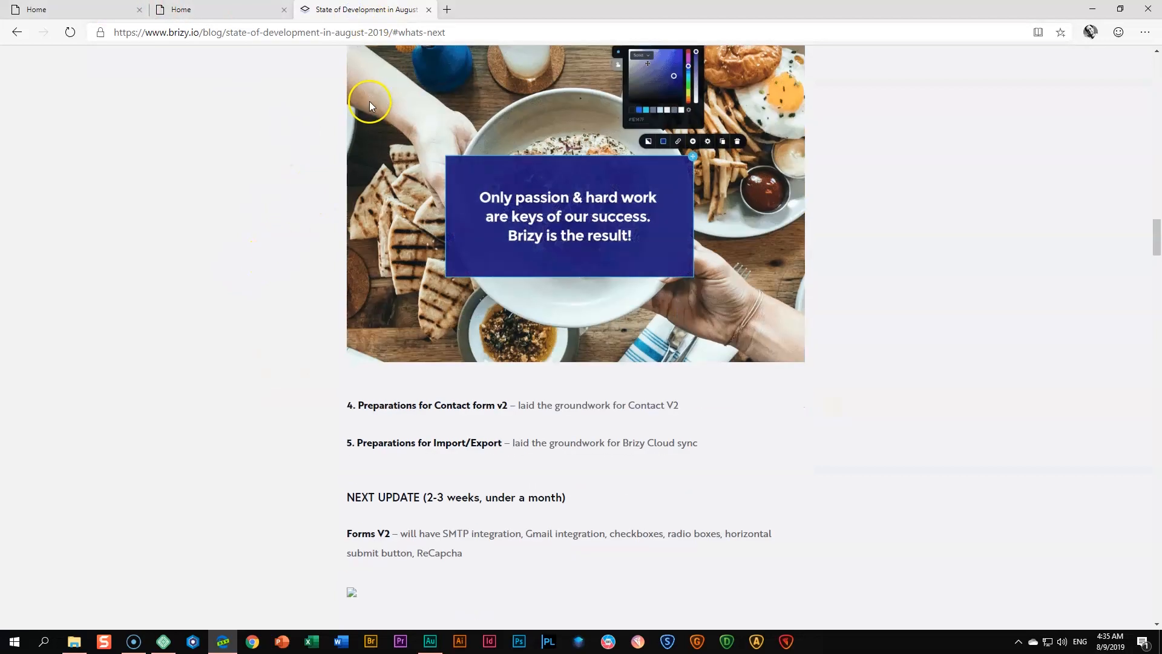
pyautogui.scroll(-3)
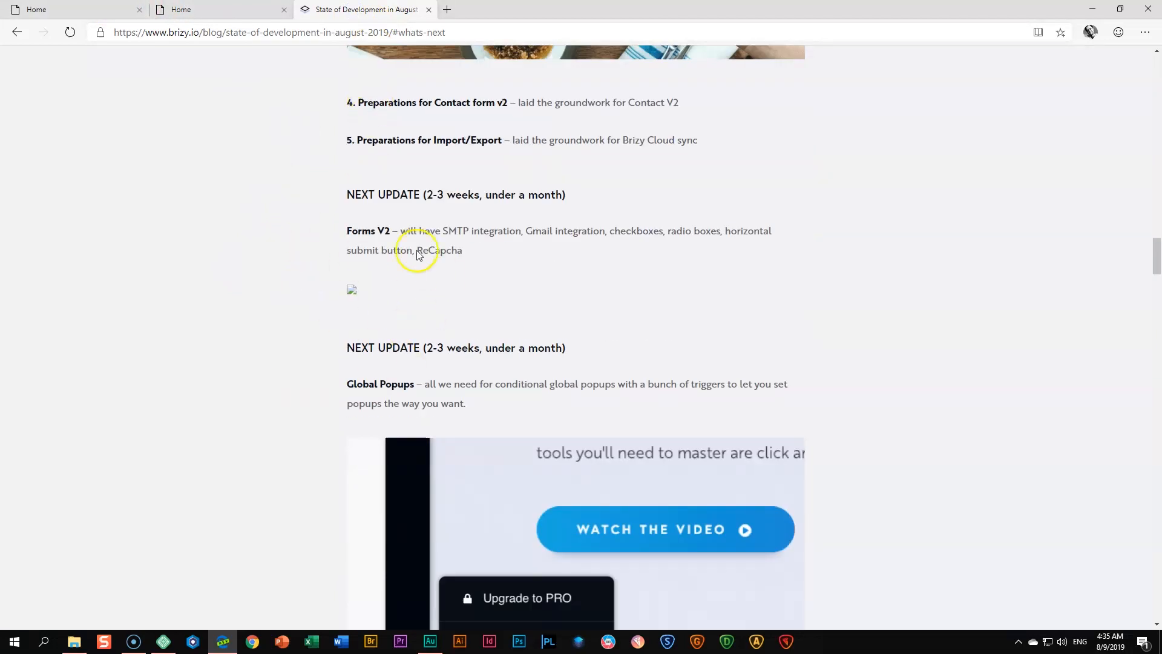
pyautogui.scroll(-3)
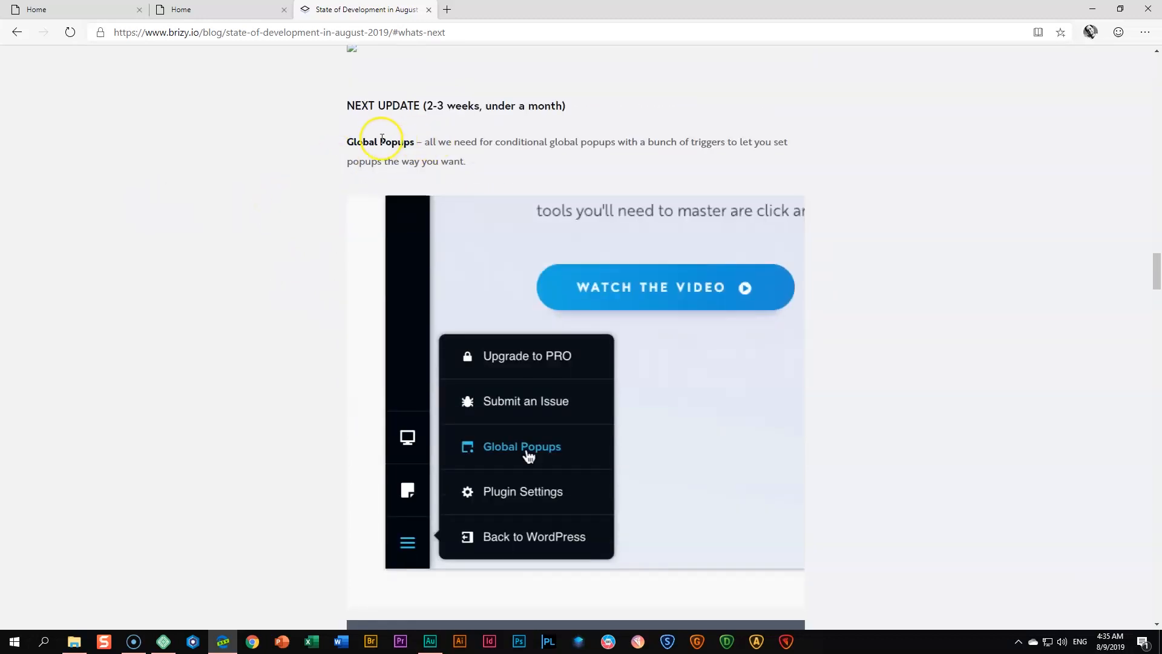
pyautogui.moveTo(427, 196)
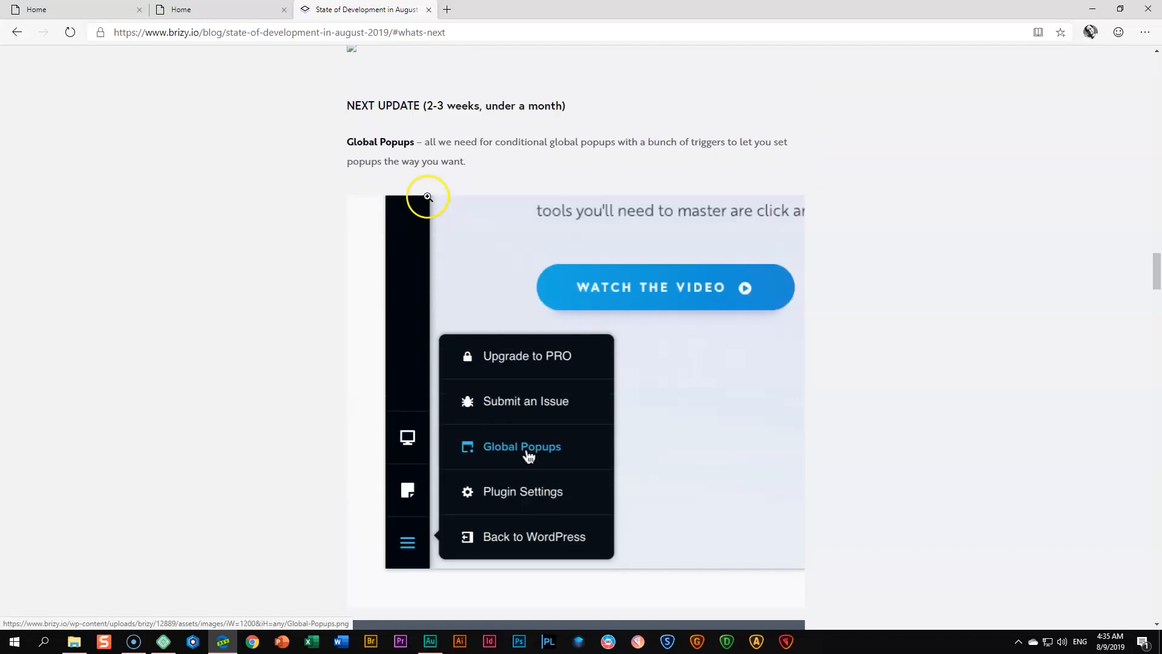
pyautogui.moveTo(407, 552)
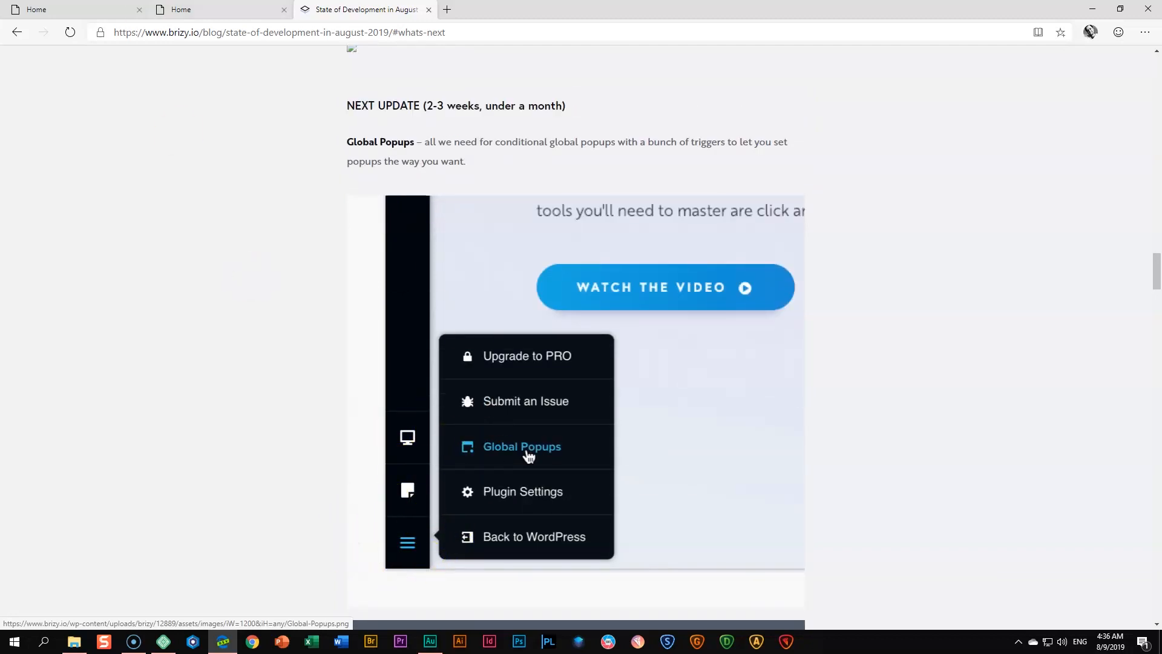
pyautogui.scroll(-3)
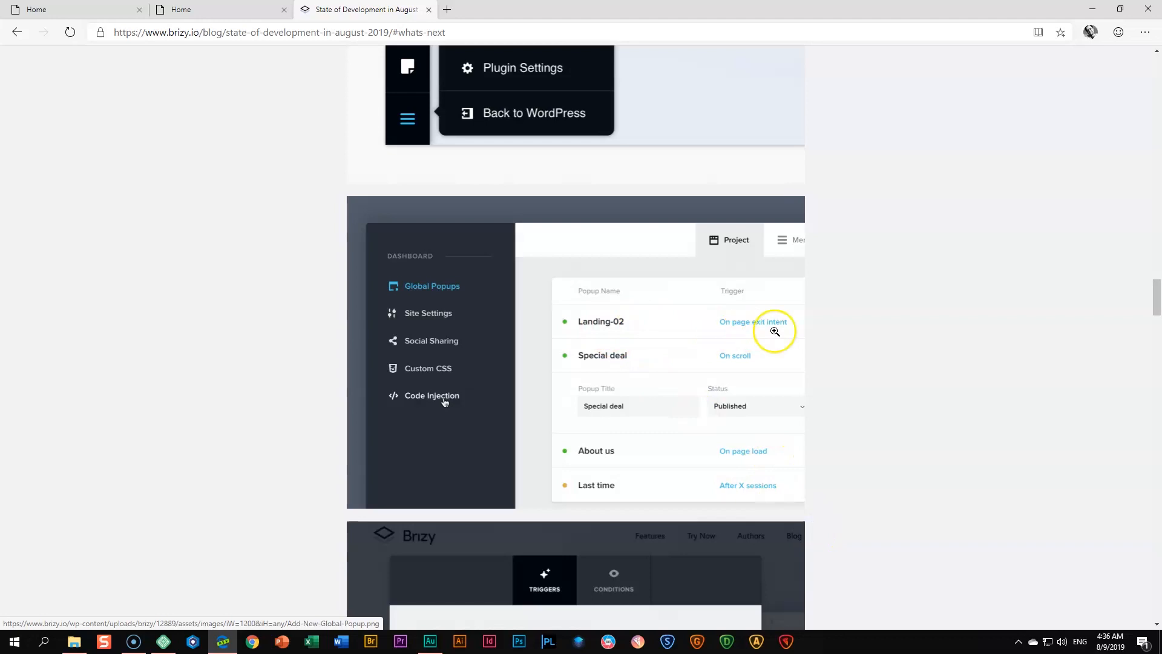
pyautogui.moveTo(741, 368)
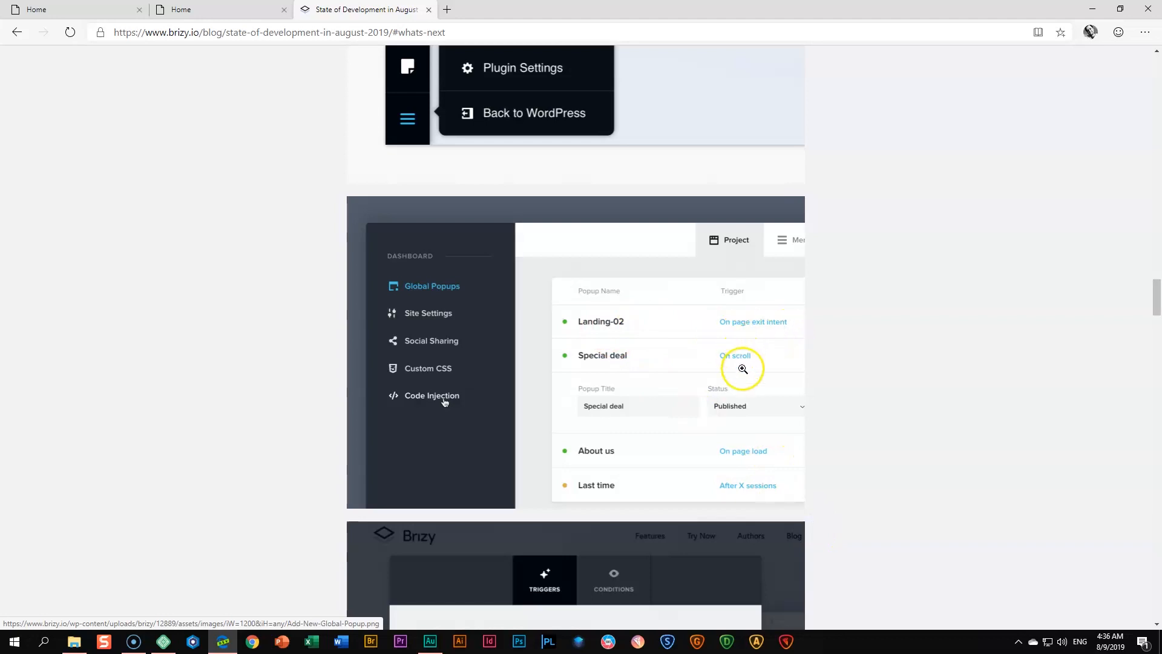
pyautogui.scroll(-3)
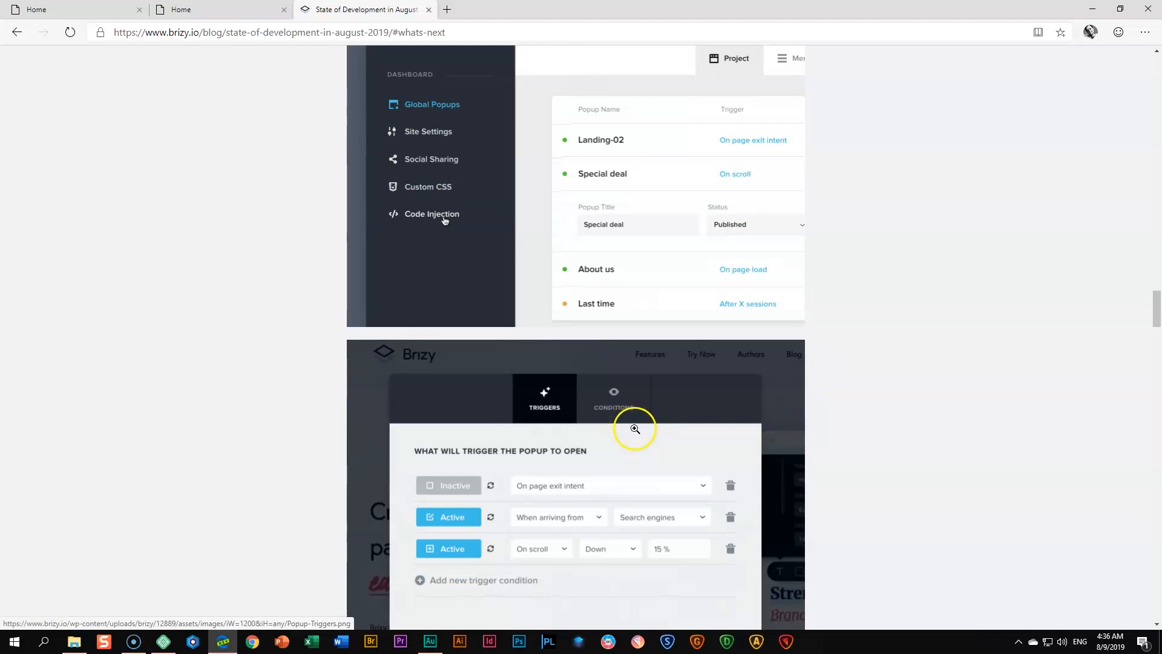
pyautogui.scroll(-3)
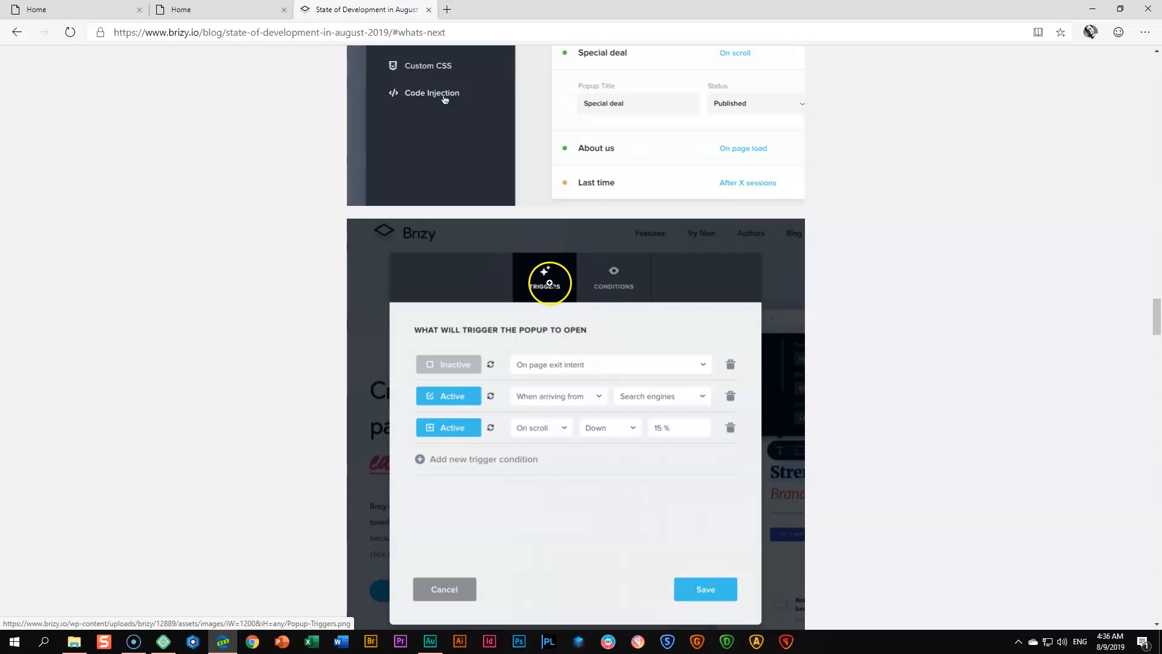
pyautogui.scroll(-3)
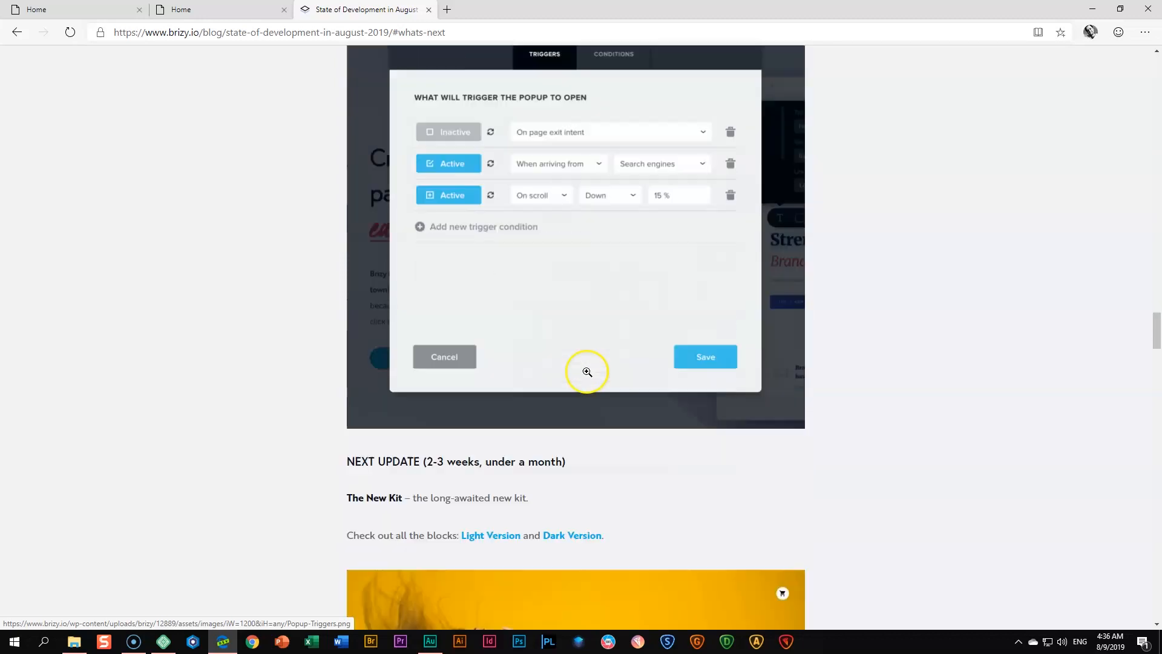
pyautogui.scroll(-3)
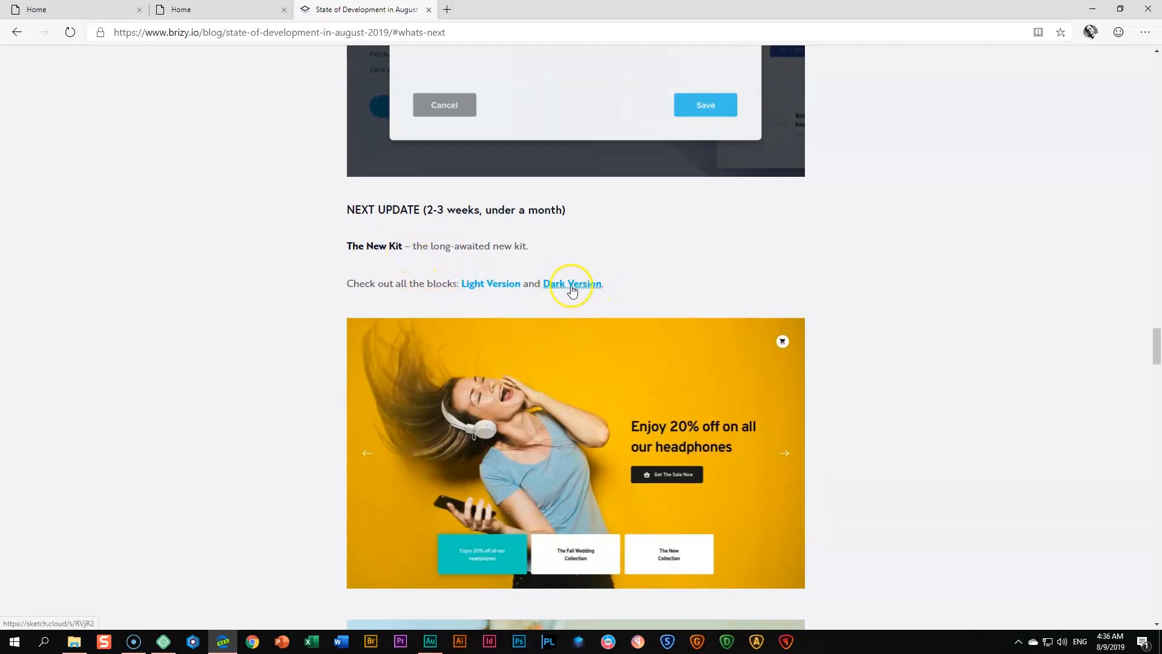
# Open the Dark Version block previews in a new Sketch Cloud tab and browse the hero designs
pyautogui.rightClick(572, 284)
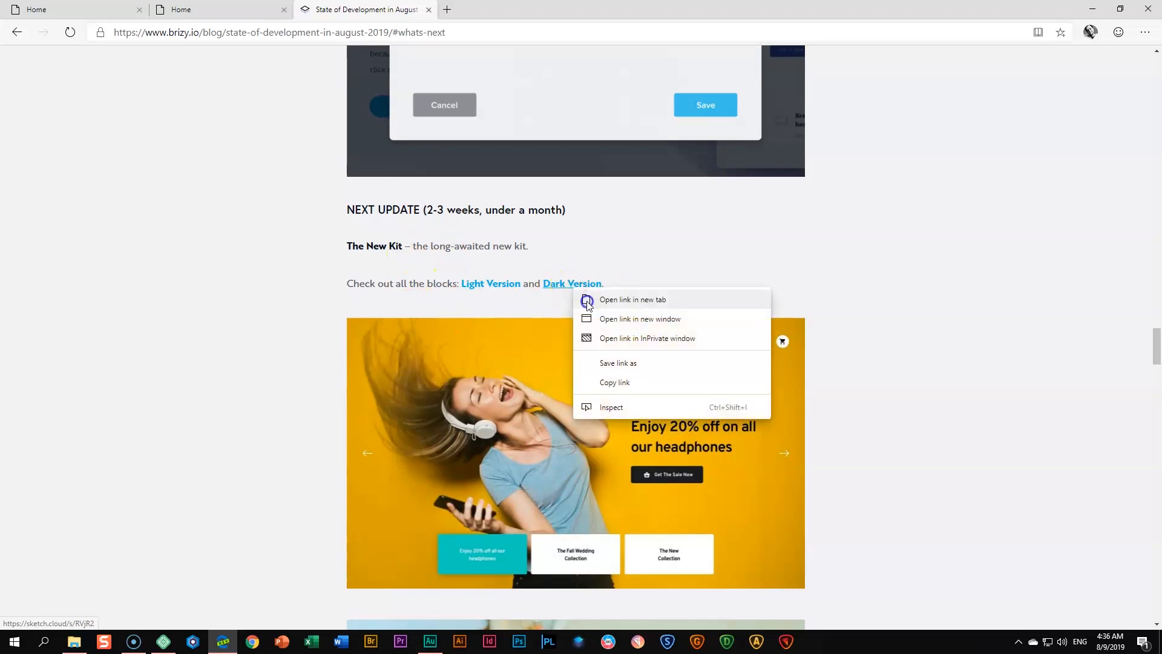
pyautogui.click(633, 299)
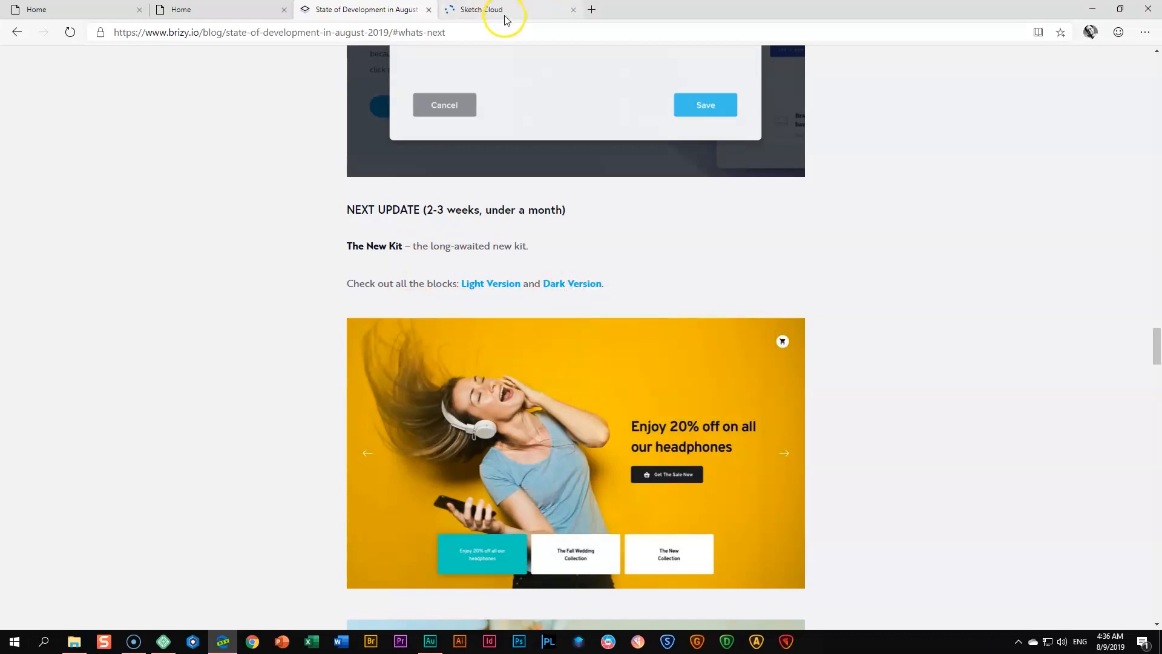
pyautogui.moveTo(504, 11)
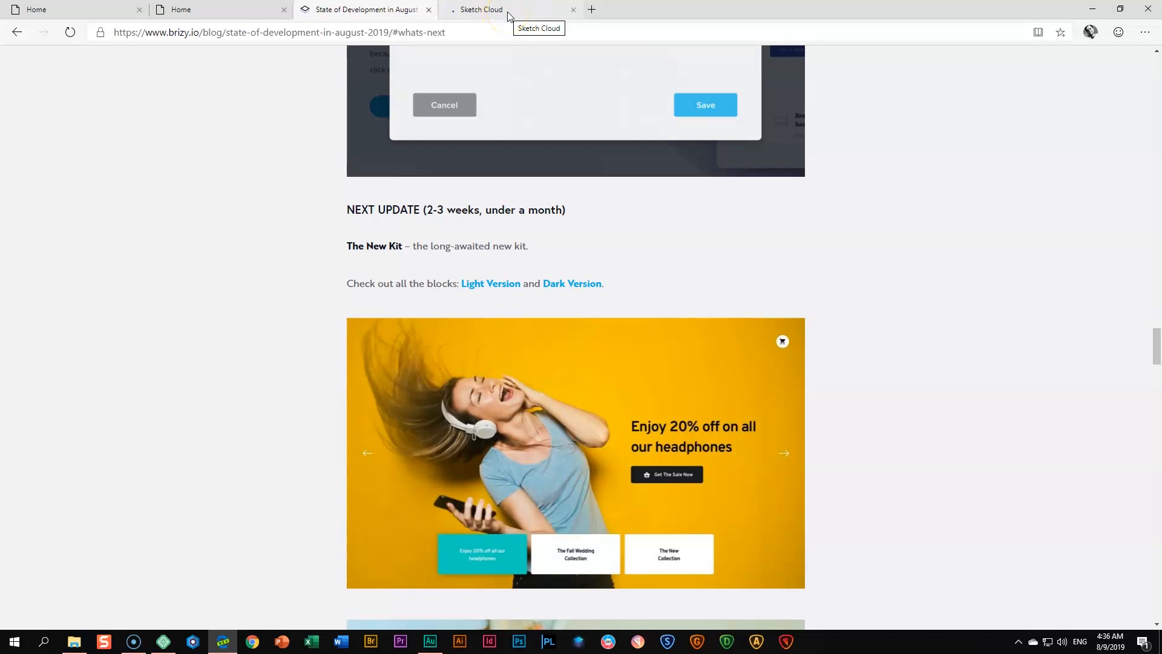
pyautogui.click(482, 10)
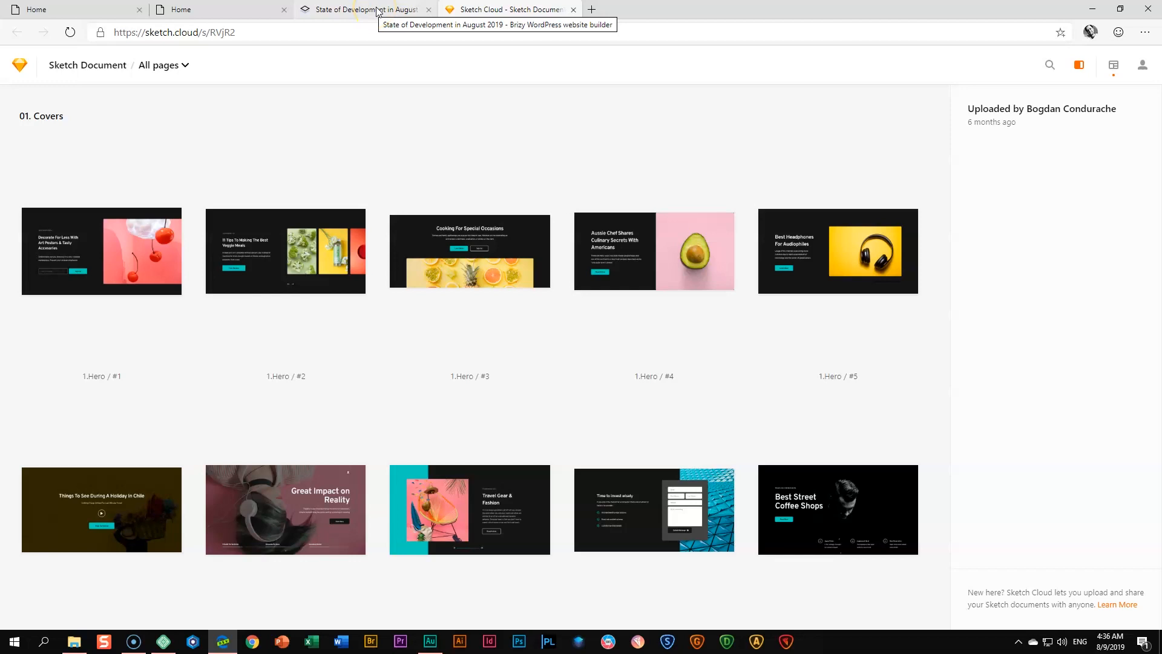
pyautogui.click(363, 8)
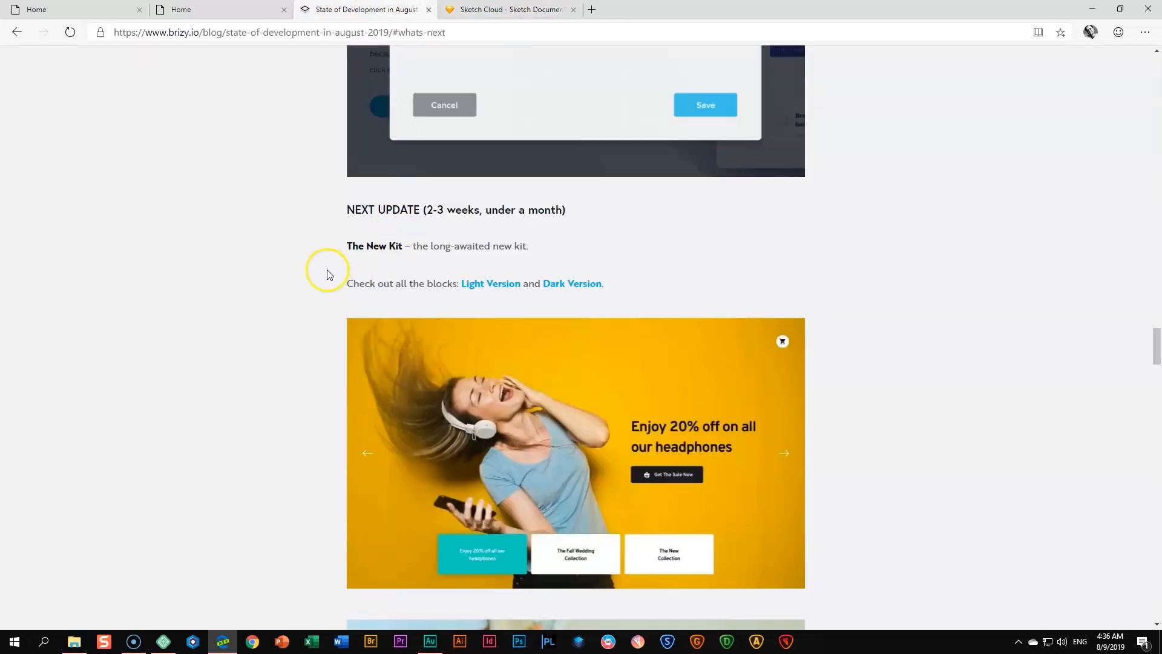
pyautogui.click(509, 8)
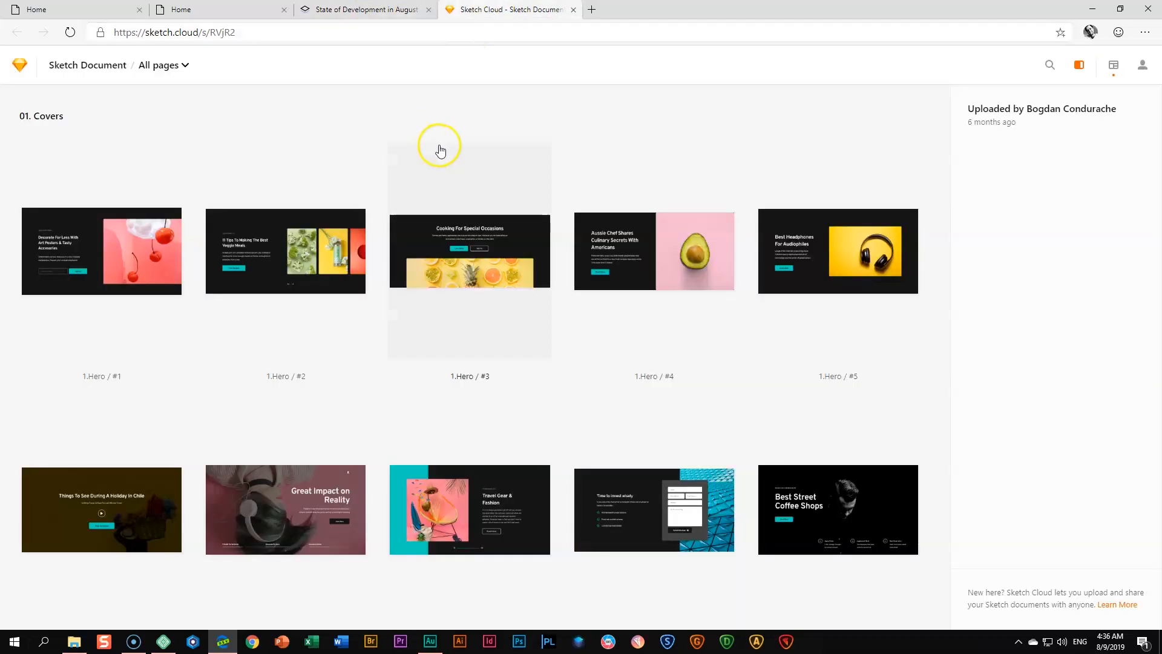
pyautogui.scroll(-3)
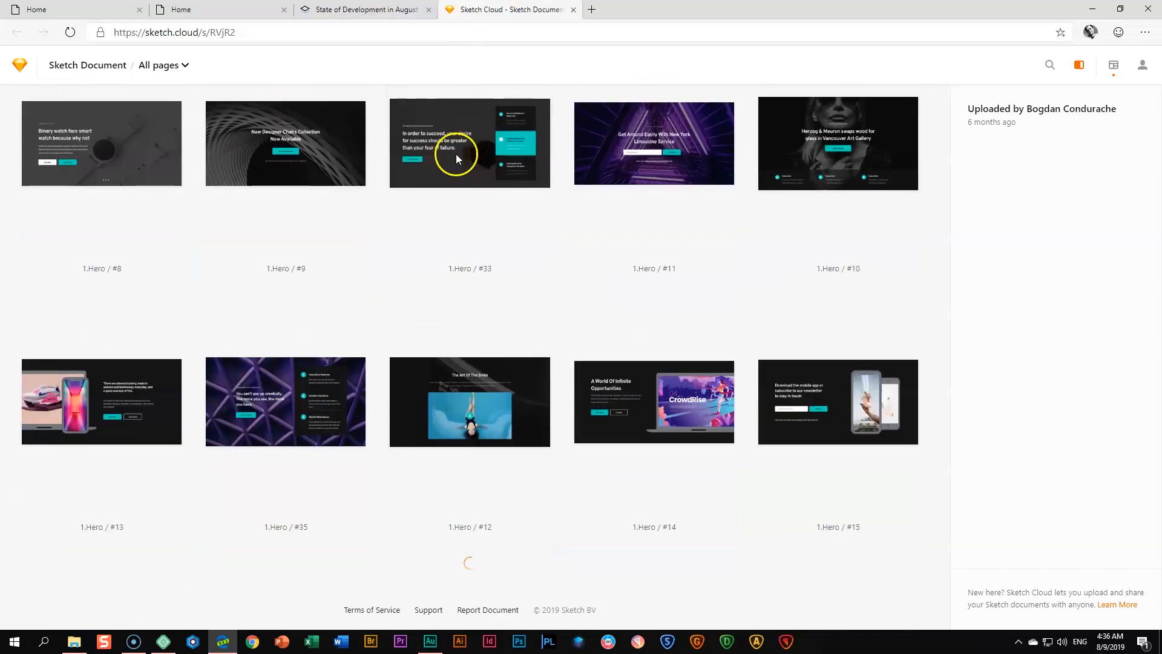
# Return to the blog post and scroll down to the Block Conditions section
pyautogui.click(363, 9)
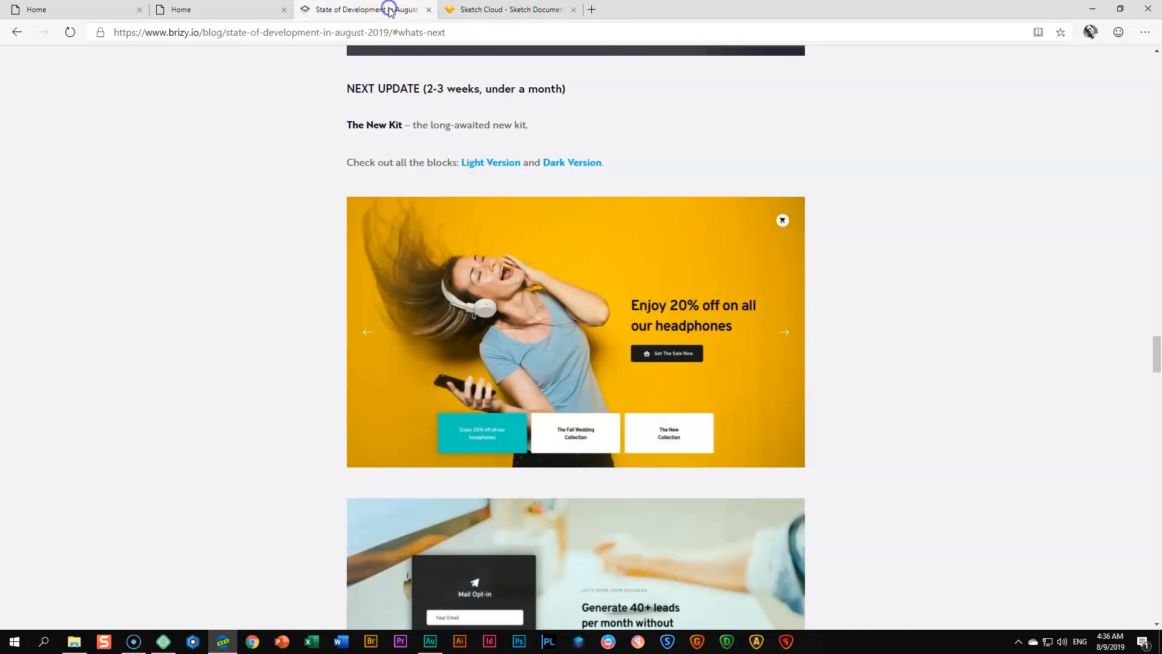
pyautogui.scroll(-3)
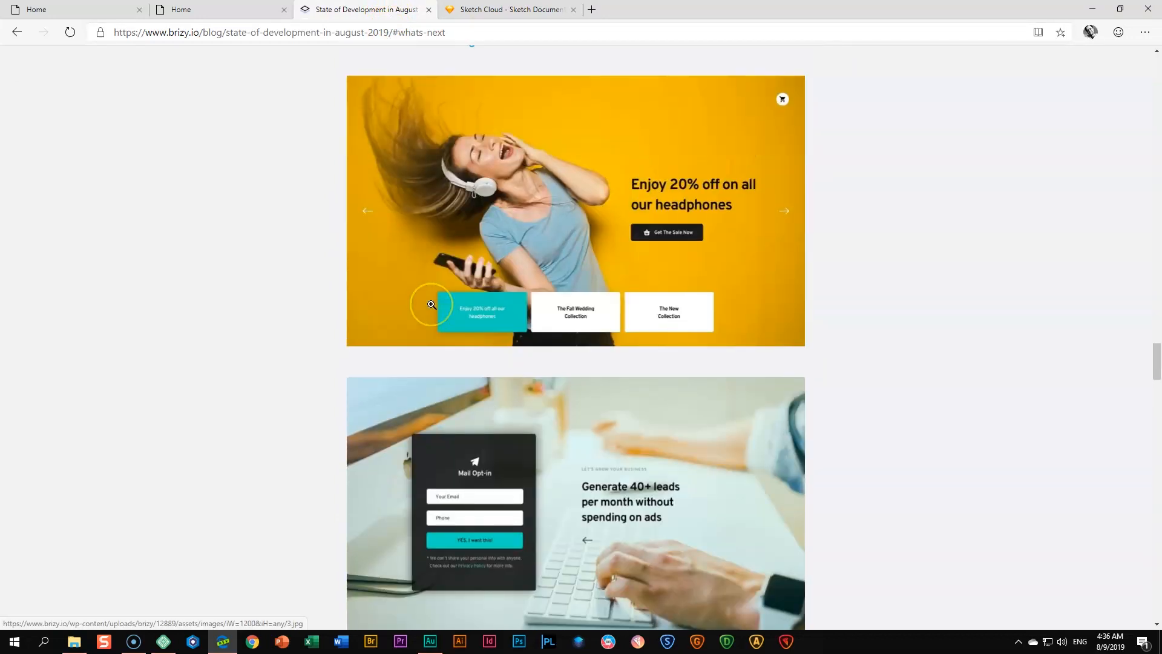
pyautogui.scroll(-3)
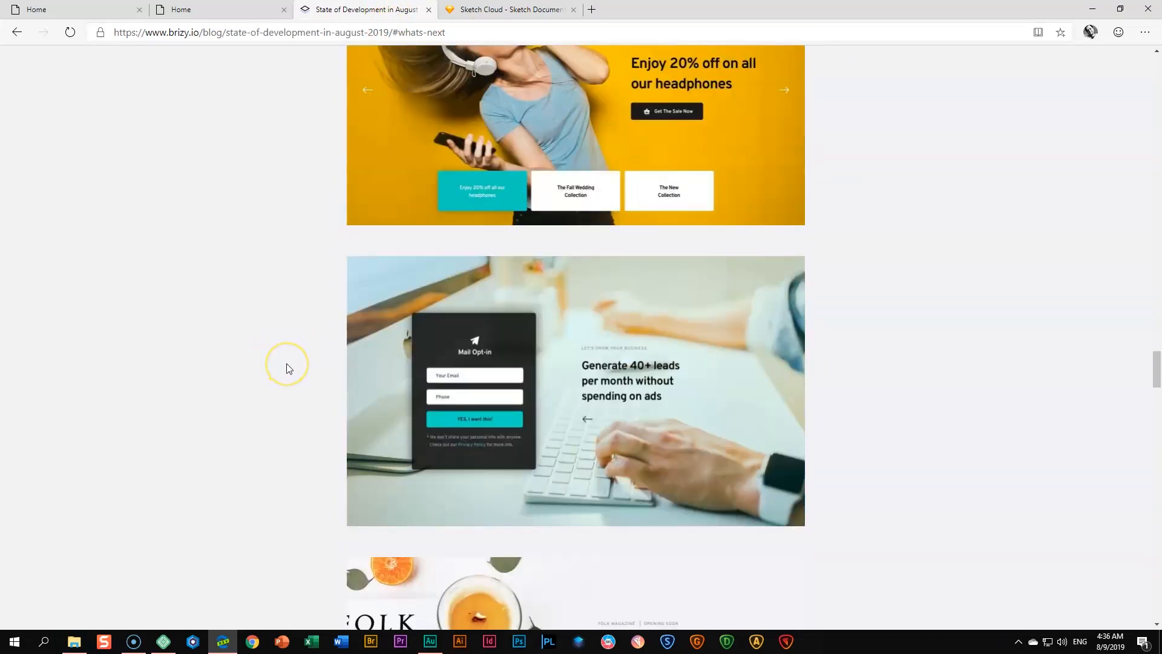
pyautogui.scroll(-3)
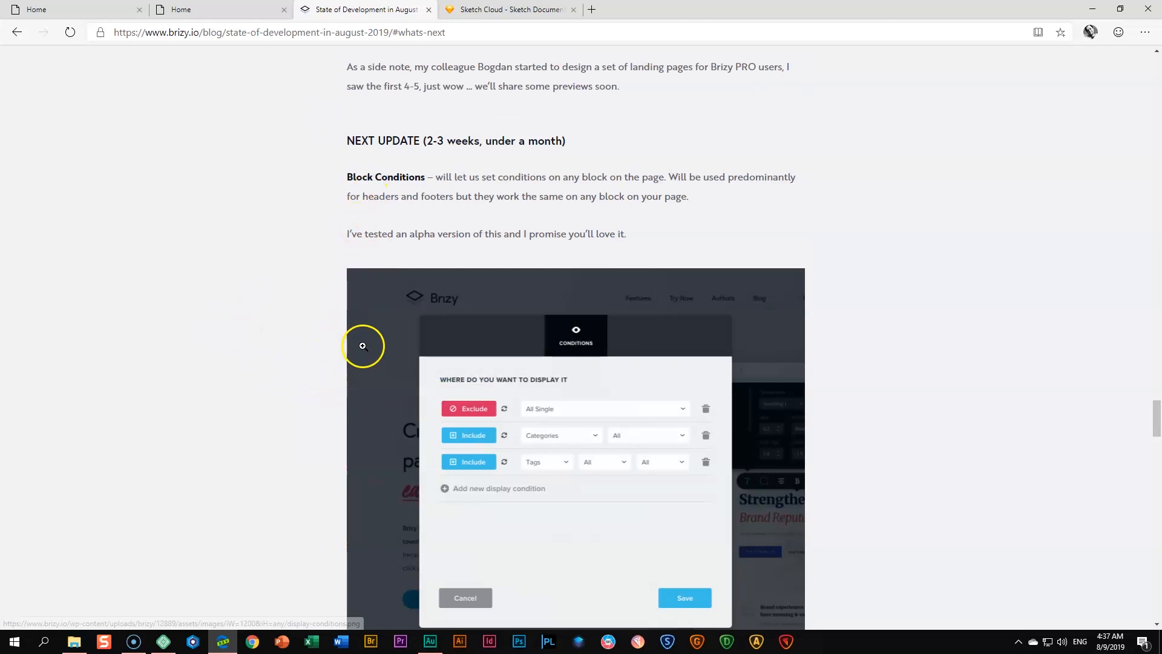
# Scroll past Block Conditions to the Import / Export update and Conclusions
pyautogui.scroll(-3)
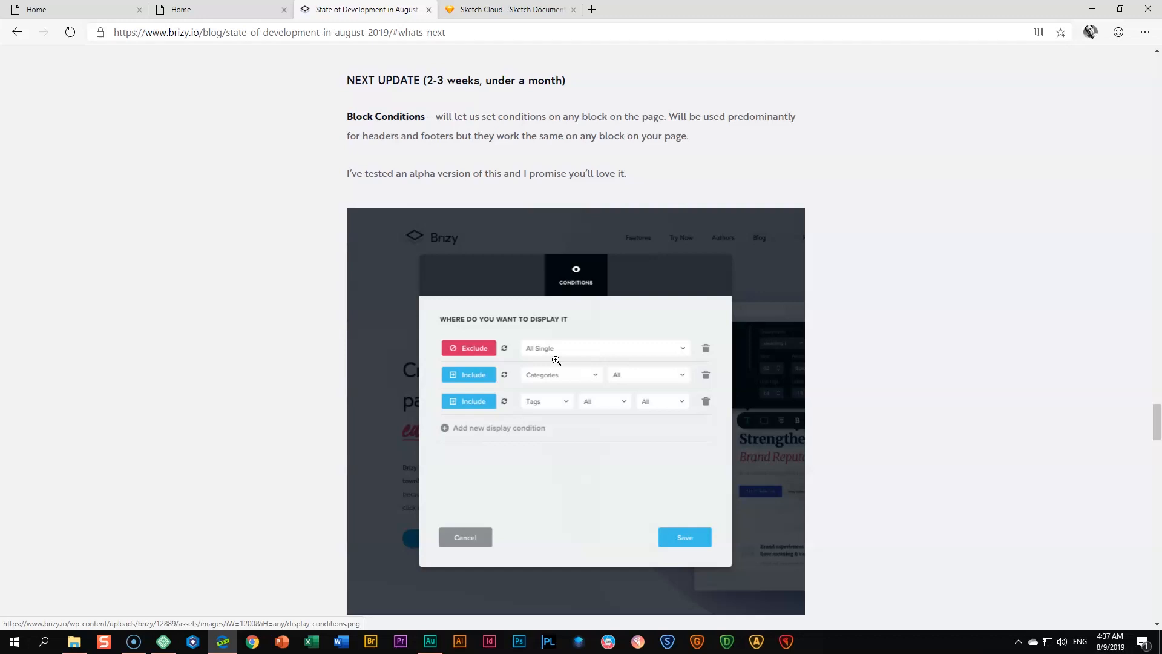
pyautogui.scroll(-3)
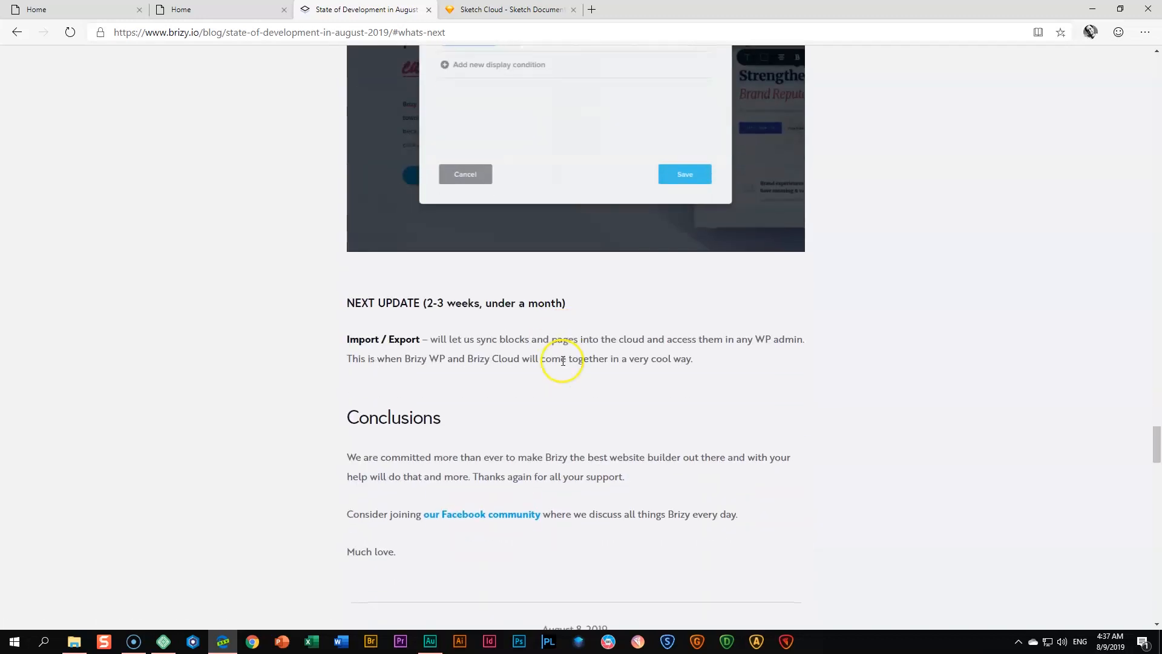
pyautogui.moveTo(479, 355)
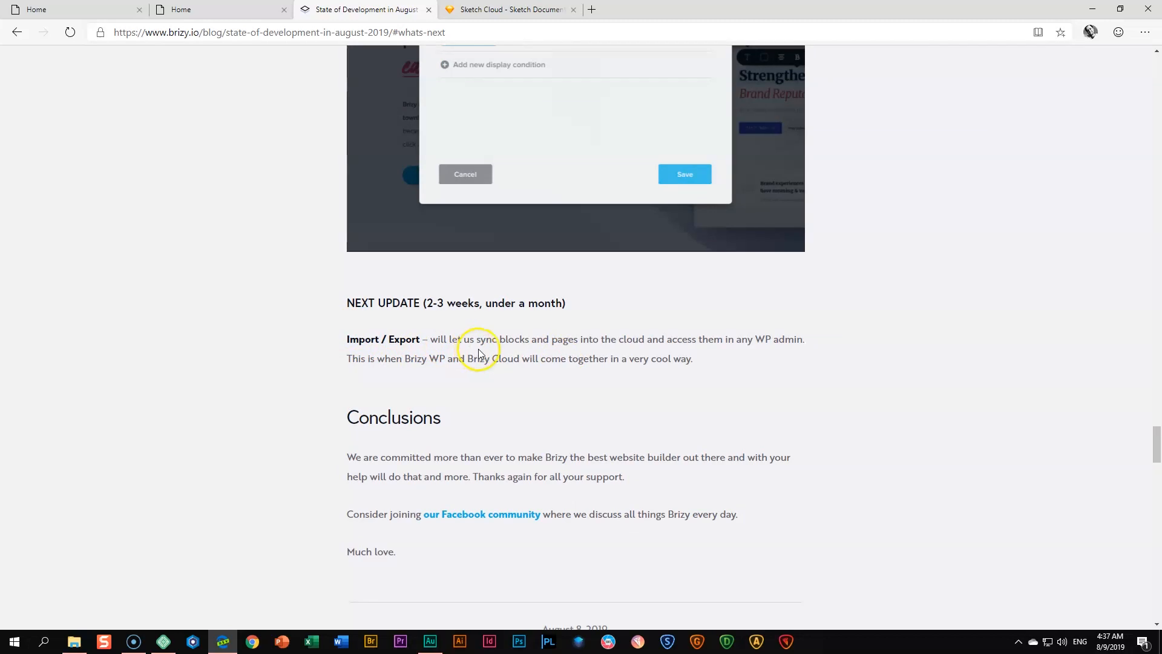
pyautogui.moveTo(711, 355)
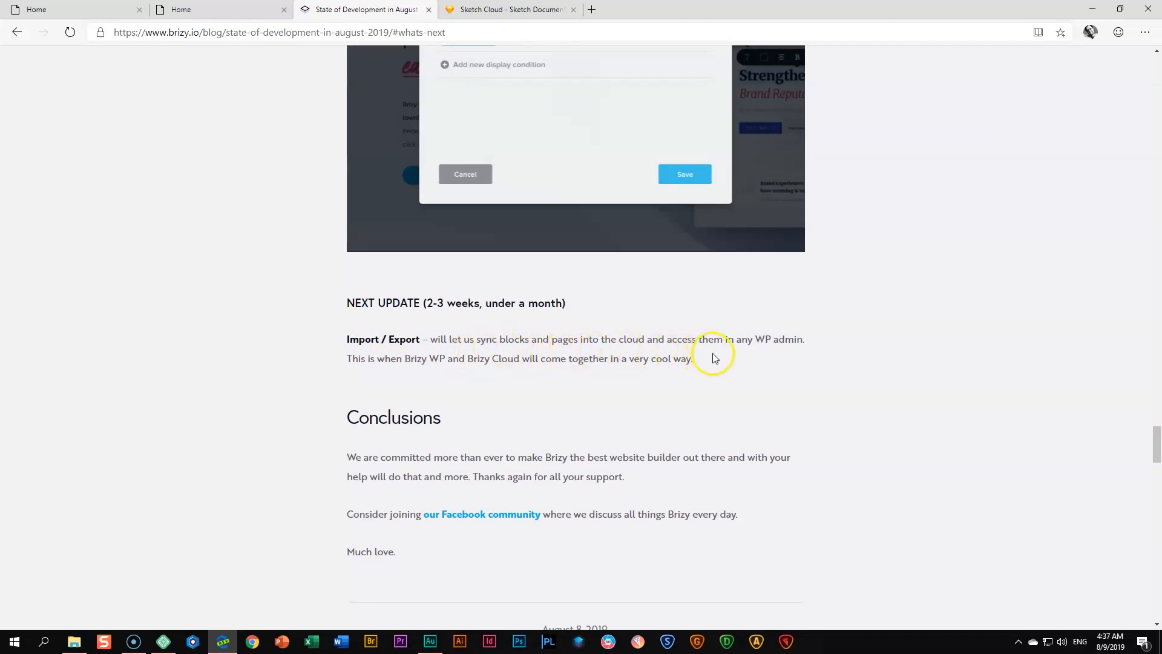
pyautogui.moveTo(771, 350)
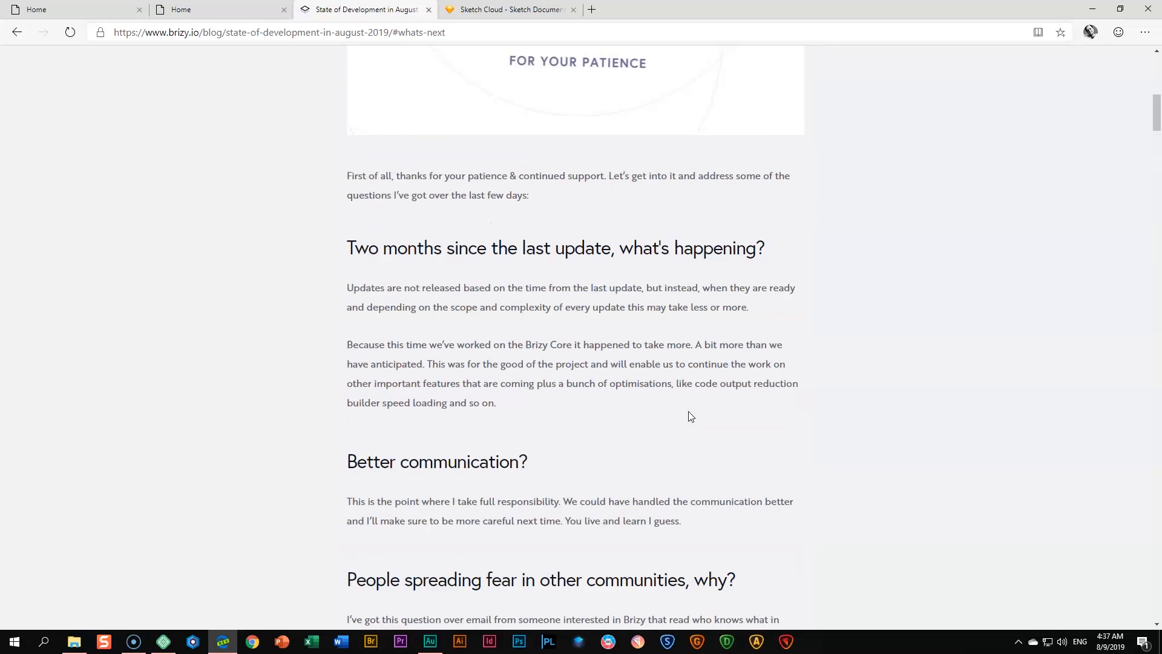
# Scroll back to the 'This update will have' list showing Custom Fonts, Optimisations and Improved Style UI
pyautogui.scroll(3)
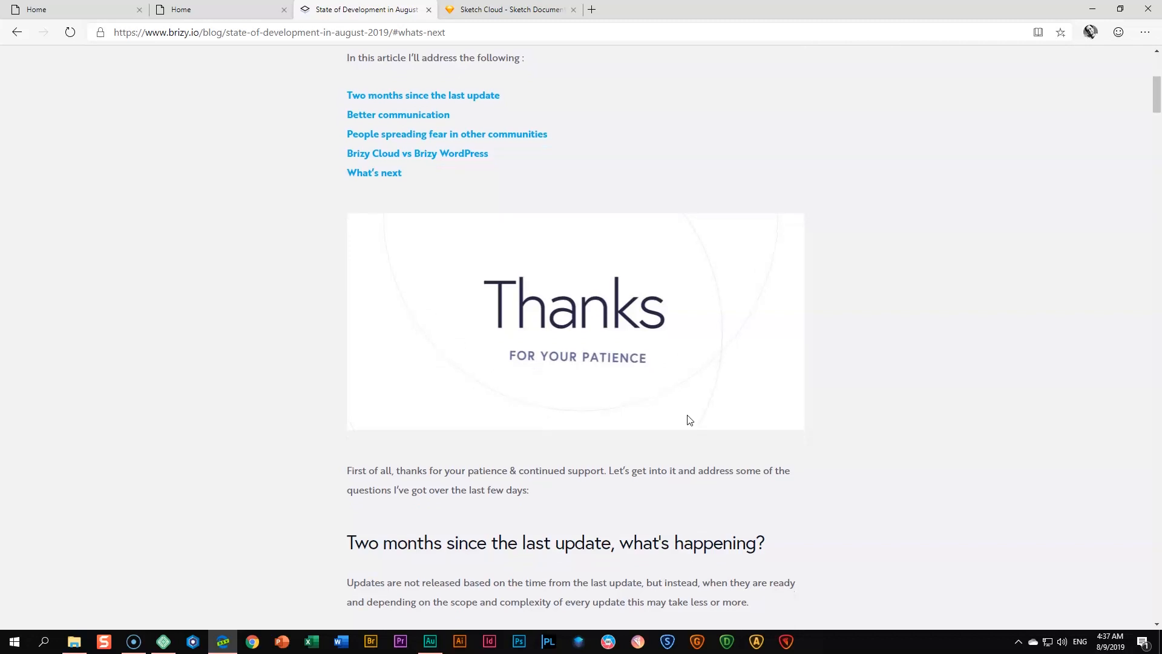
pyautogui.scroll(-3)
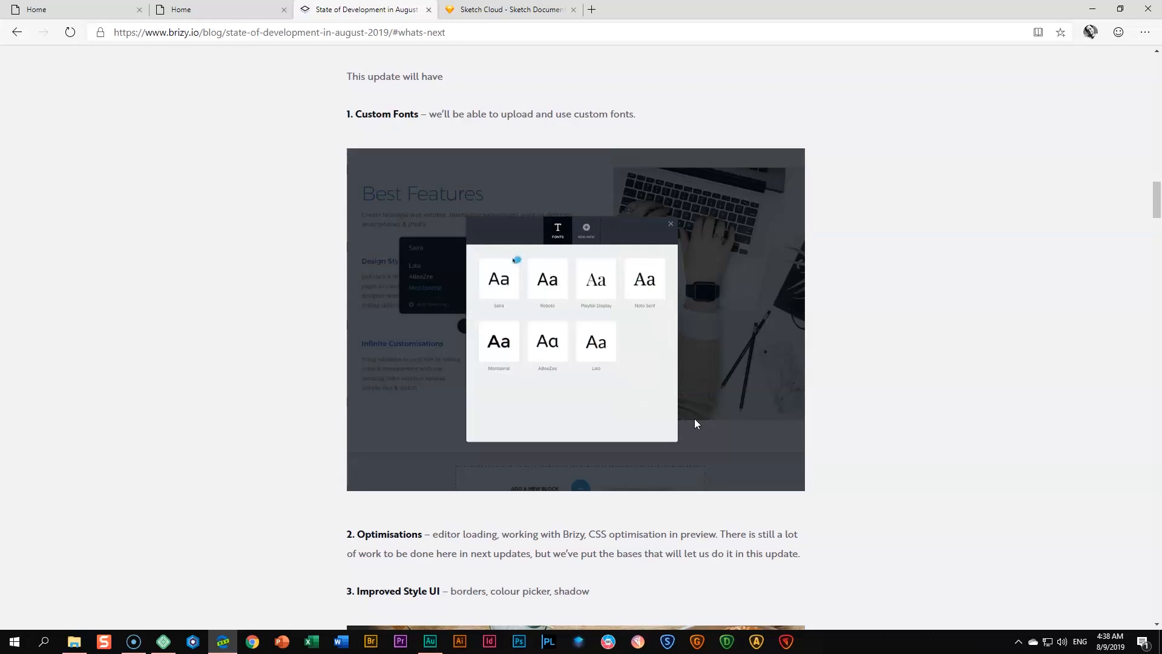
pyautogui.click(585, 230)
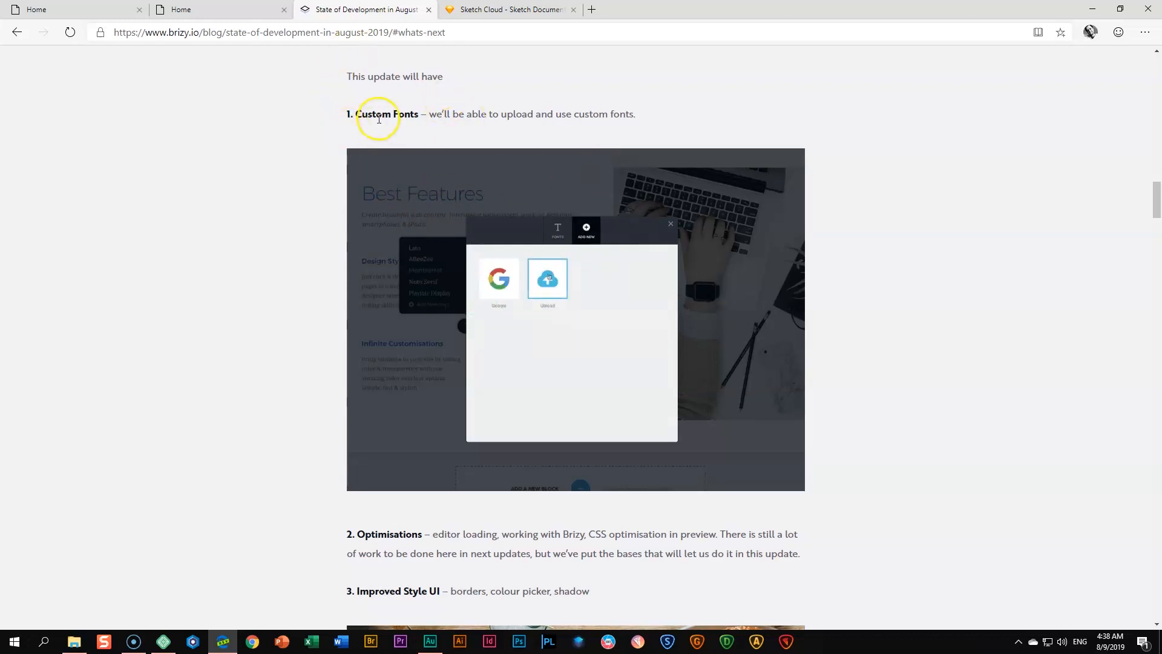
pyautogui.click(498, 280)
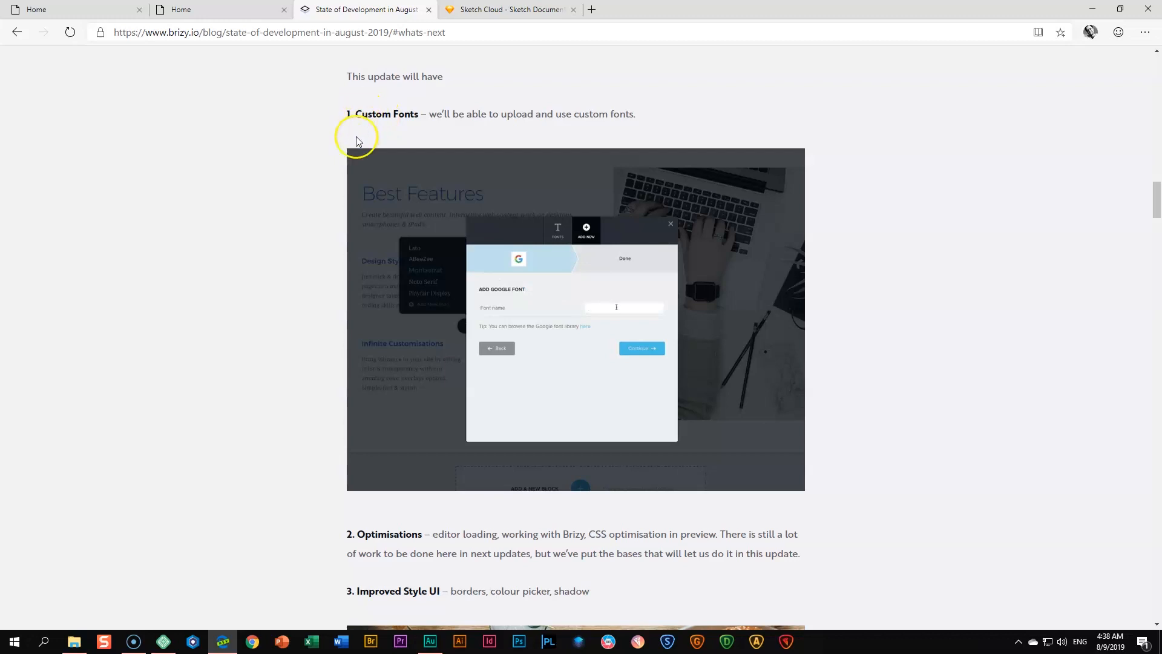
pyautogui.scroll(-3)
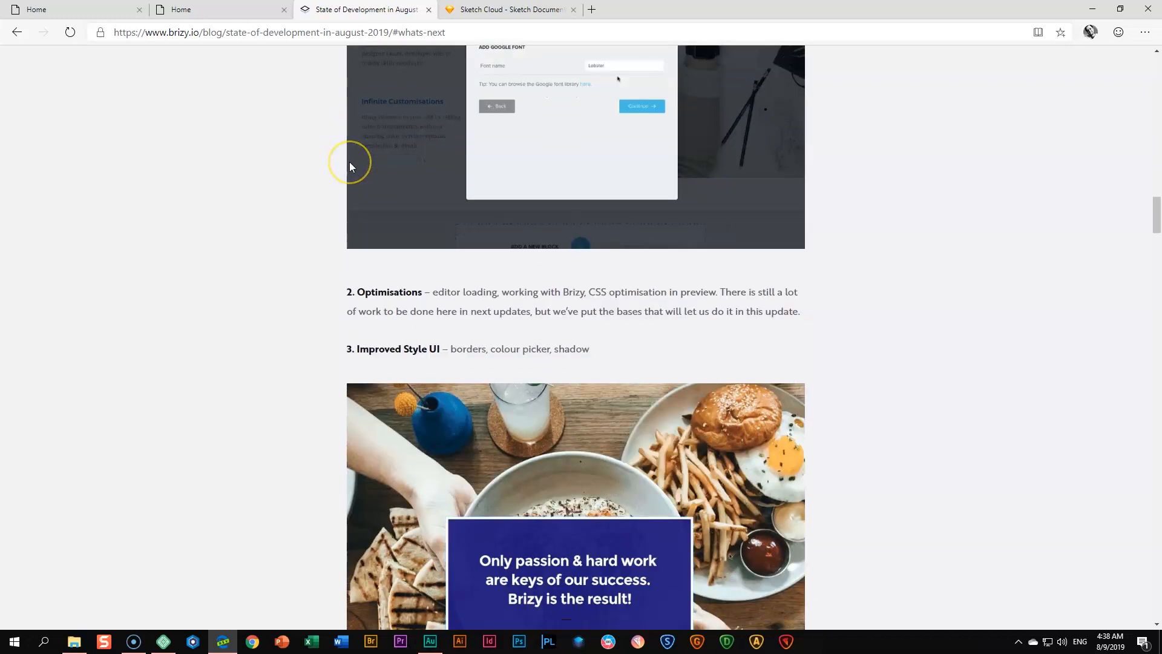
pyautogui.scroll(-3)
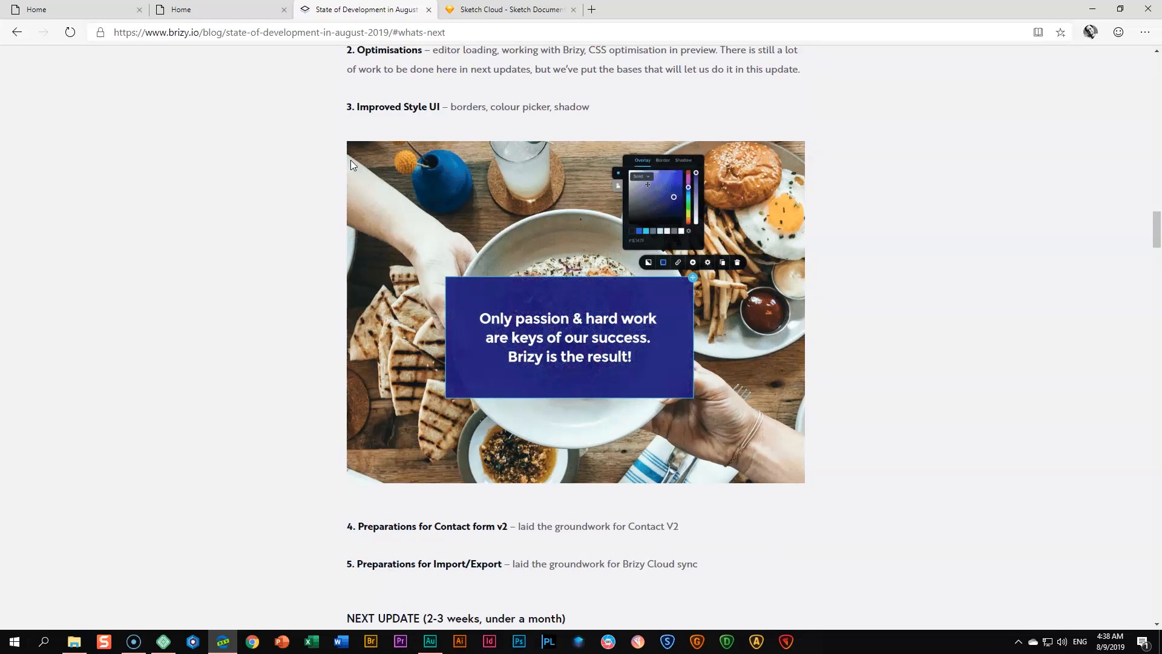
pyautogui.click(662, 160)
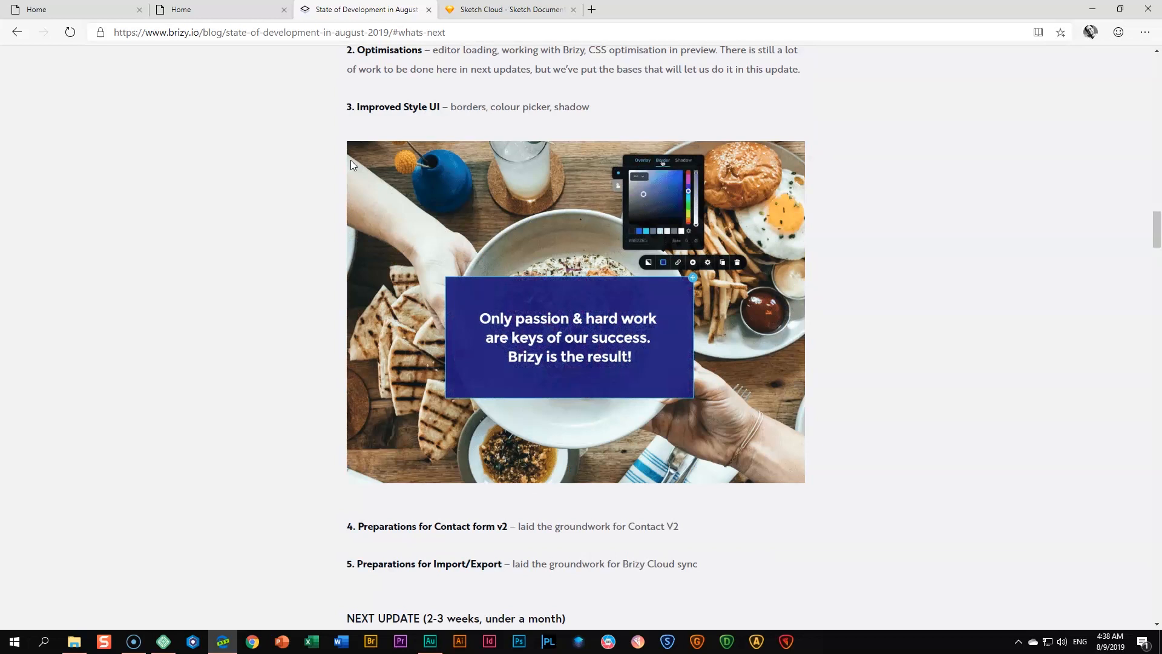